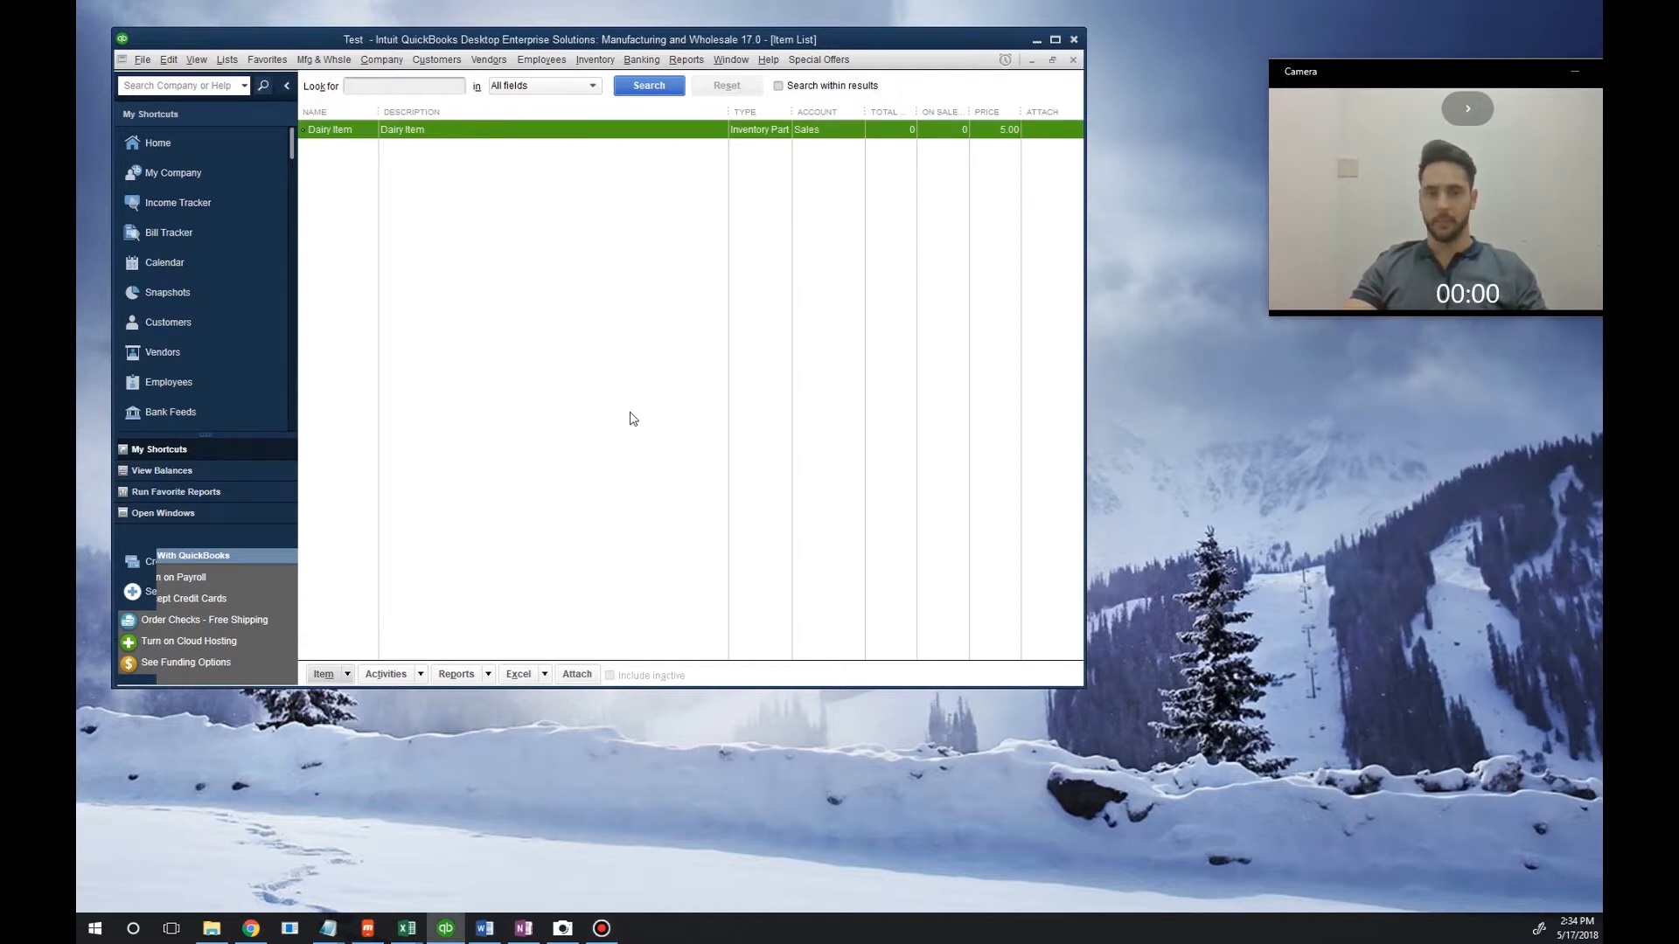
mouse_move(599, 400)
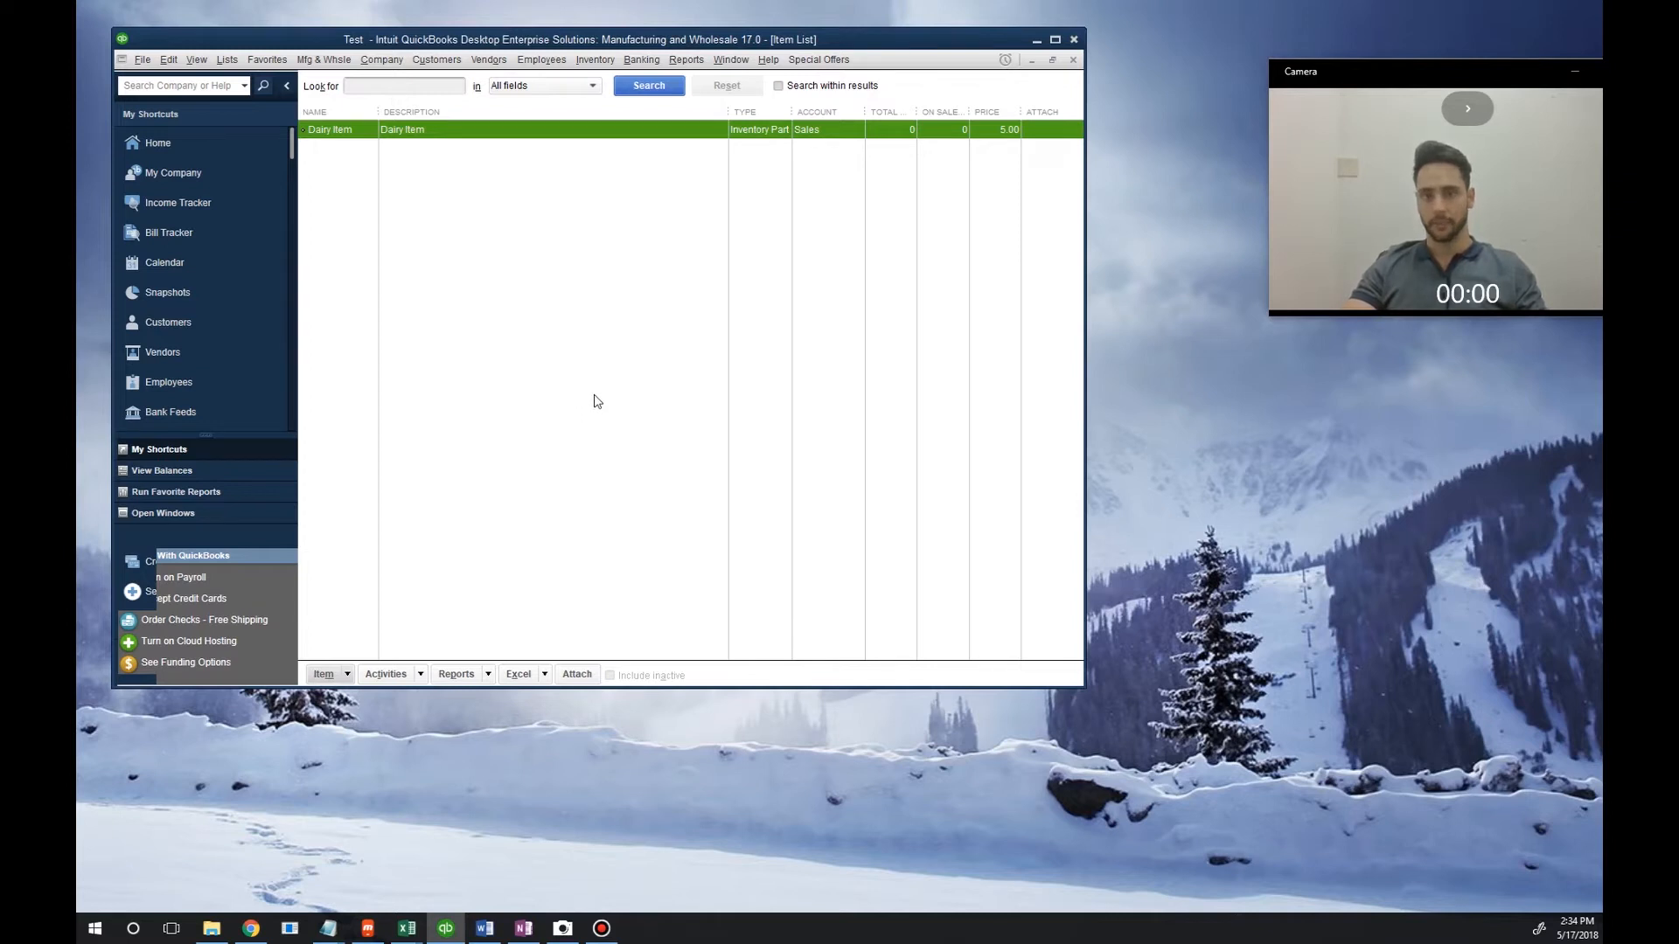
- Bring up Edit > Preferences and show the Items & Inventory company preferences
left_click(168, 59)
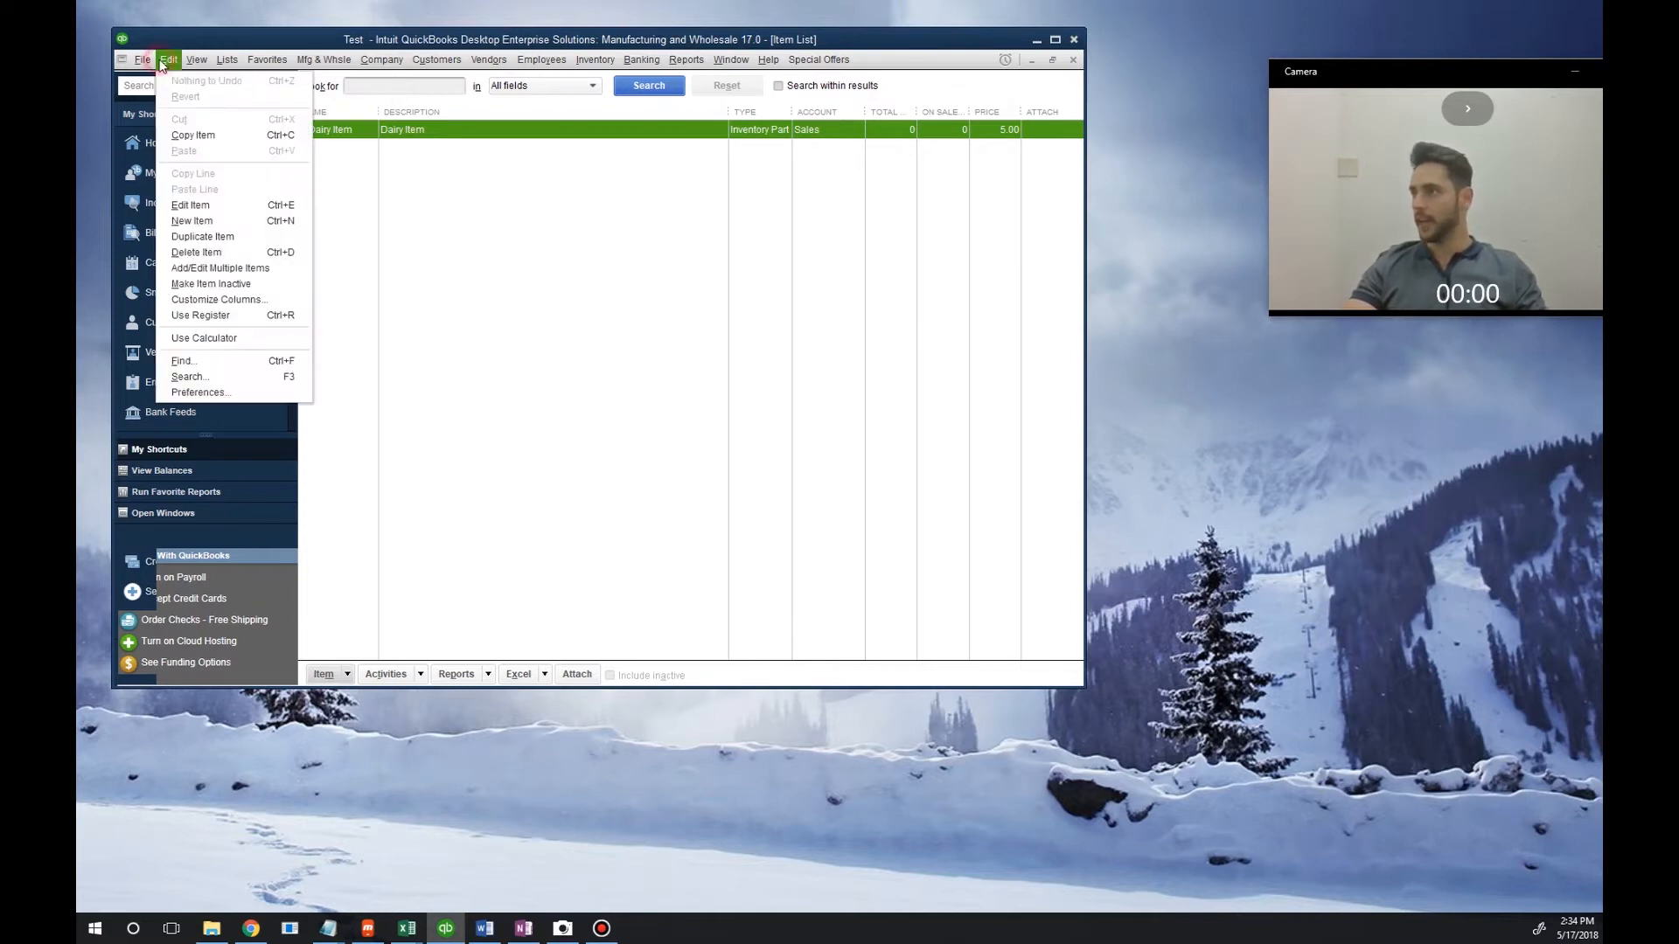
left_click(199, 392)
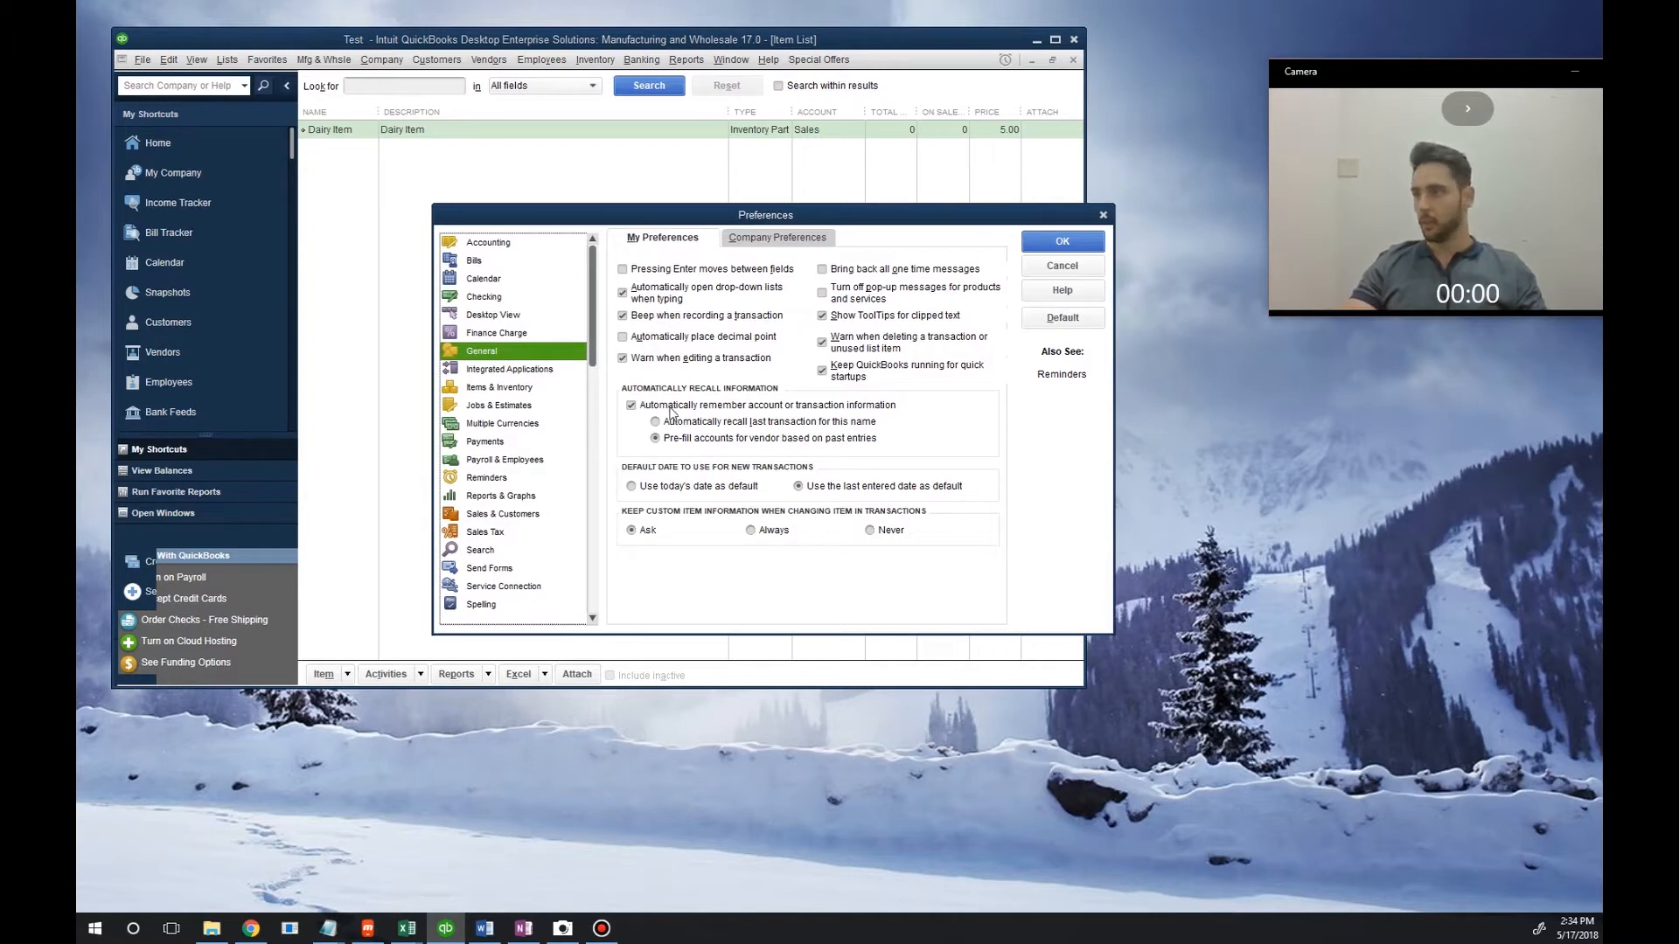
left_click(499, 386)
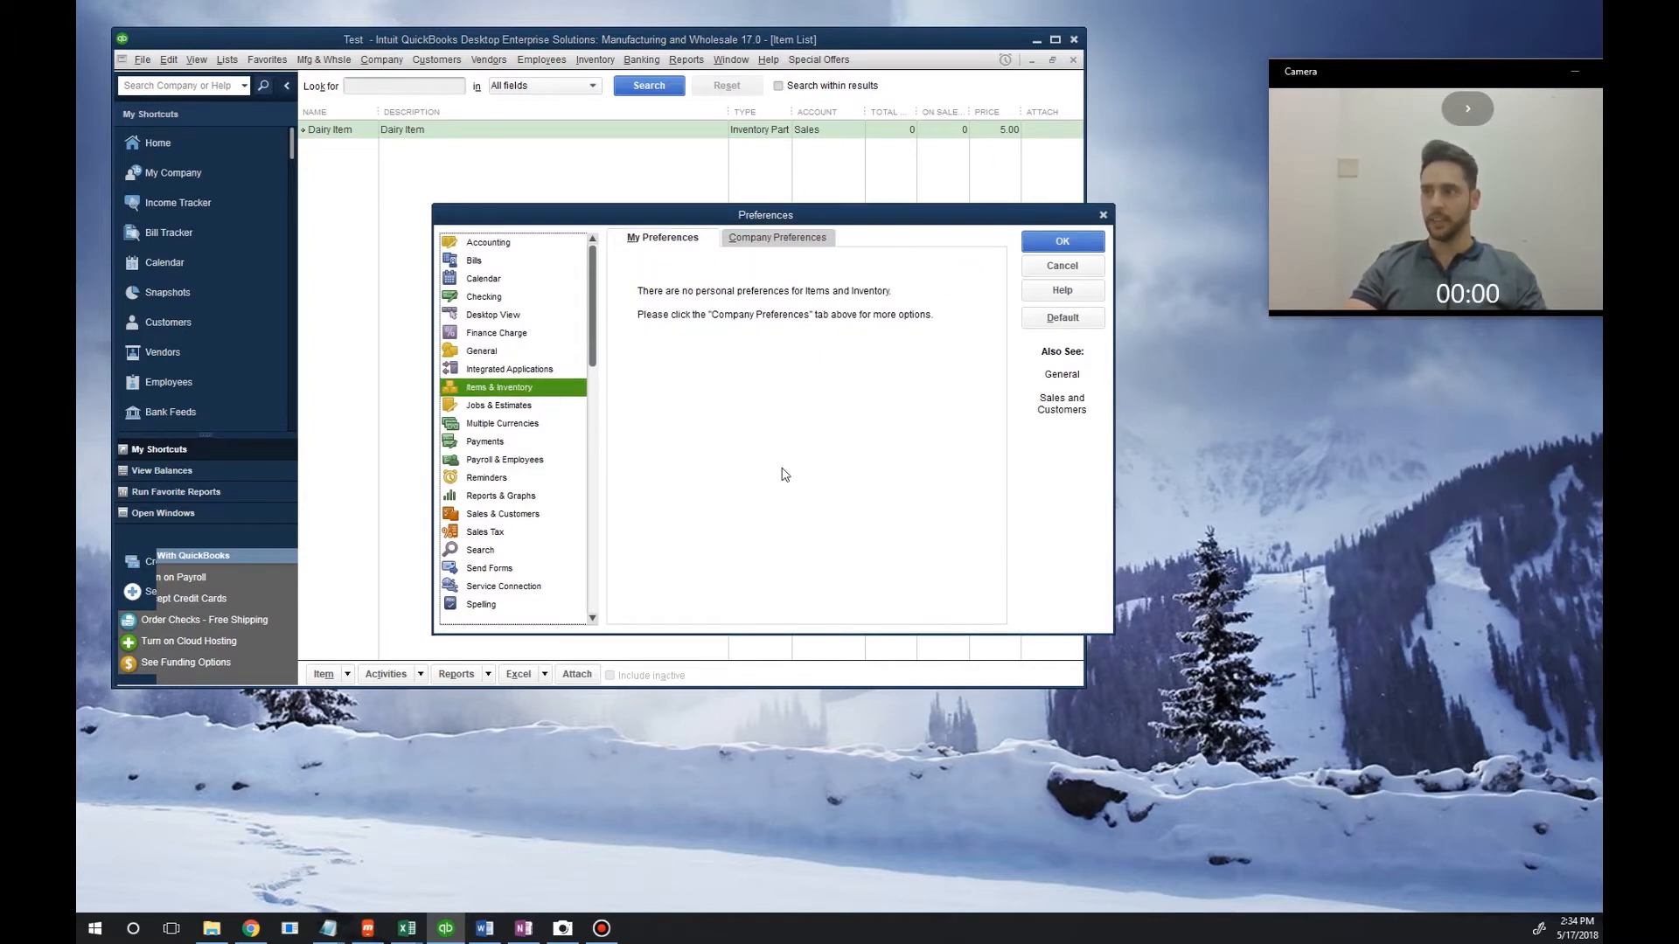
left_click(777, 236)
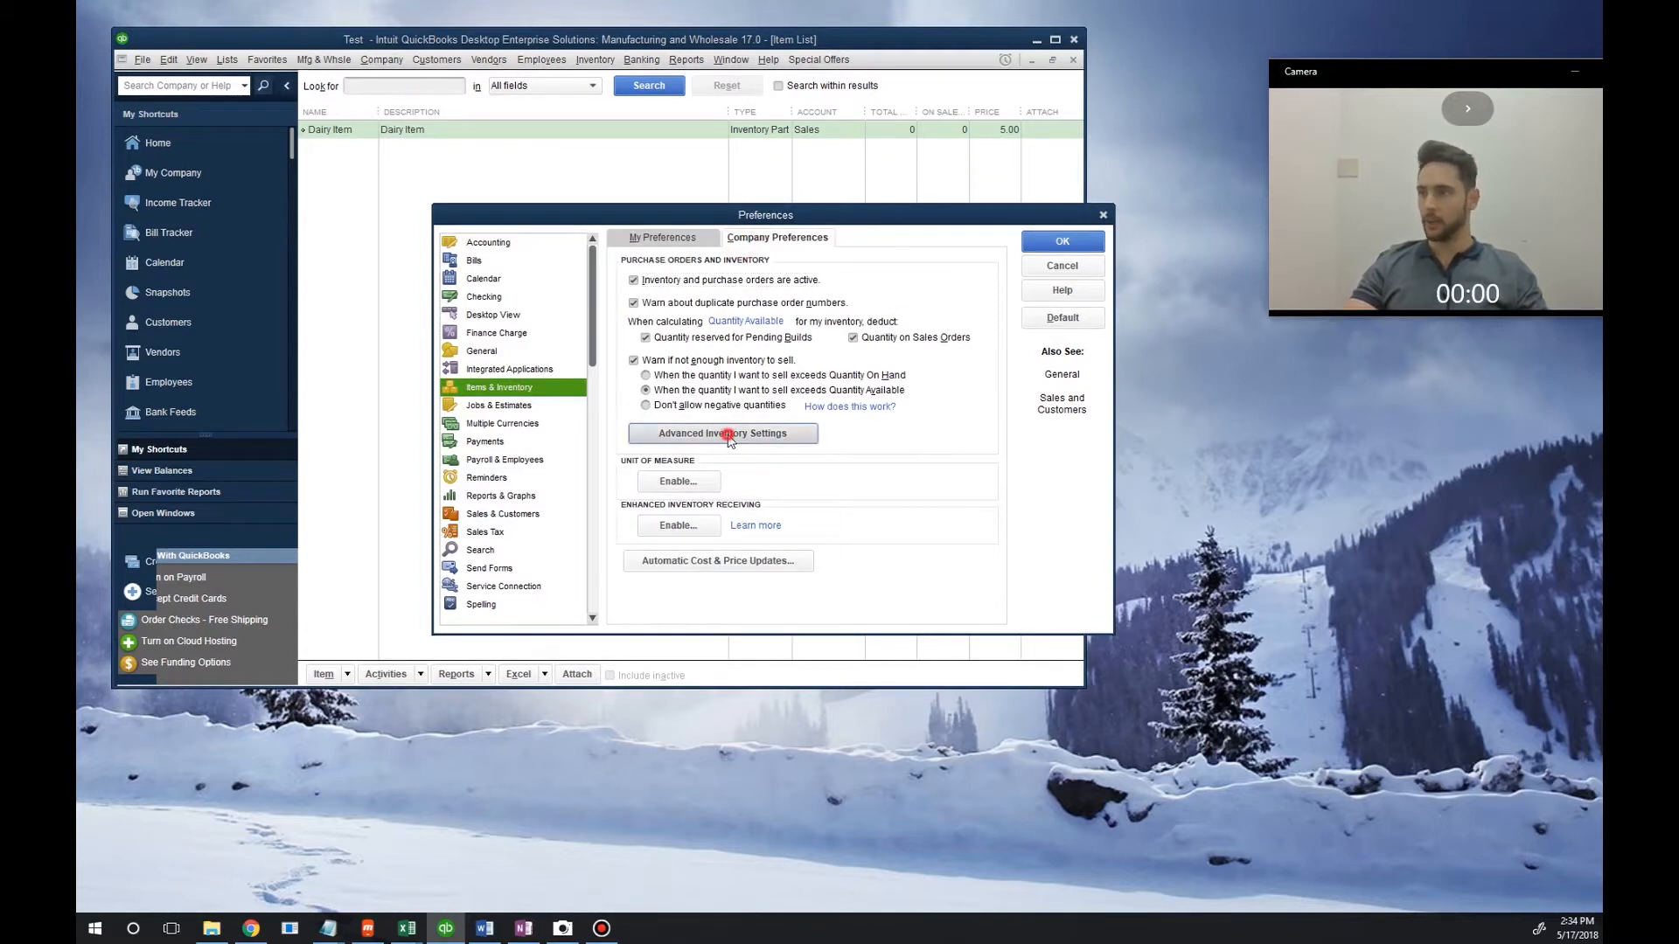
- In Advanced Inventory Settings, enable lot/serial tracking and choose Lot Numbers
left_click(722, 434)
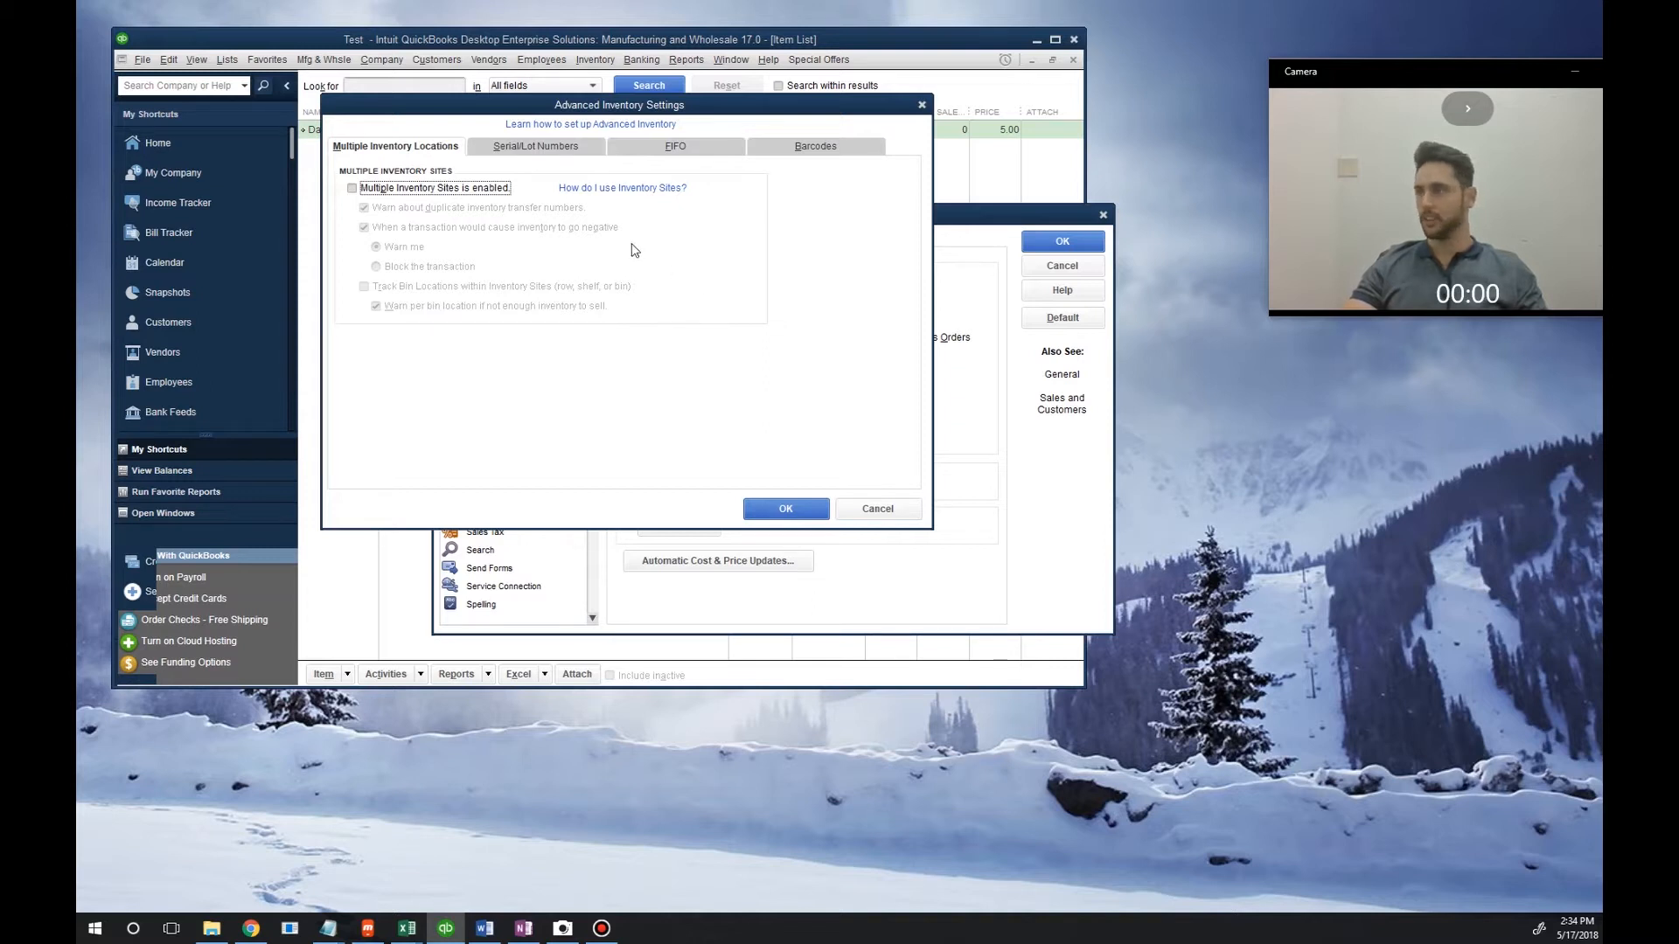
left_click(536, 145)
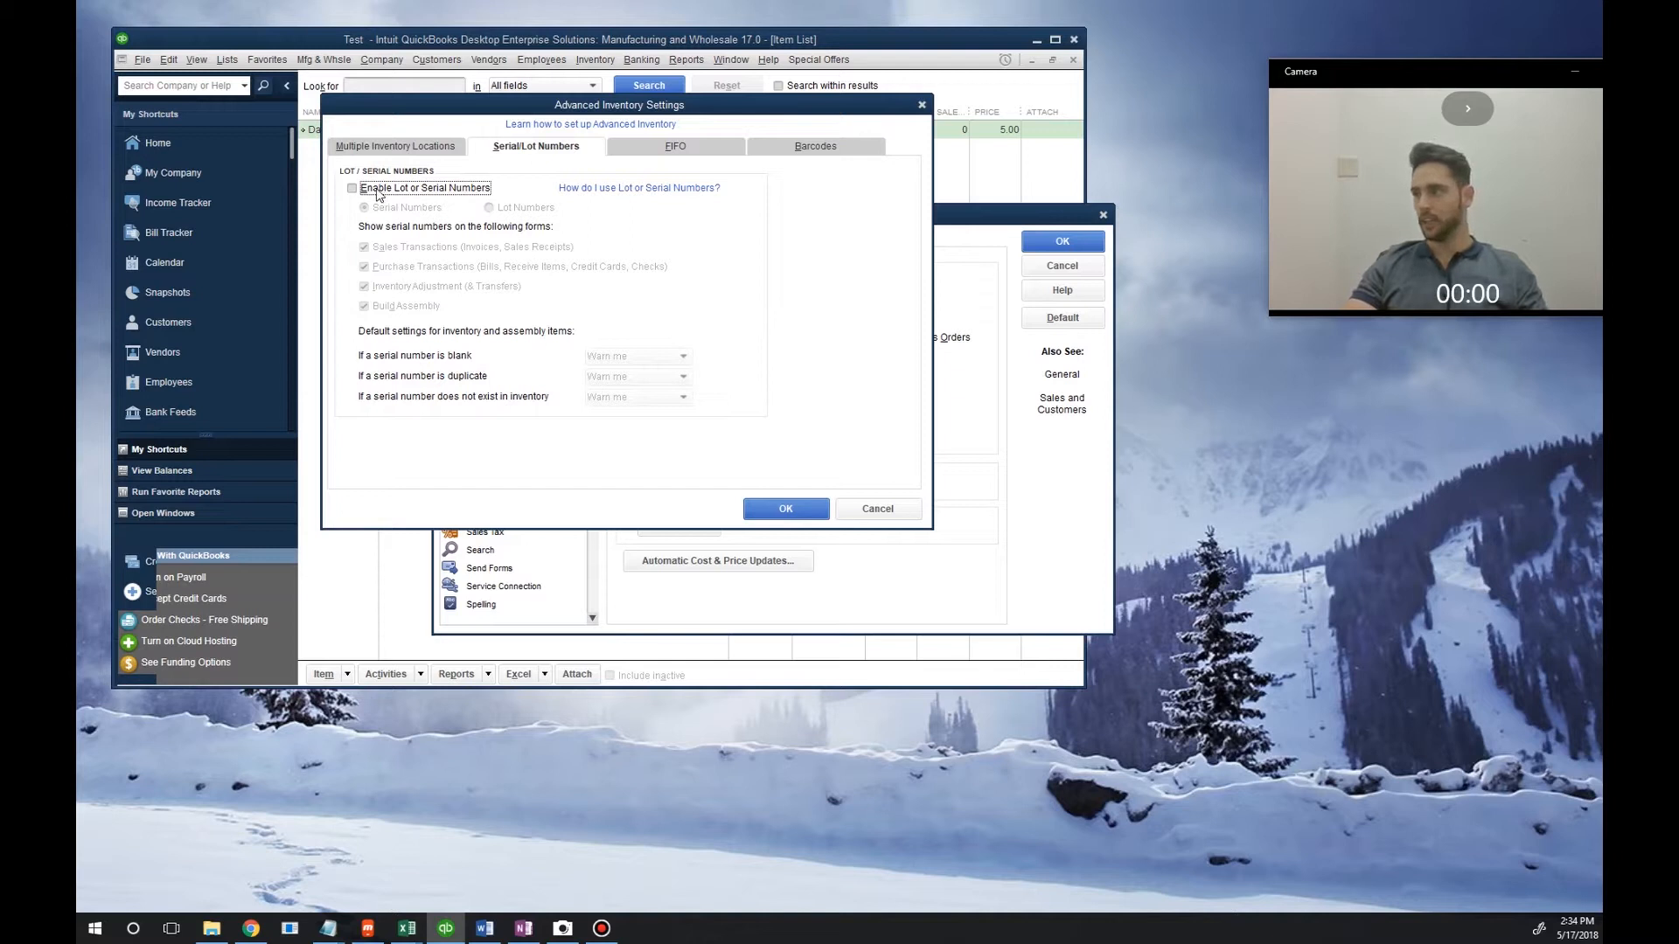
left_click(352, 187)
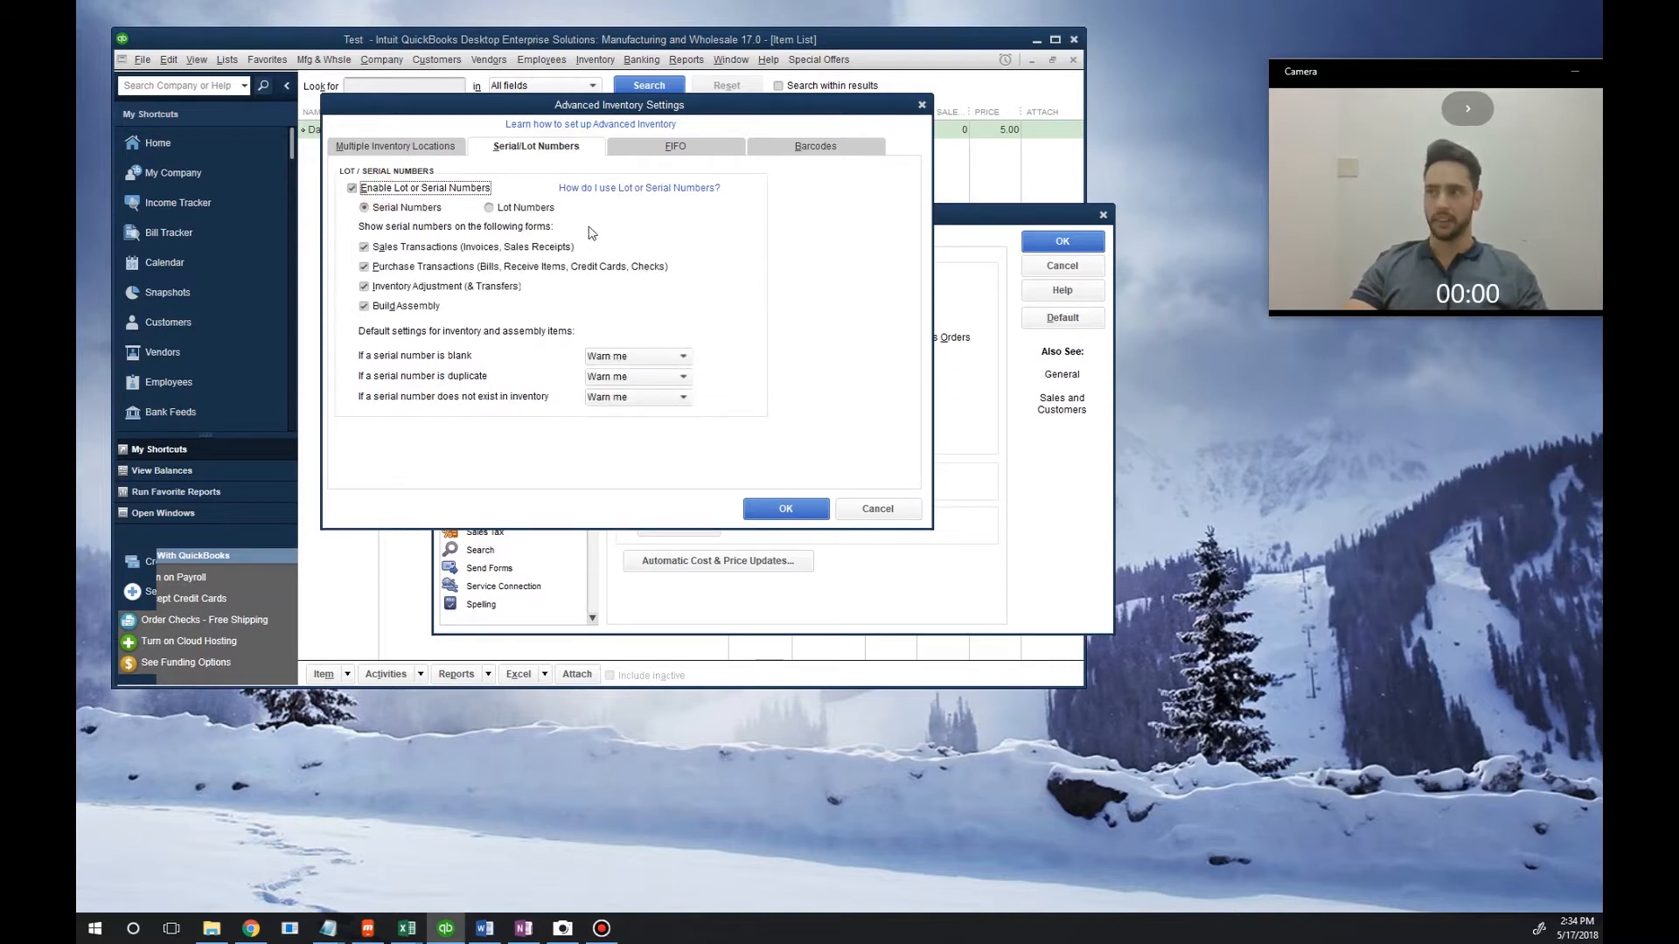
left_click(364, 207)
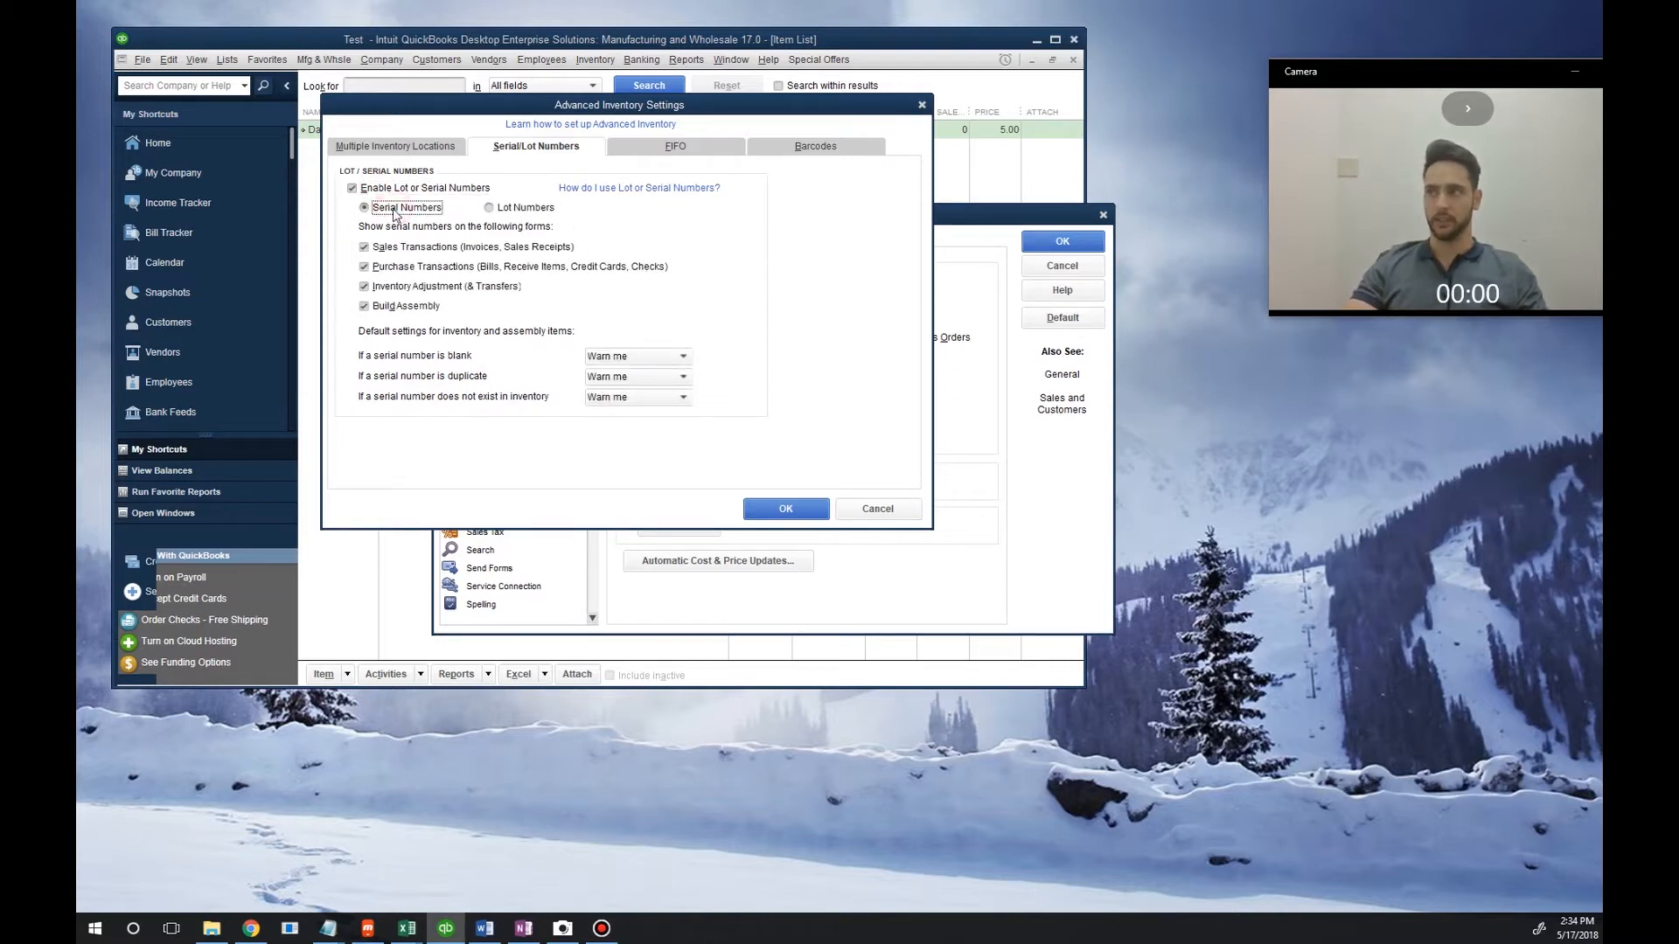
left_click(490, 206)
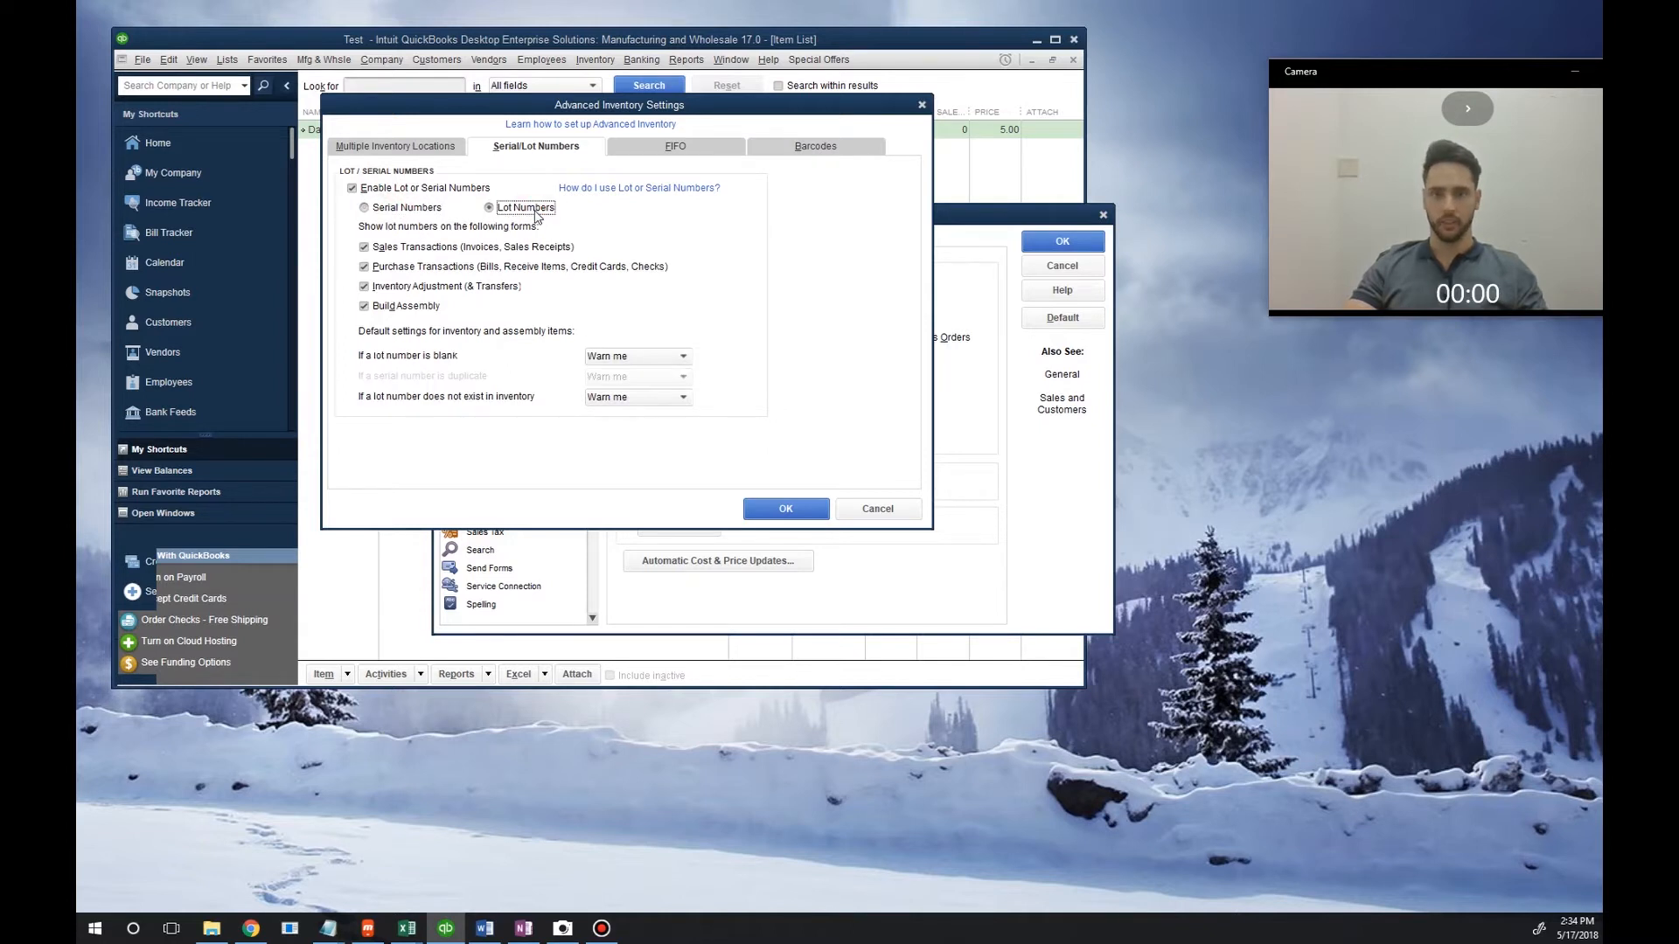
left_click(490, 207)
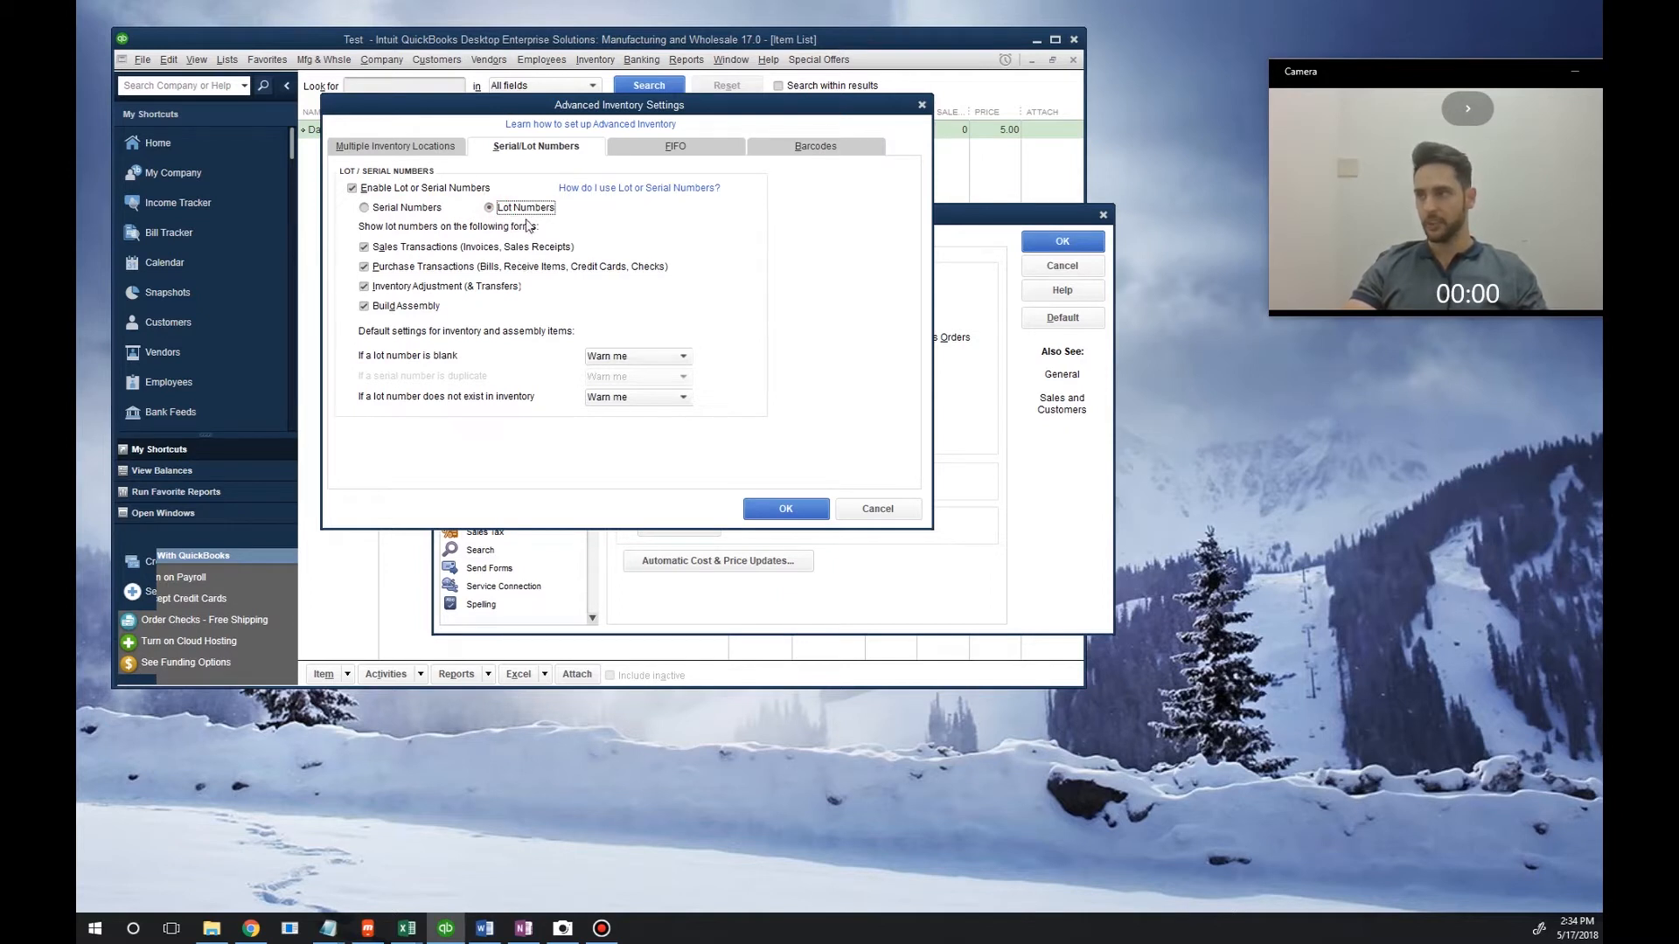
- Confirm the advanced inventory settings and accept the close-windows warning
left_click(785, 509)
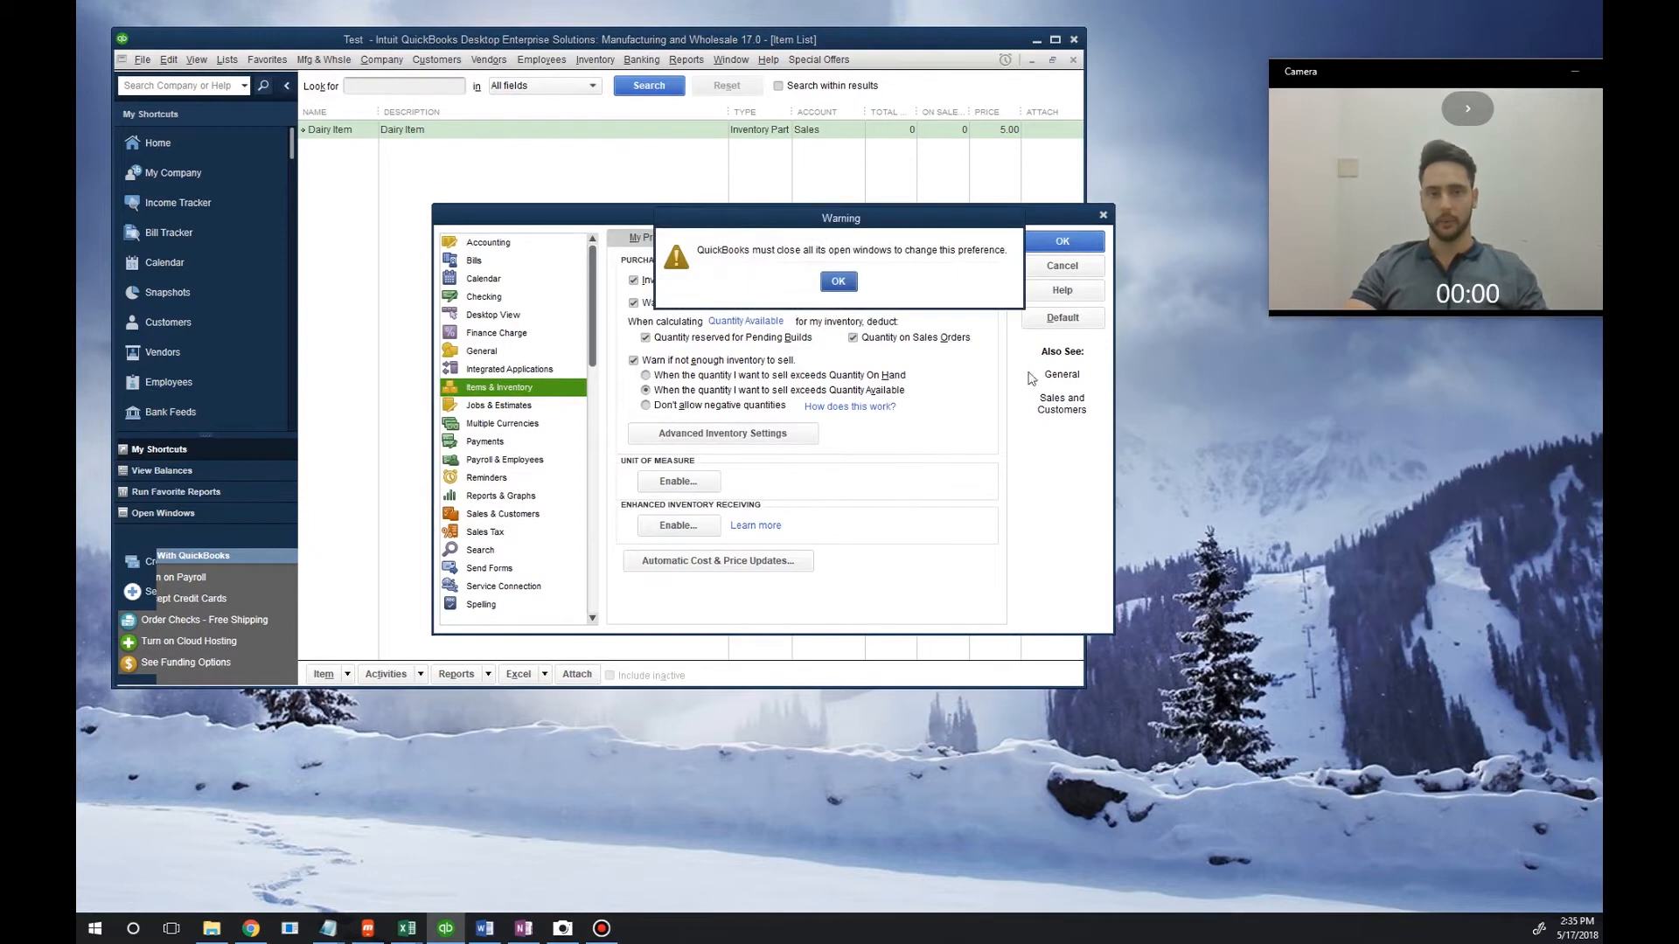
left_click(837, 280)
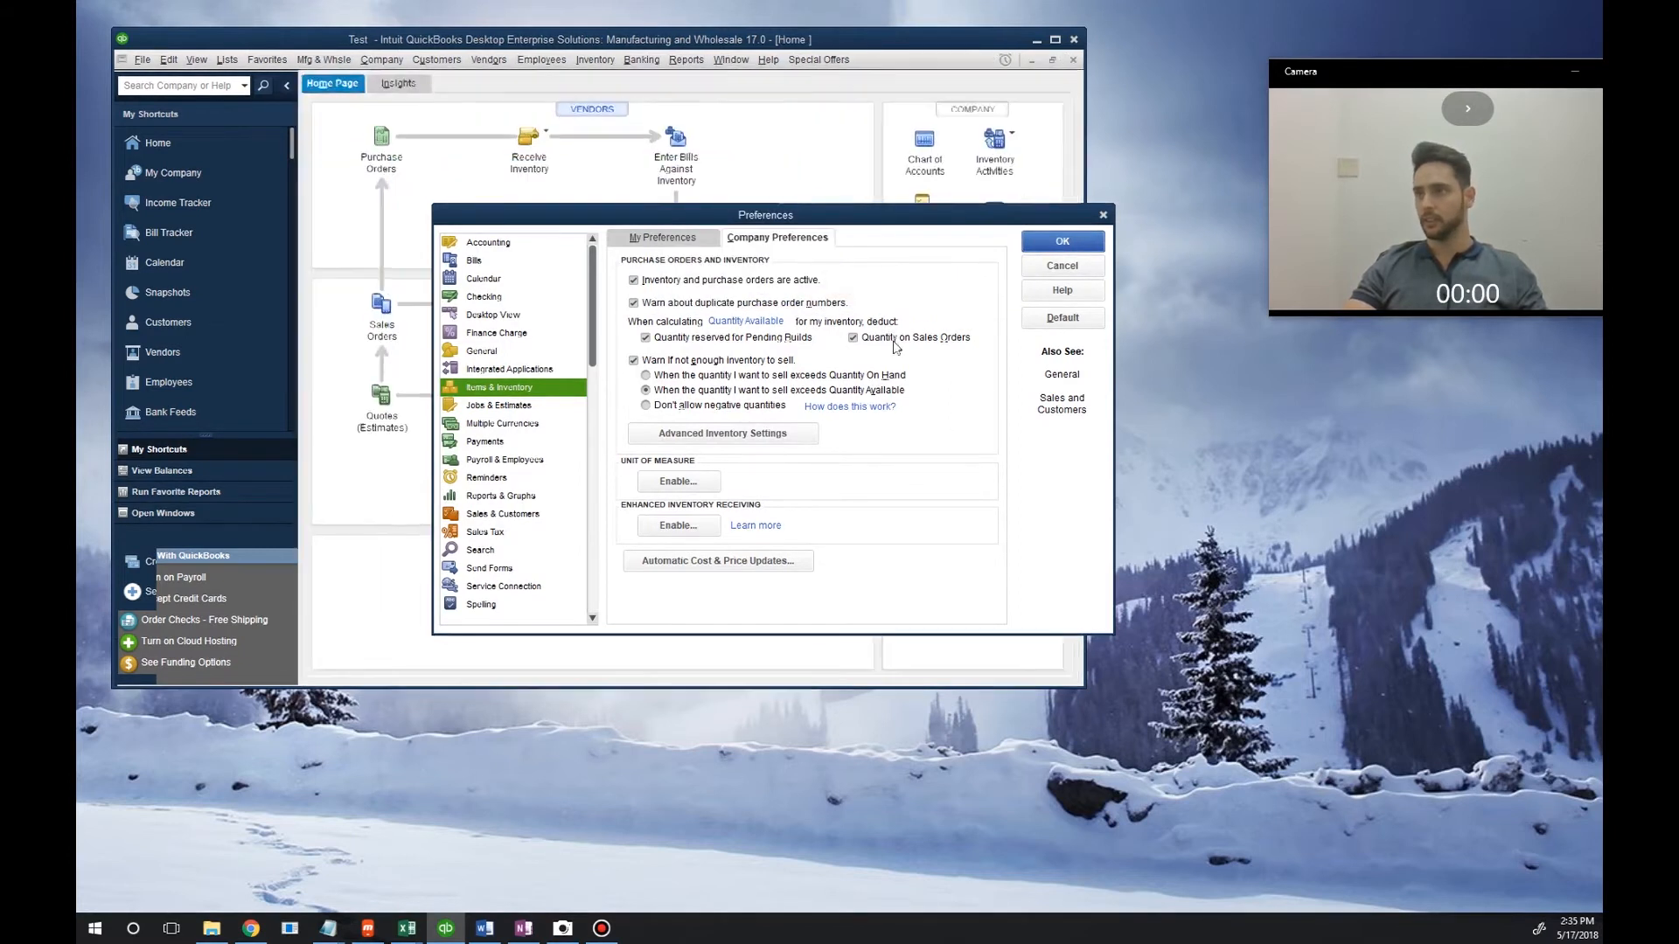
- Apply the preferences, then browse the Reports > Inventory lot-number reports
left_click(1059, 239)
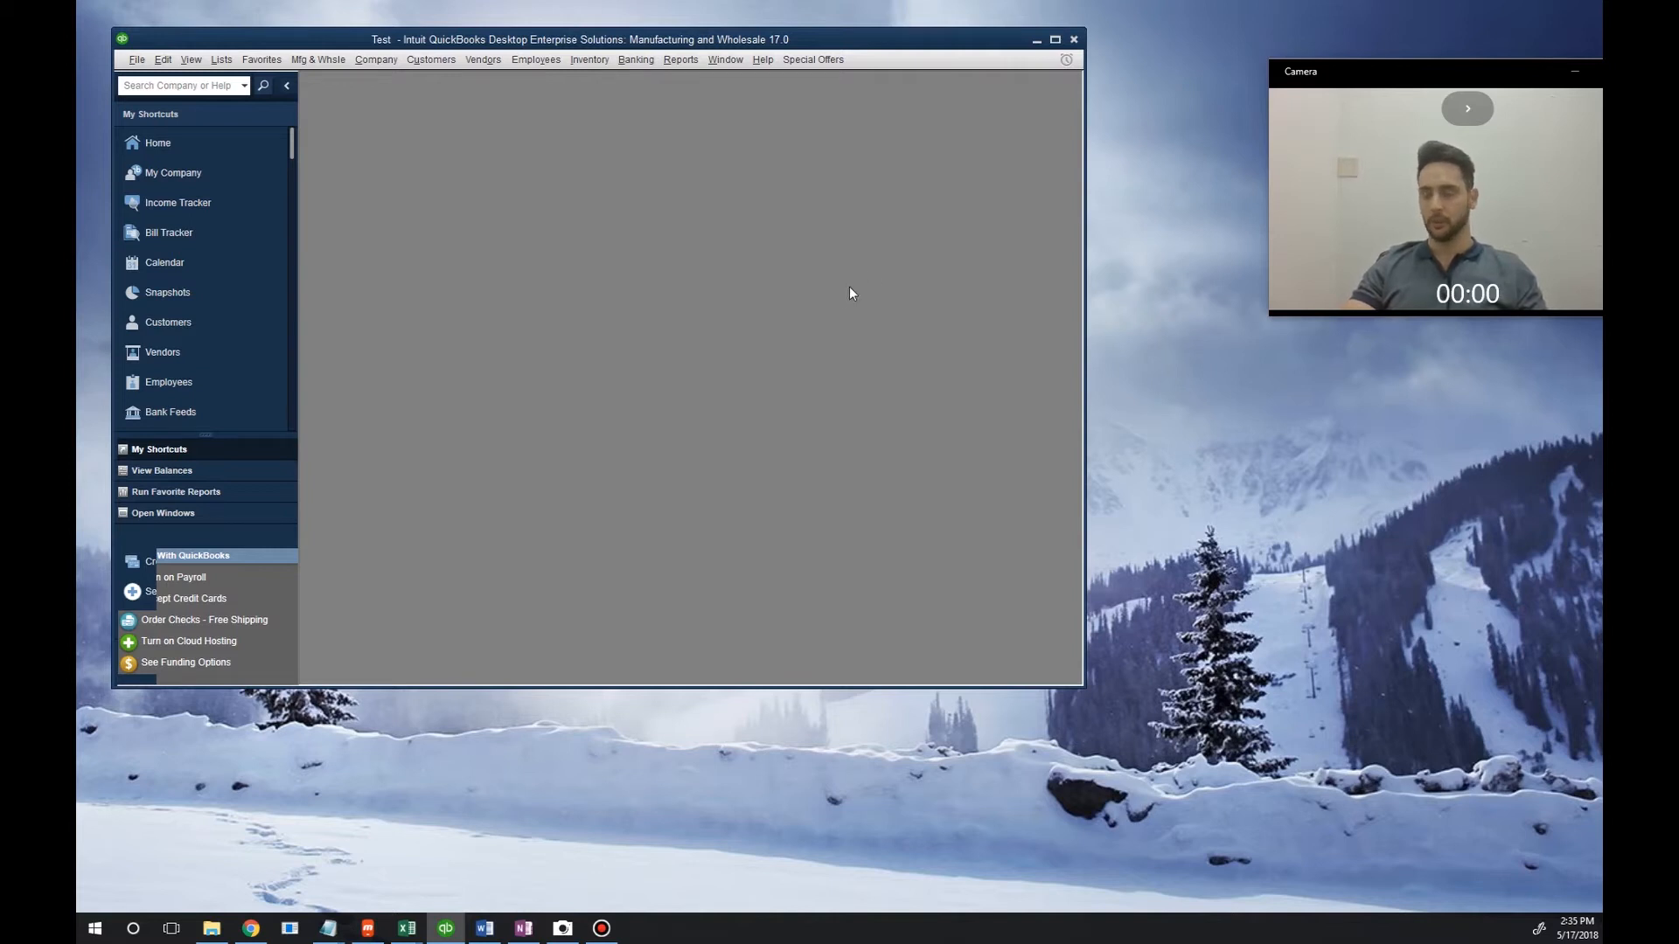
mouse_move(726, 87)
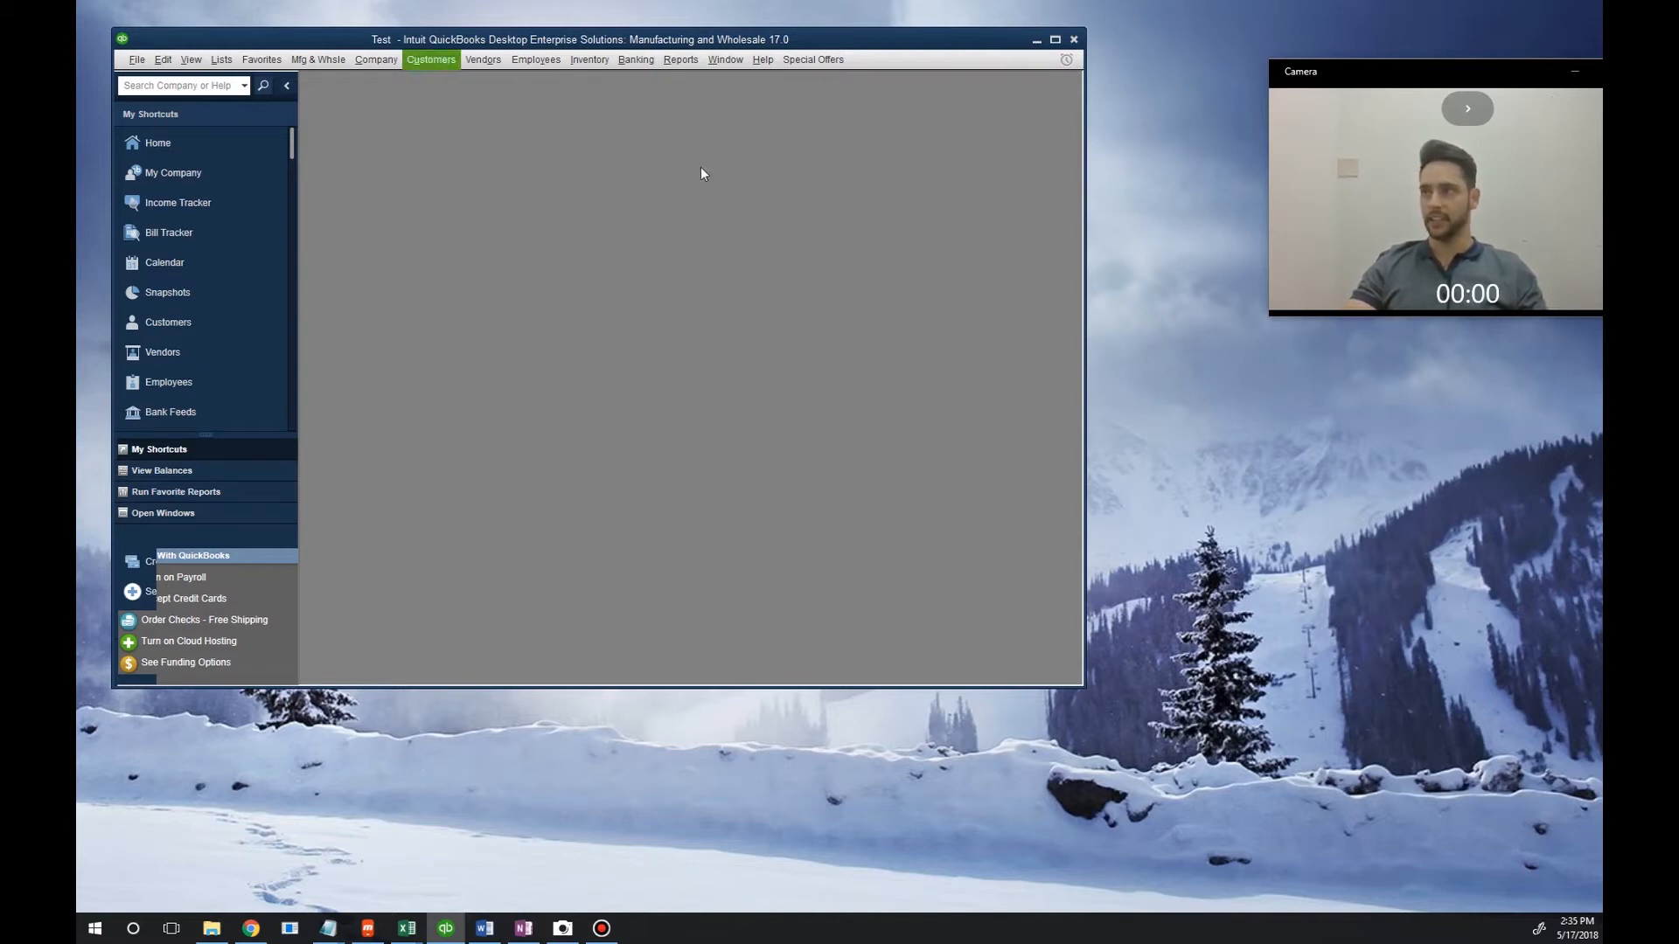
left_click(681, 59)
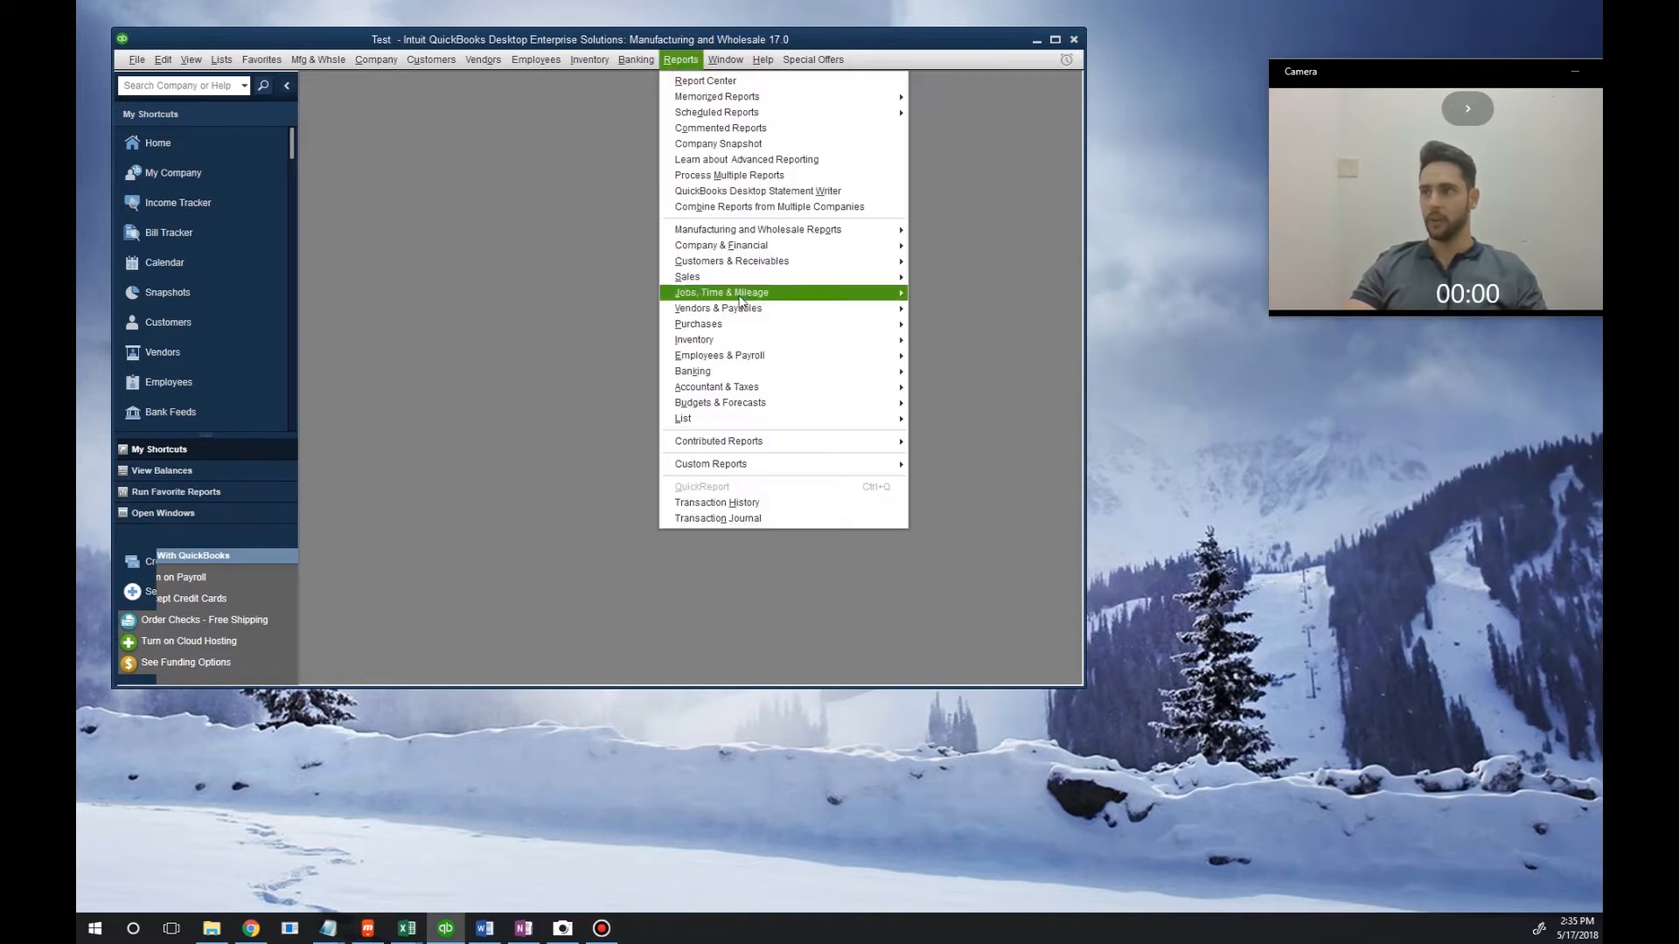
mouse_move(694, 339)
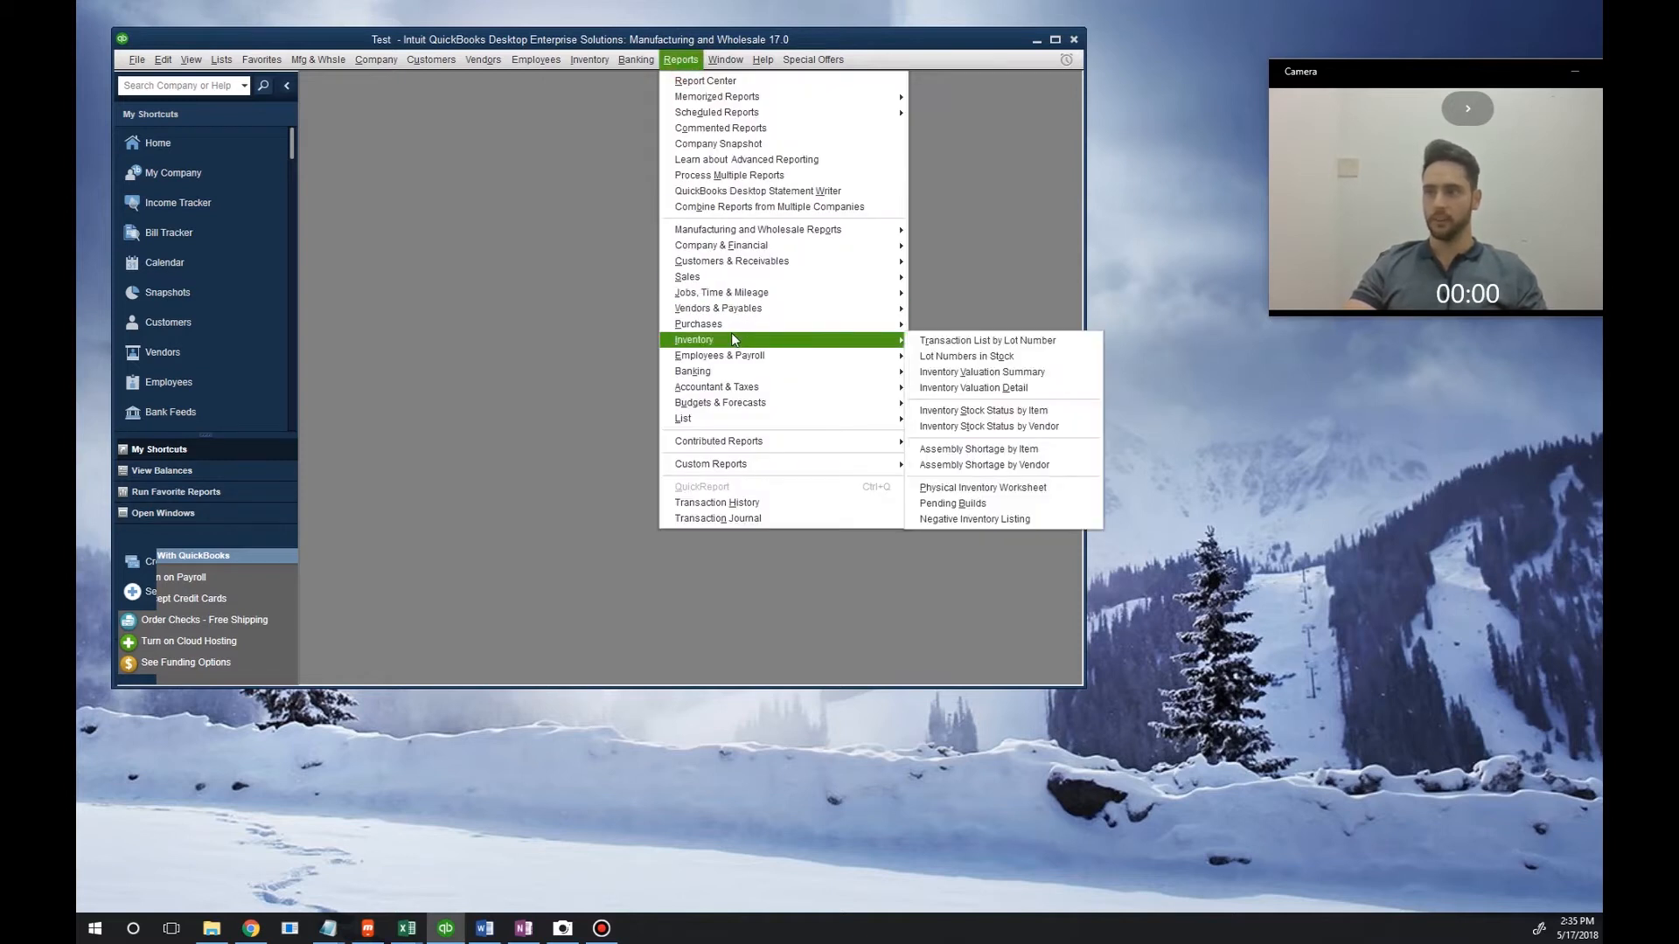
mouse_move(983, 410)
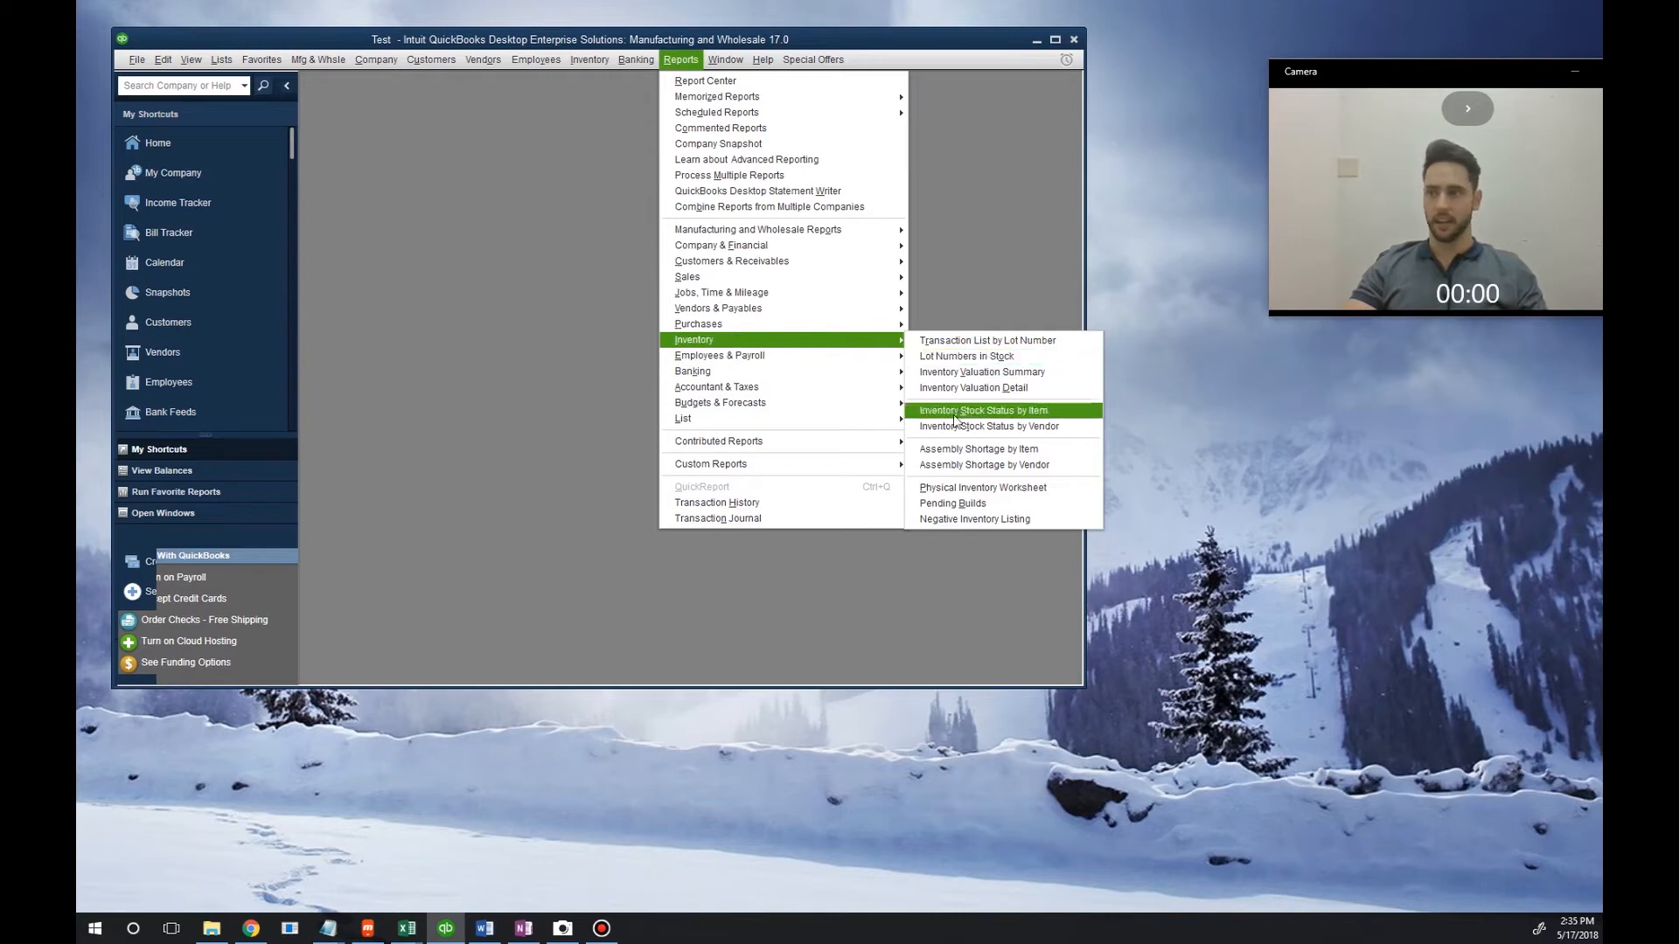
mouse_move(983, 466)
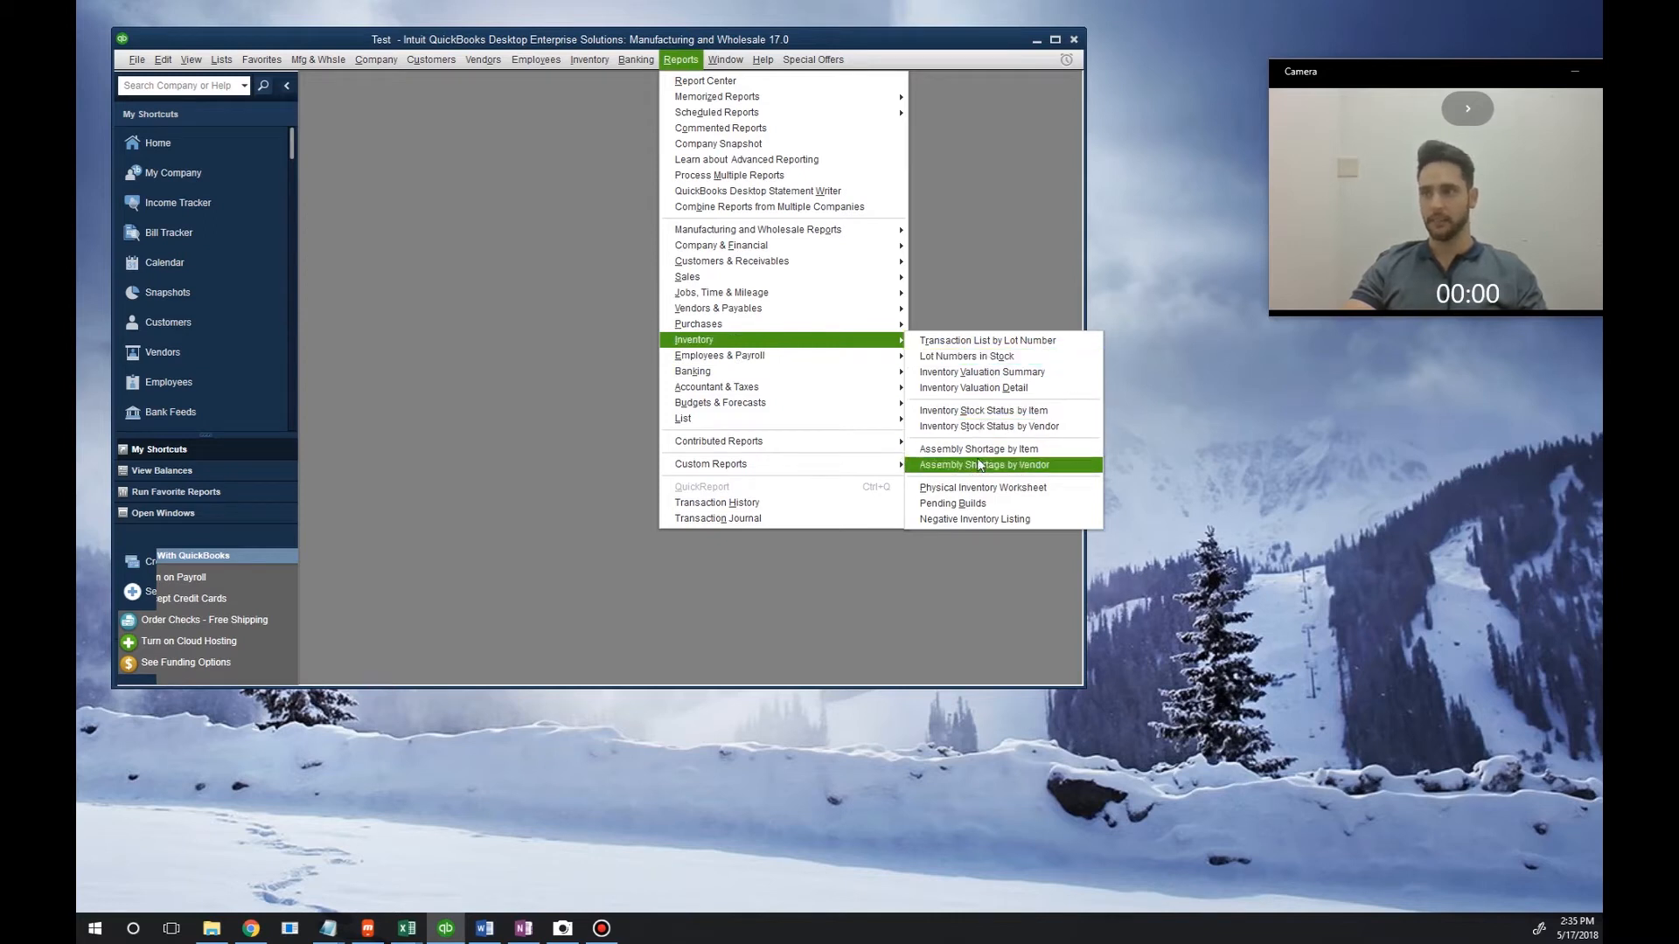
mouse_move(965, 355)
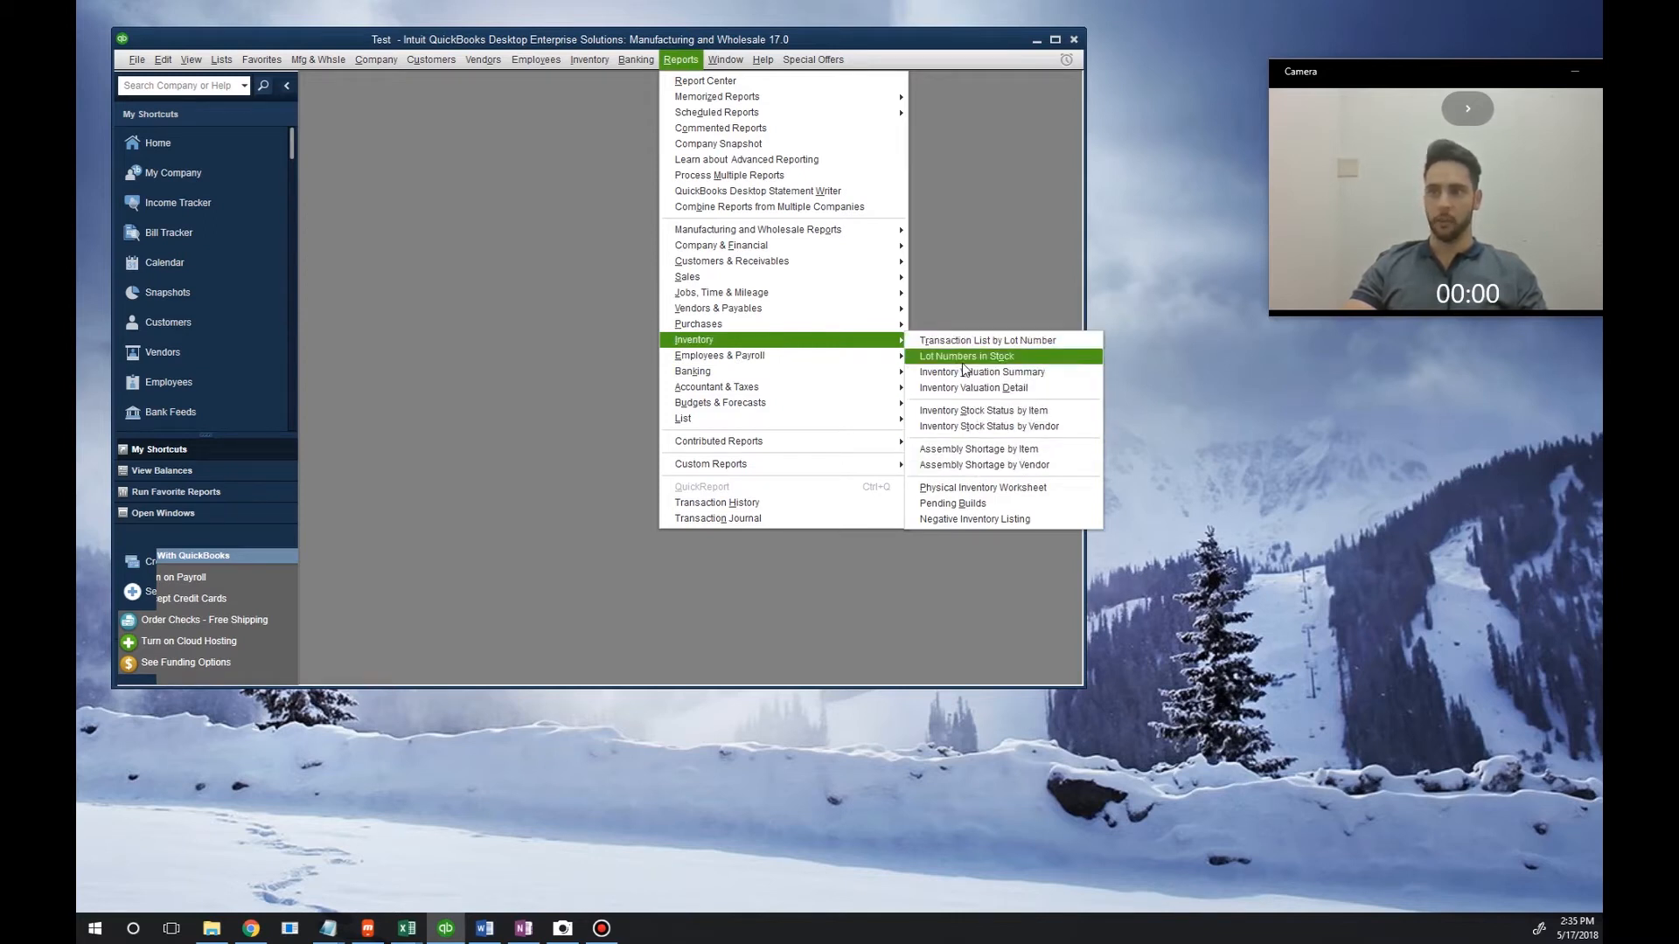
left_click(965, 355)
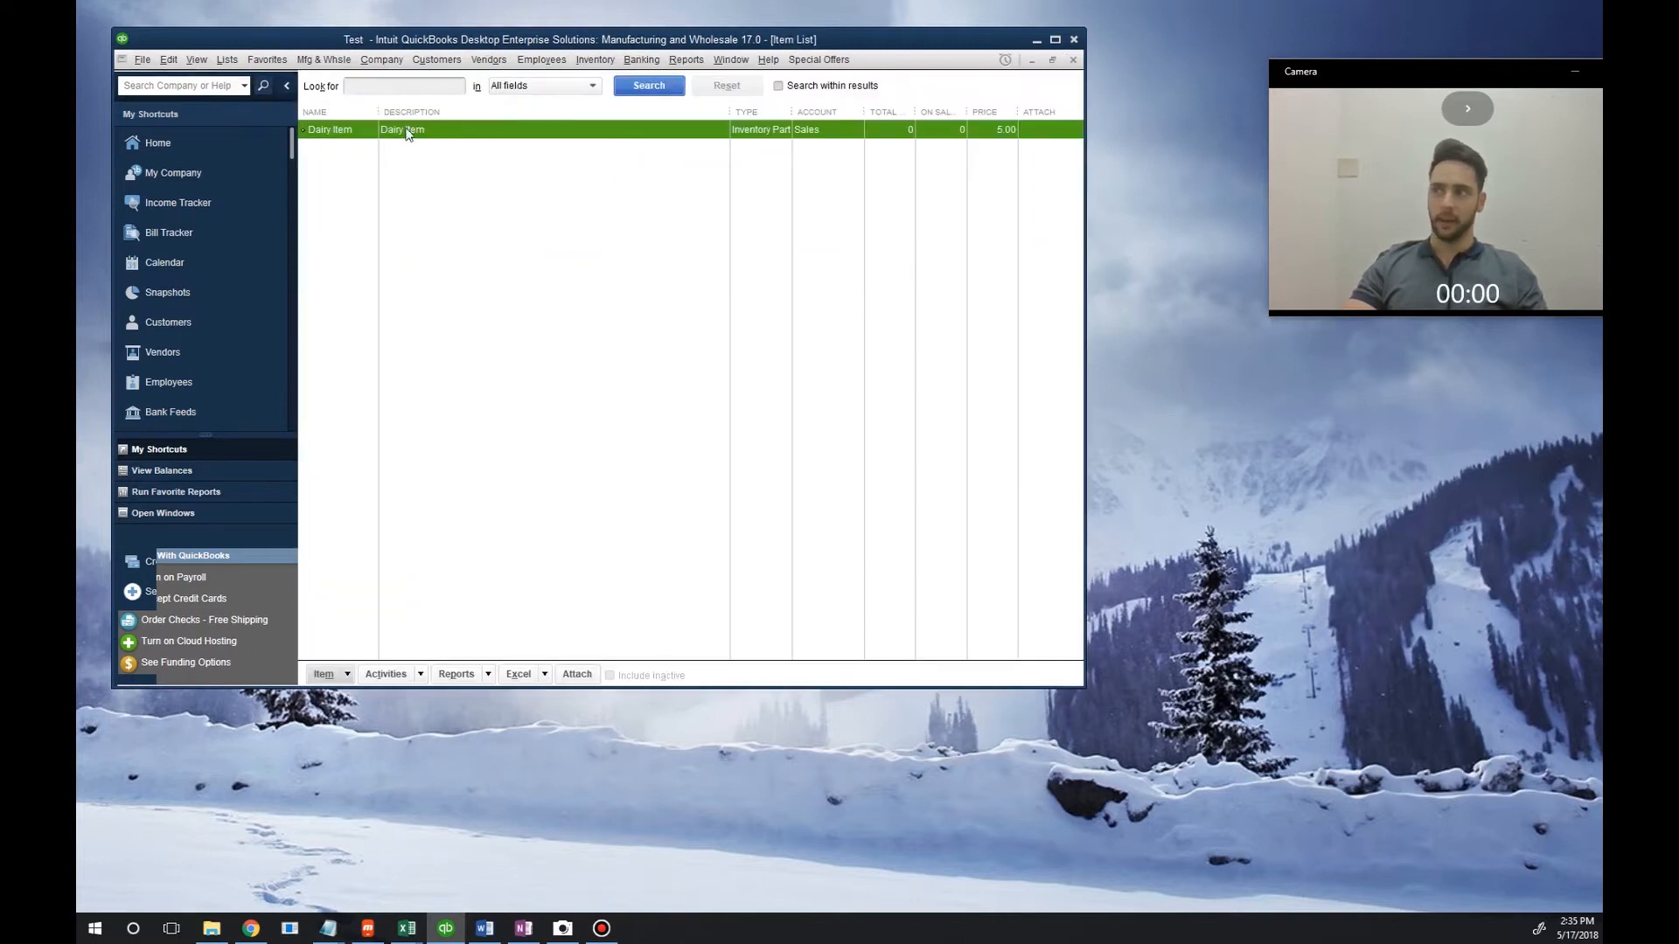
mouse_move(514, 320)
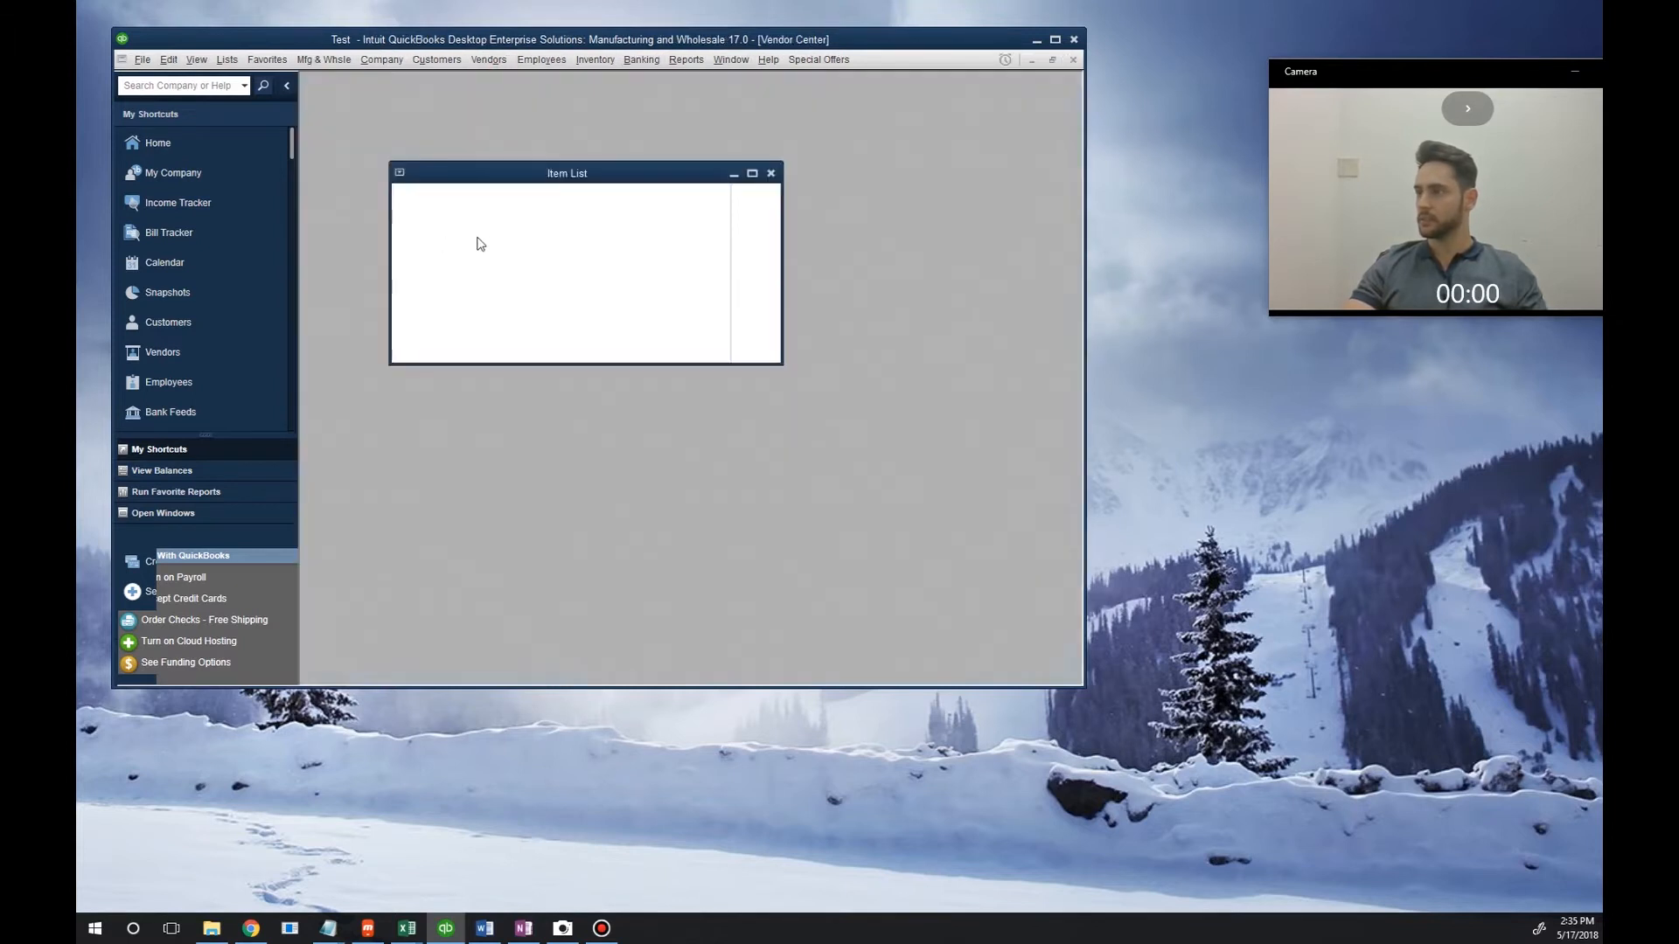
- Create a new vendor named Test Vendor and bring up its right-click actions
left_click(770, 174)
type("T")
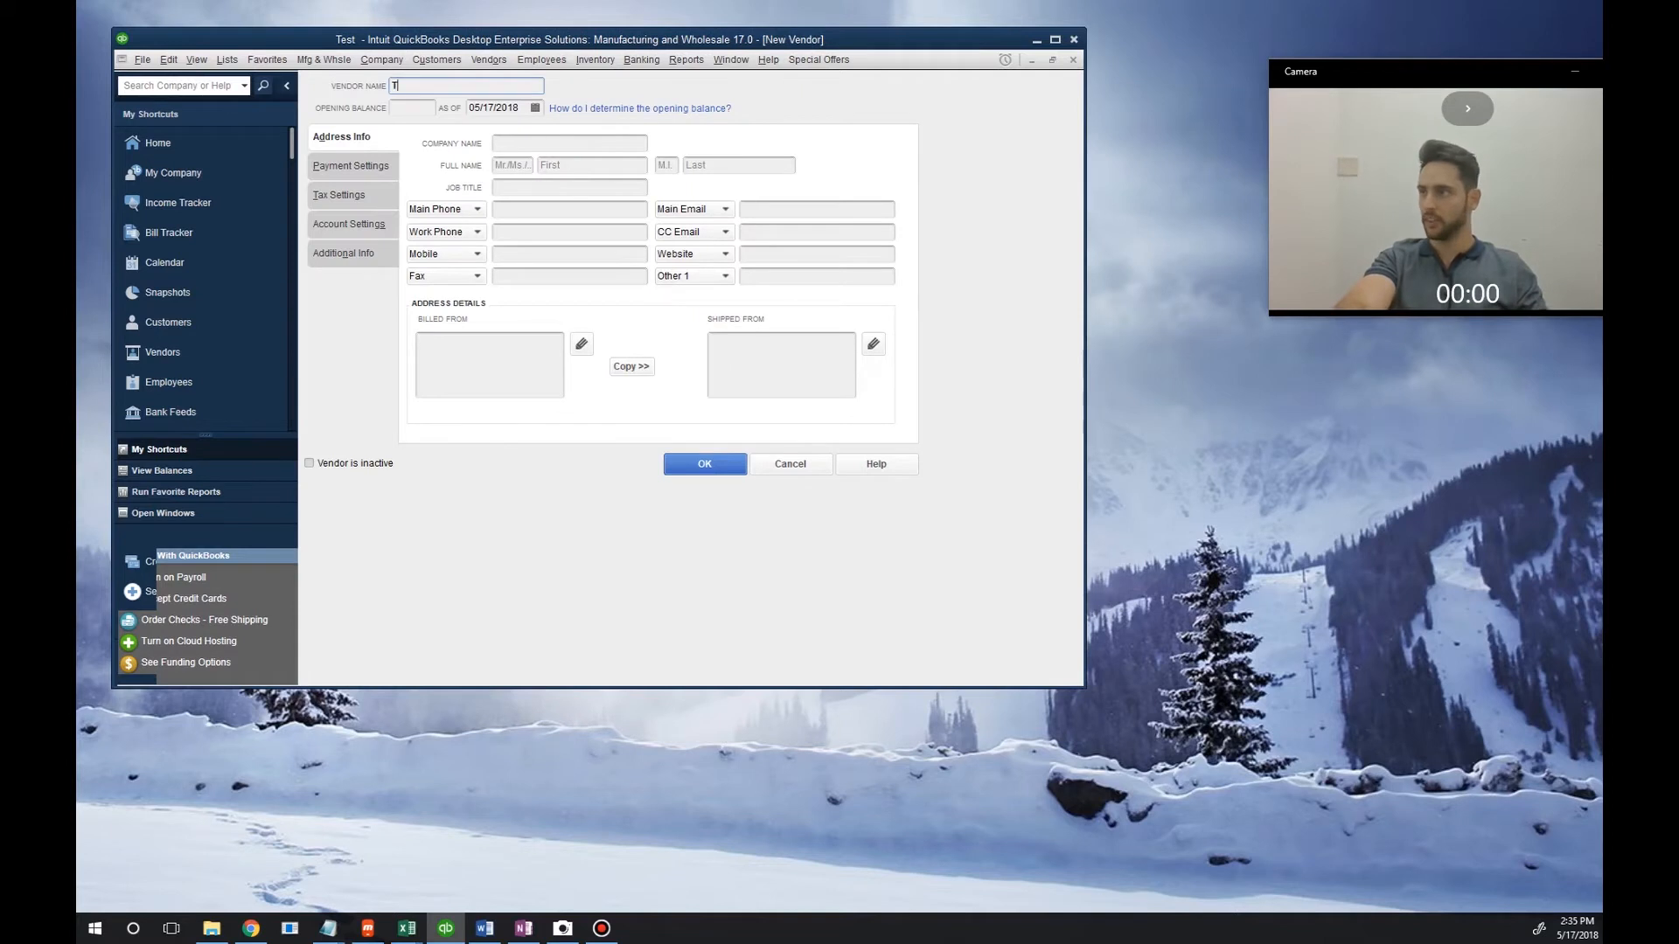
type("est Vendor")
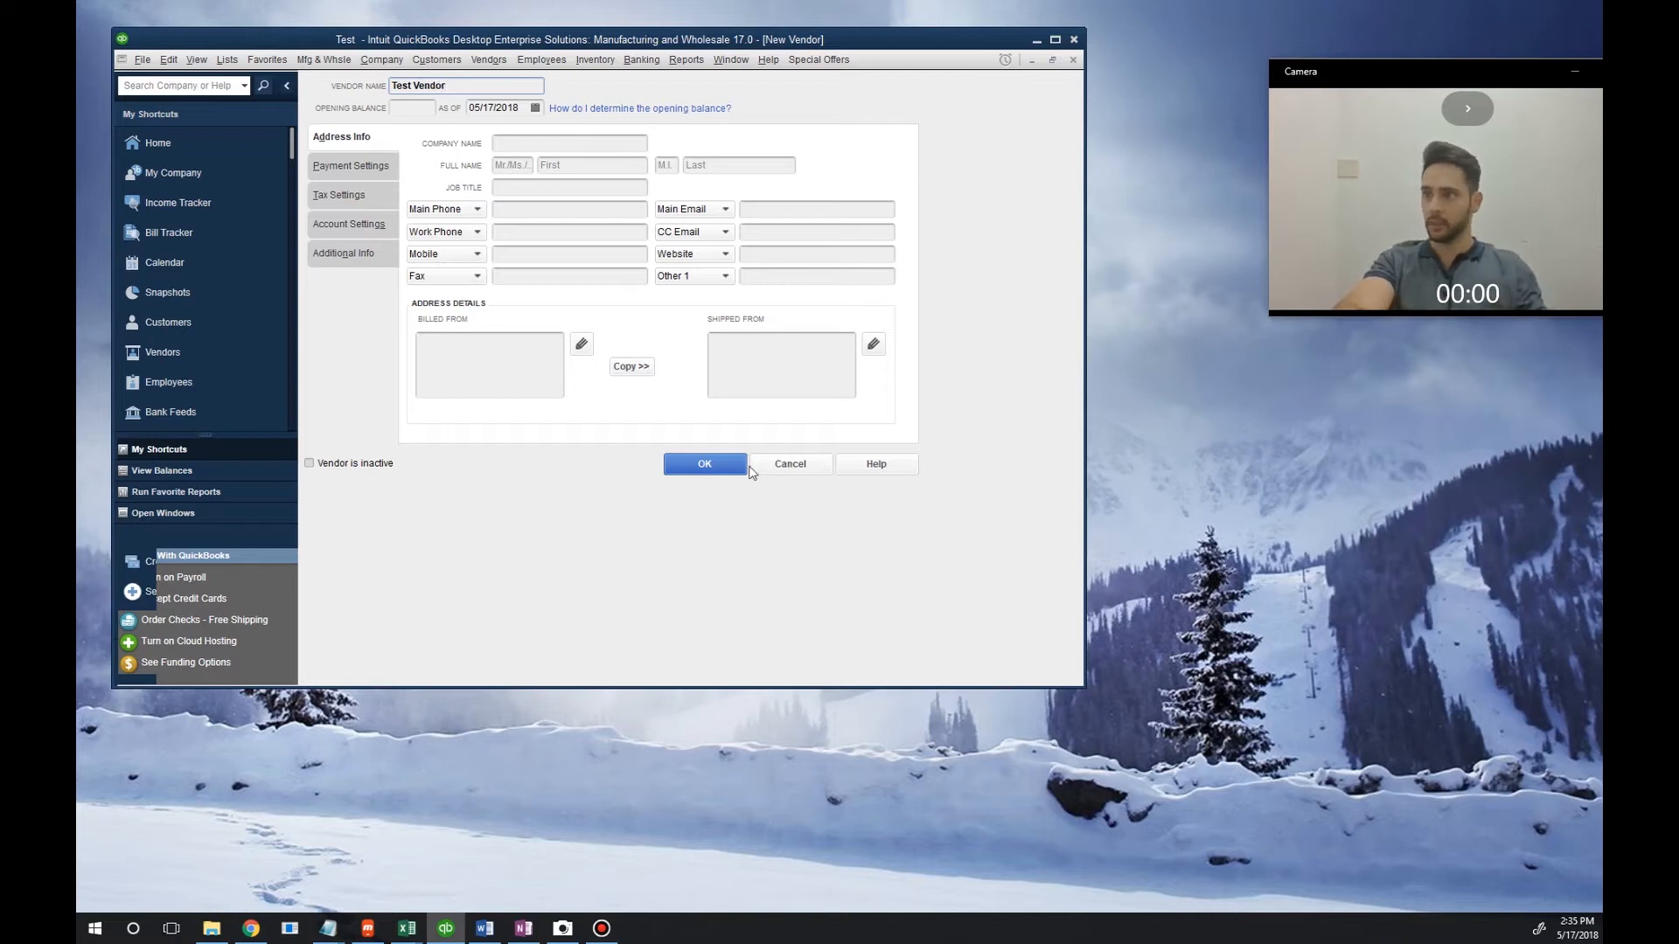
left_click(703, 464)
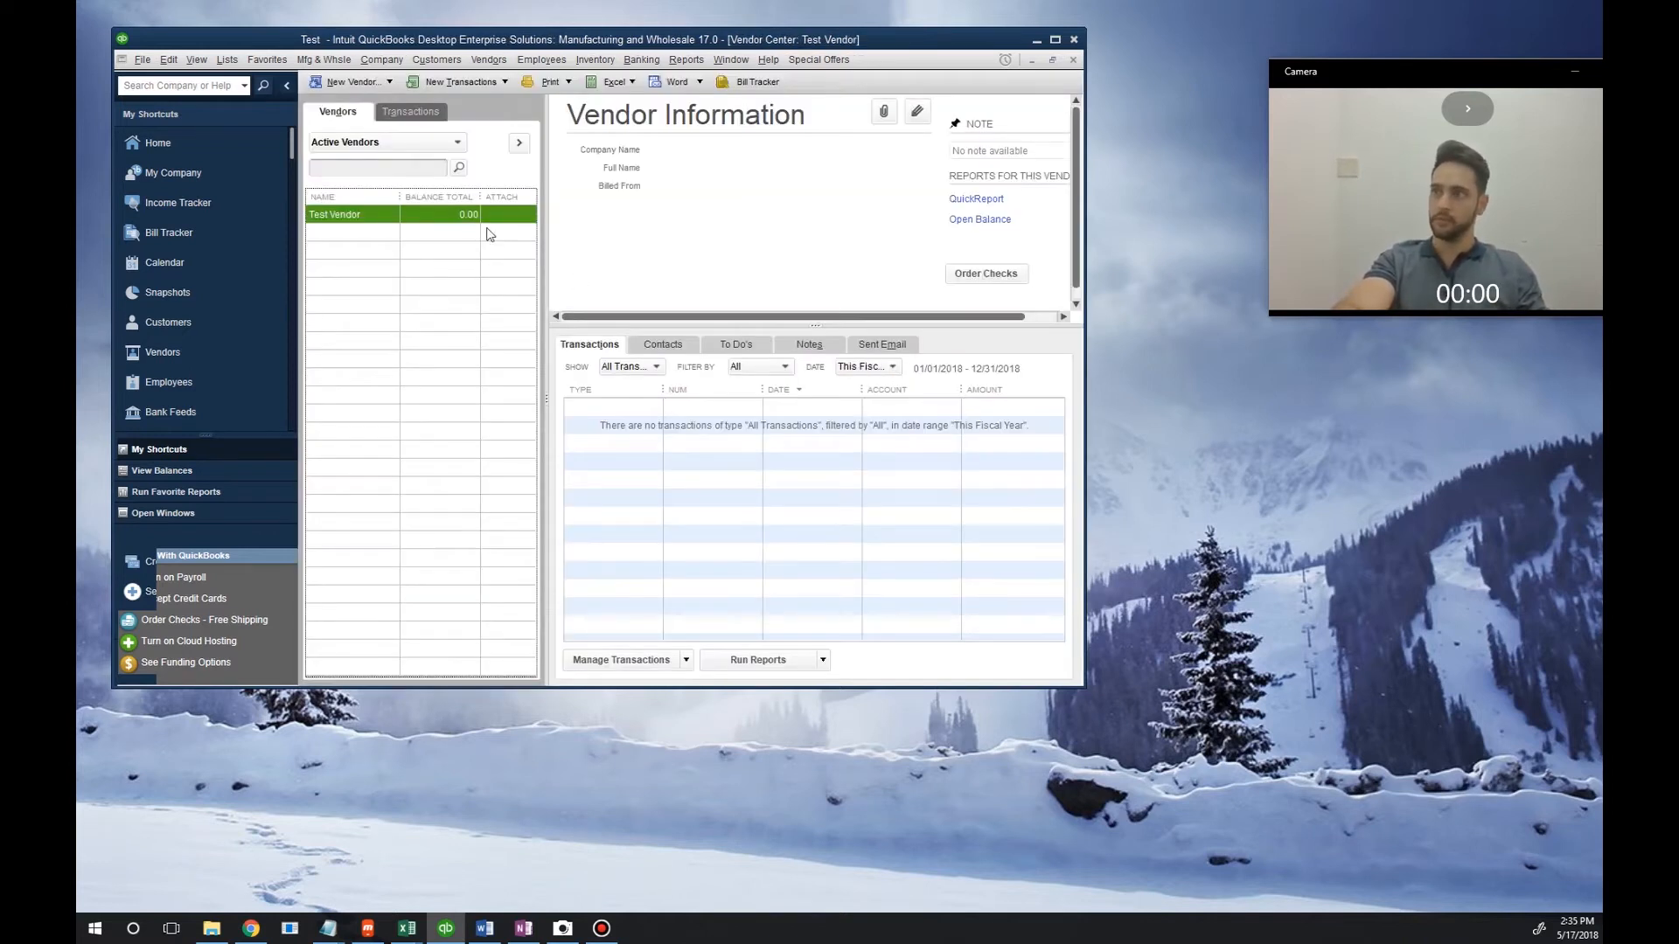
right_click(334, 213)
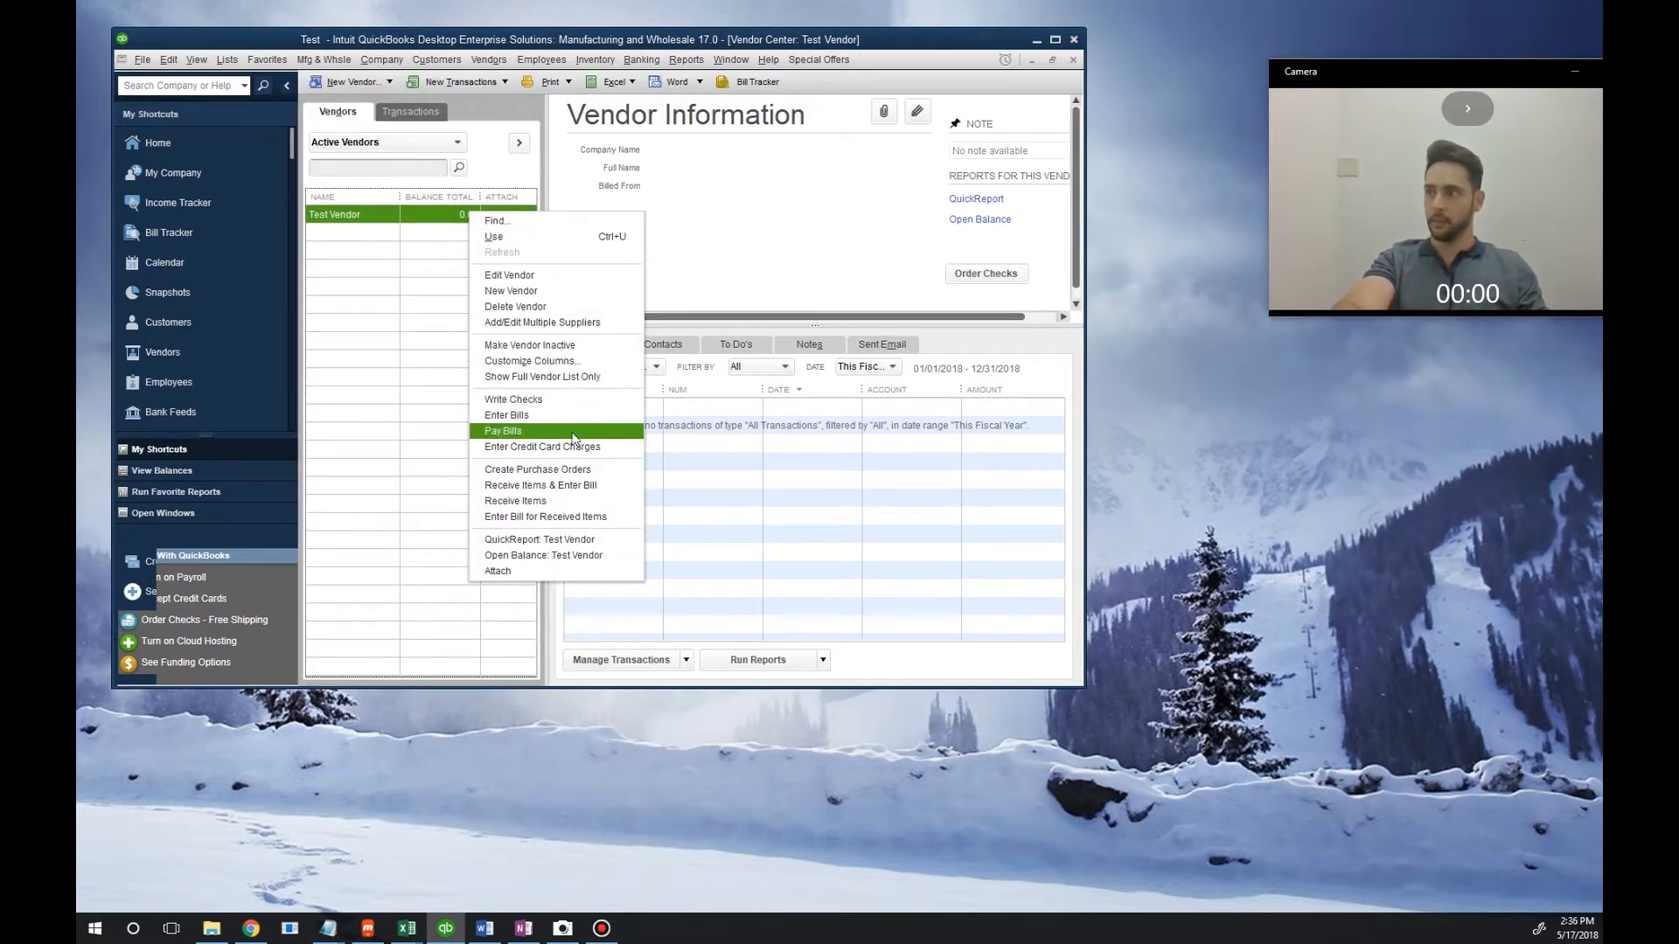
mouse_move(540, 485)
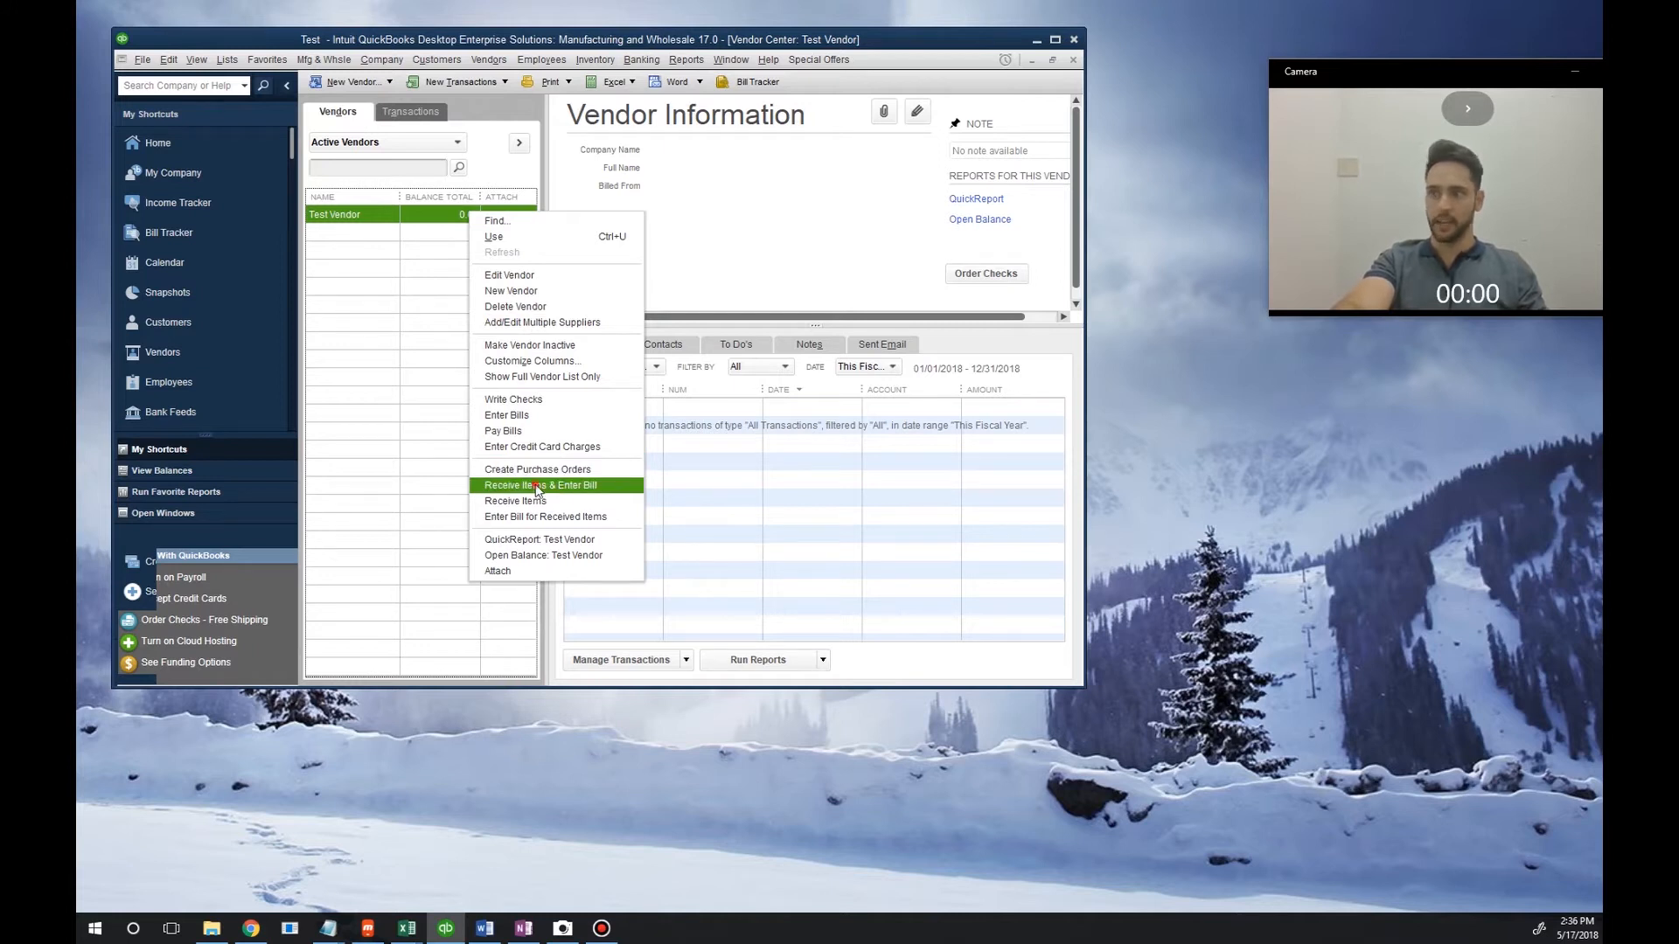
- Receive items with a bill: 100 Dairy Item from Test Vendor with lot number 12345
left_click(540, 484)
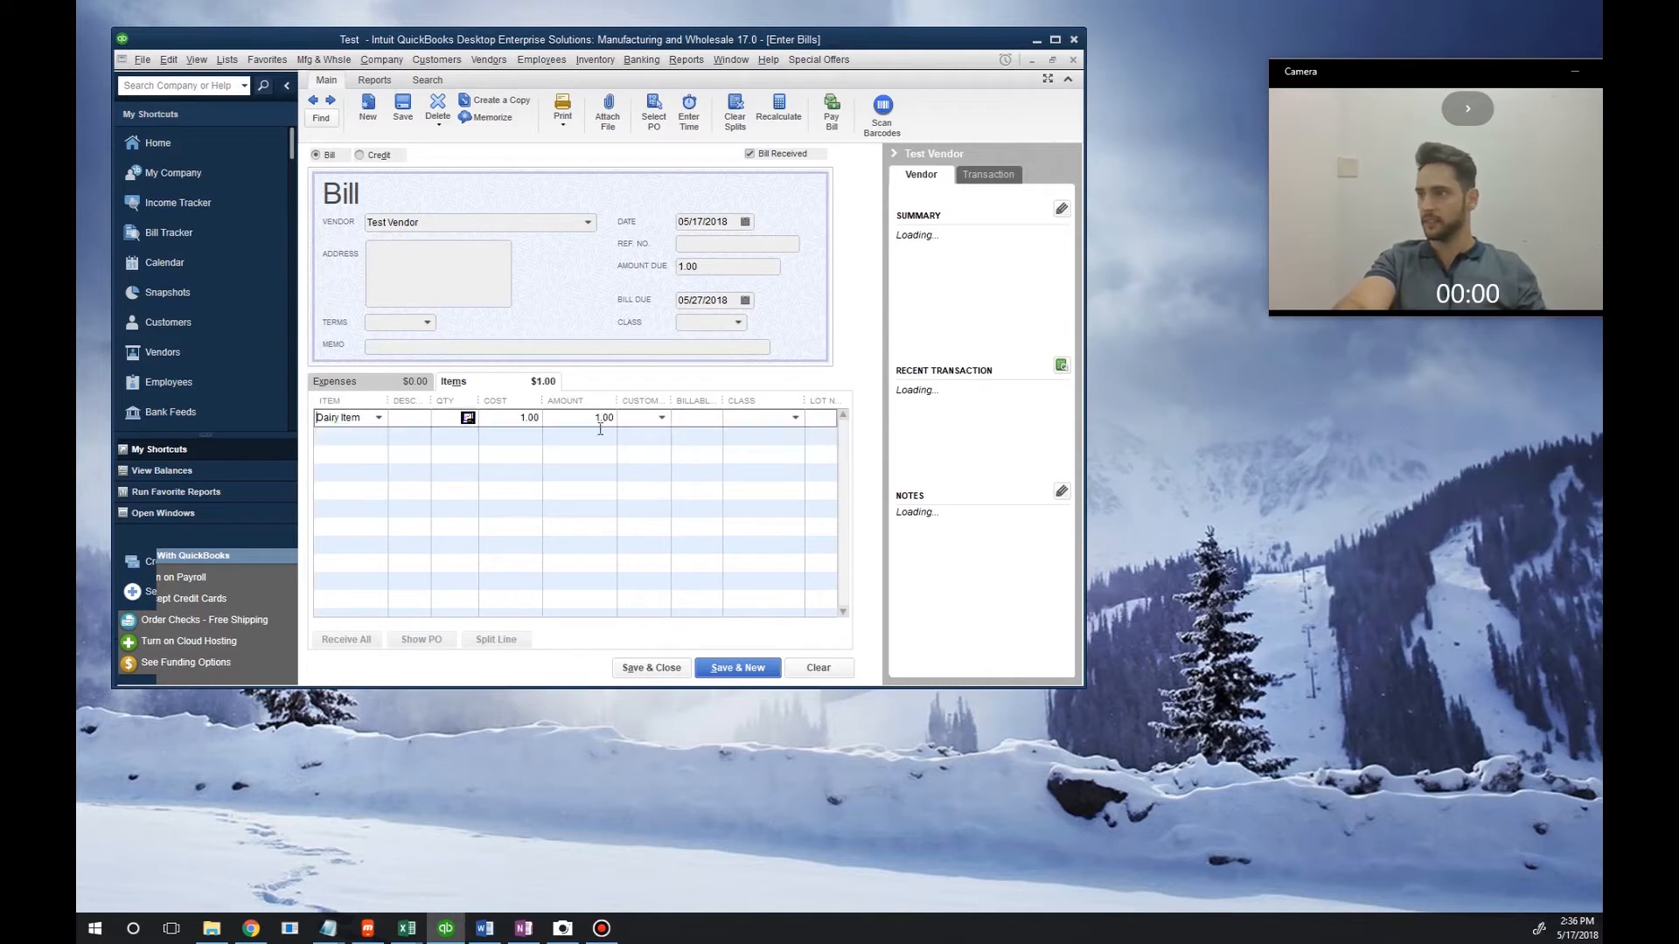
type("100")
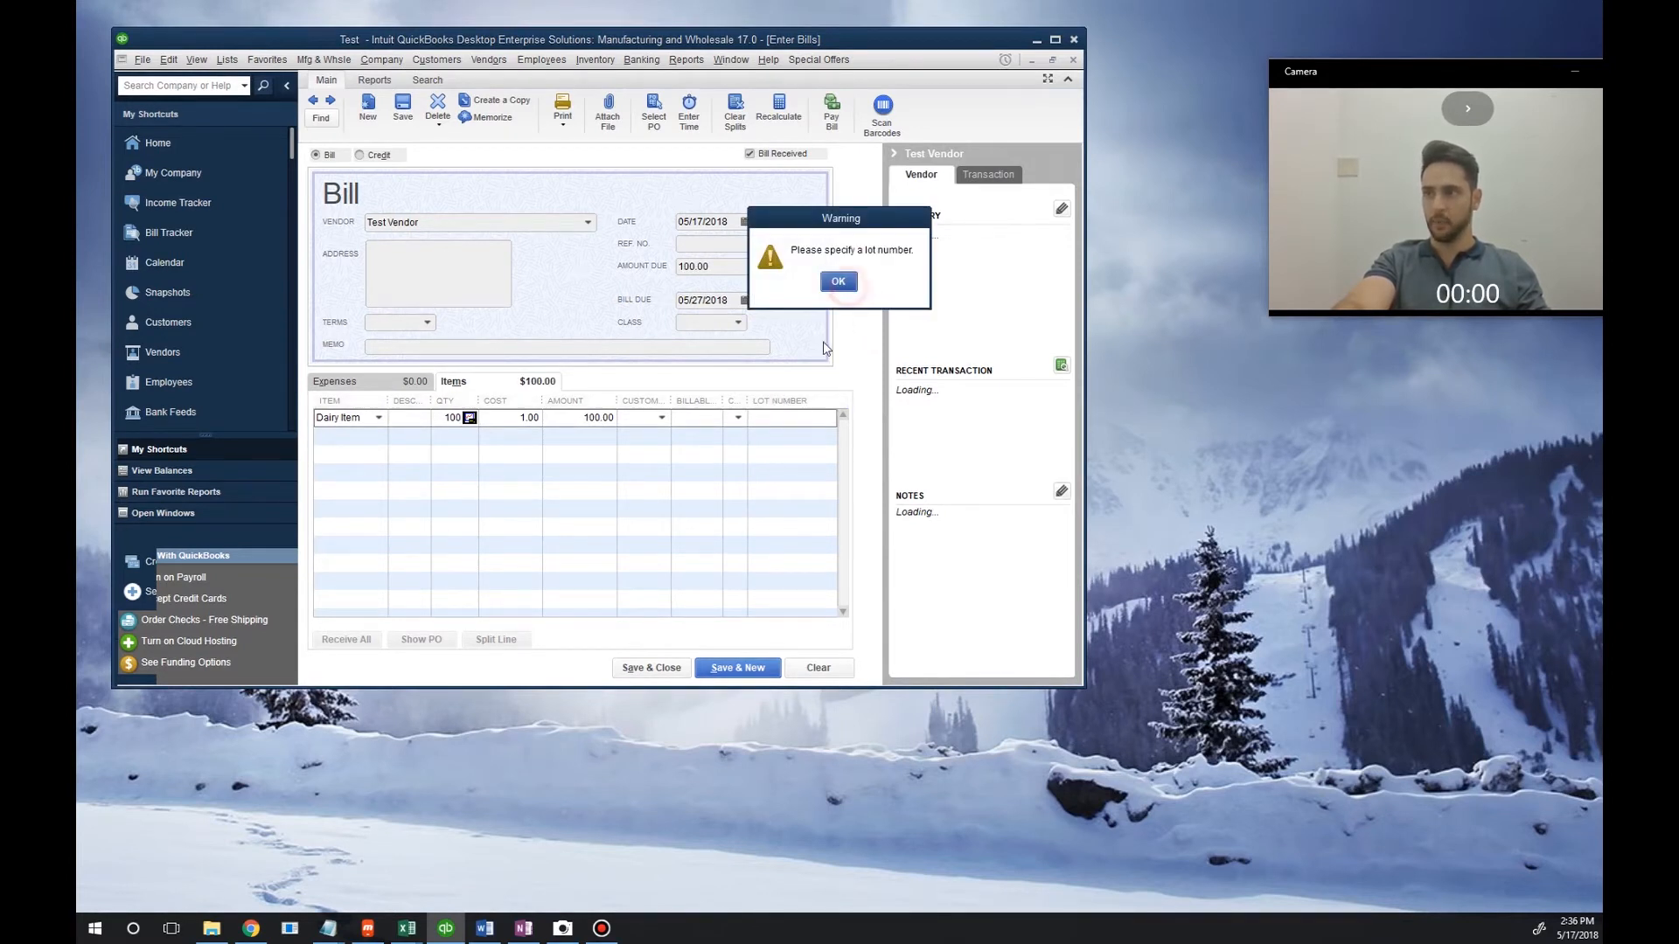
left_click(838, 280)
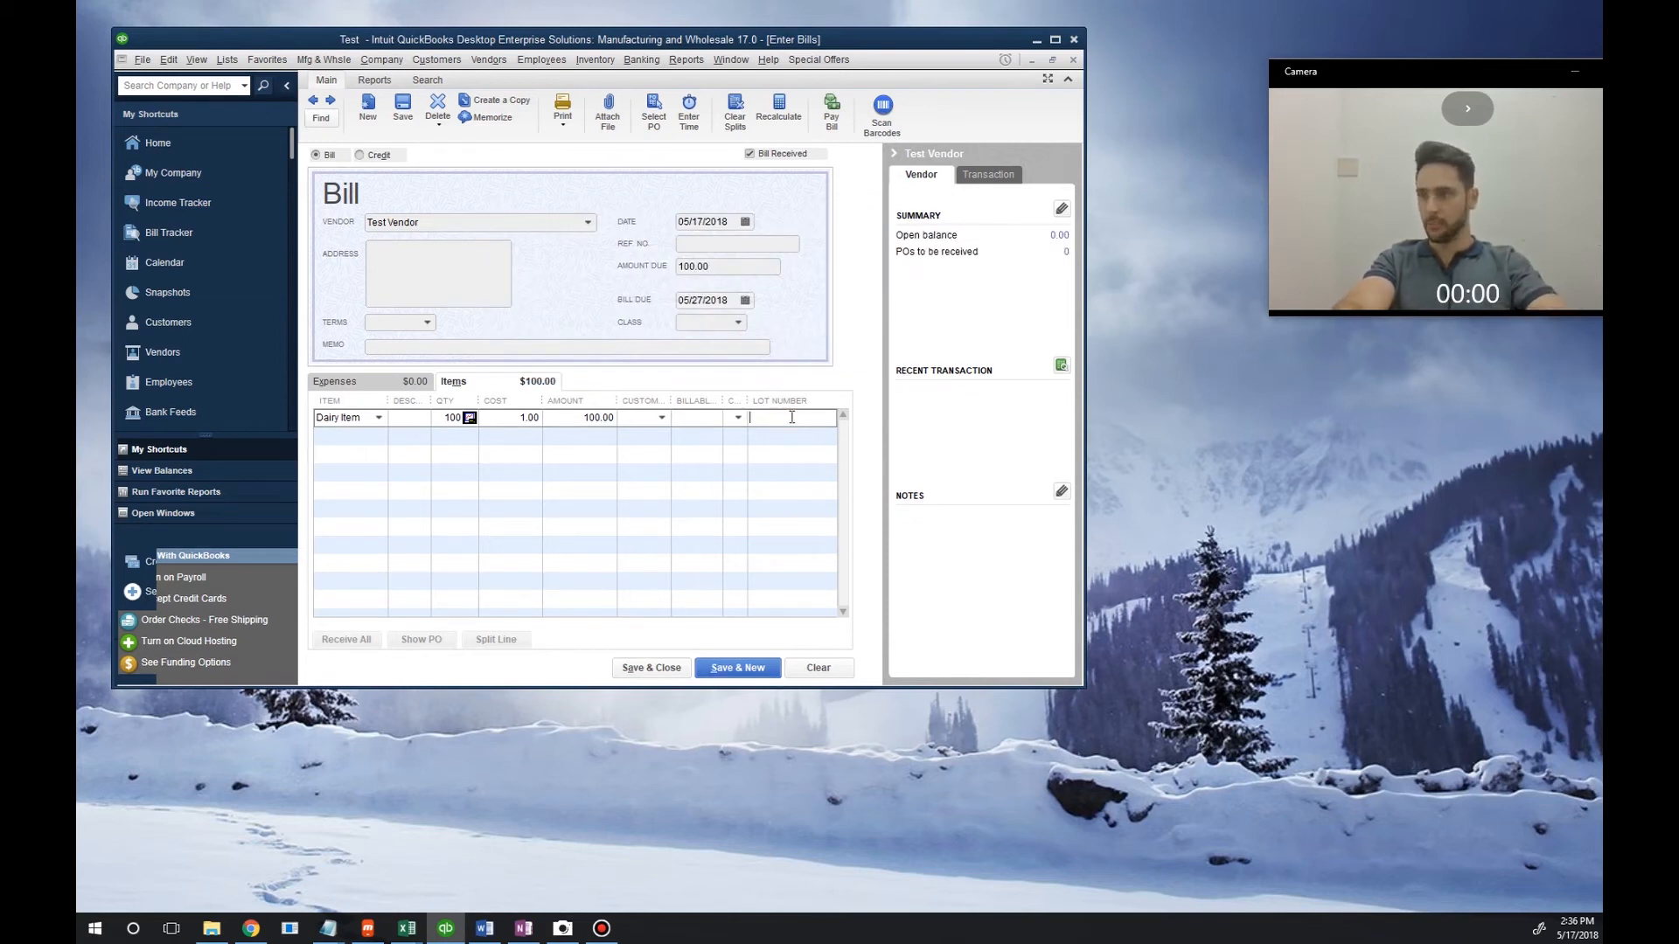
type("12345")
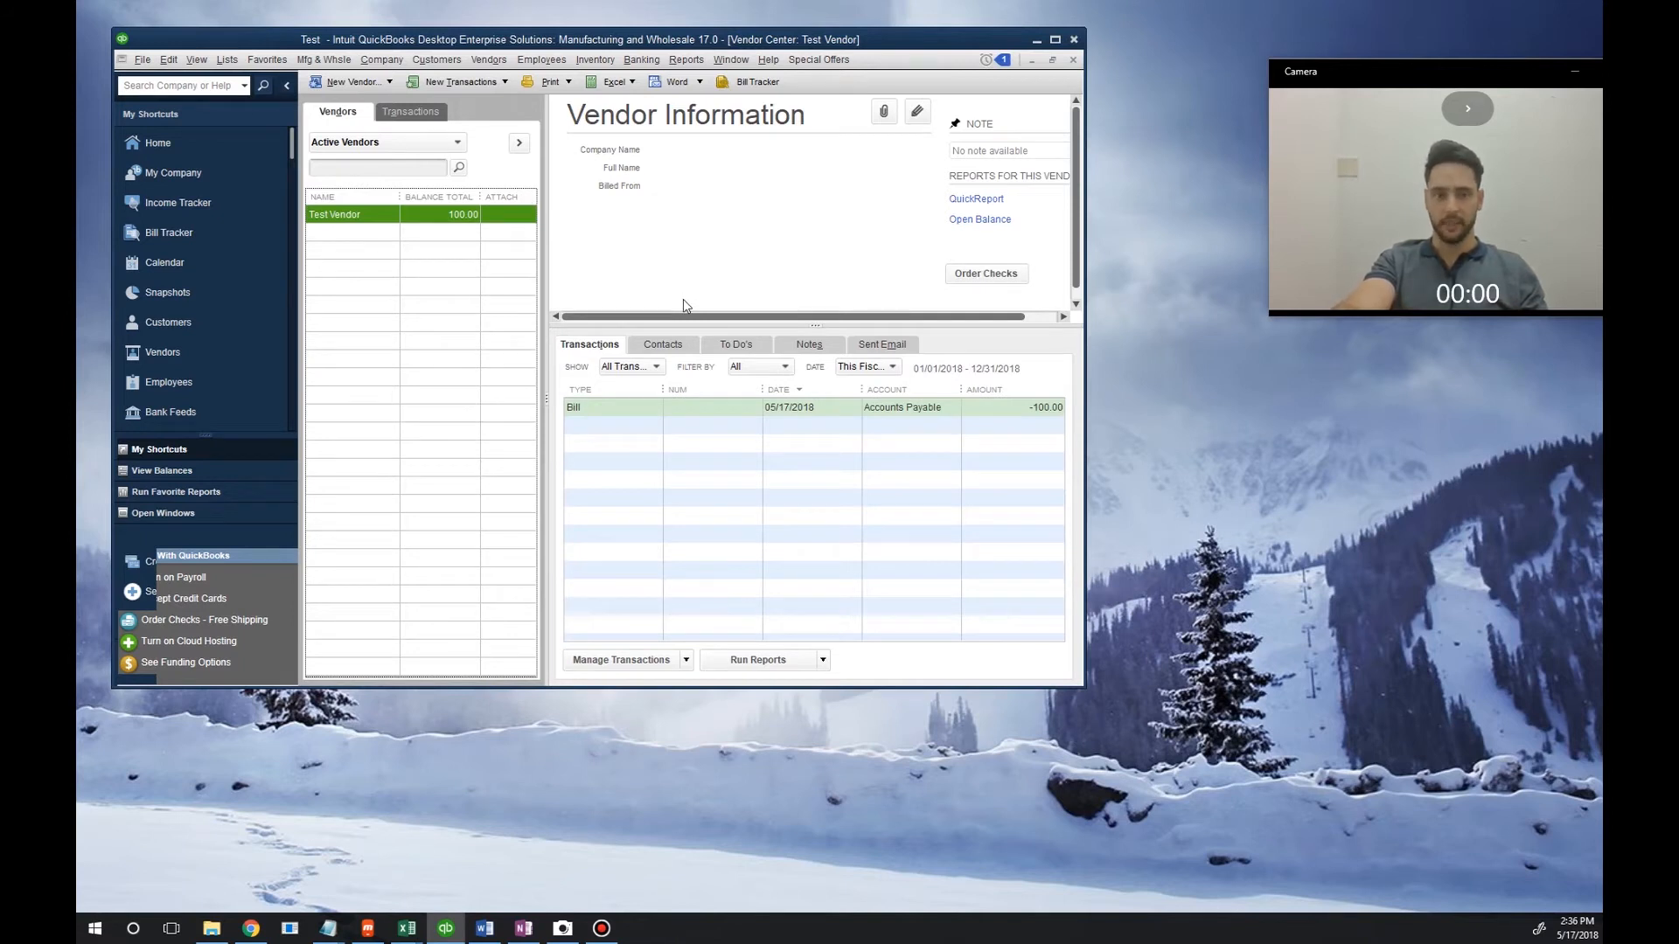
- Show the Item List with Dairy Item at 100 on hand
left_click(226, 59)
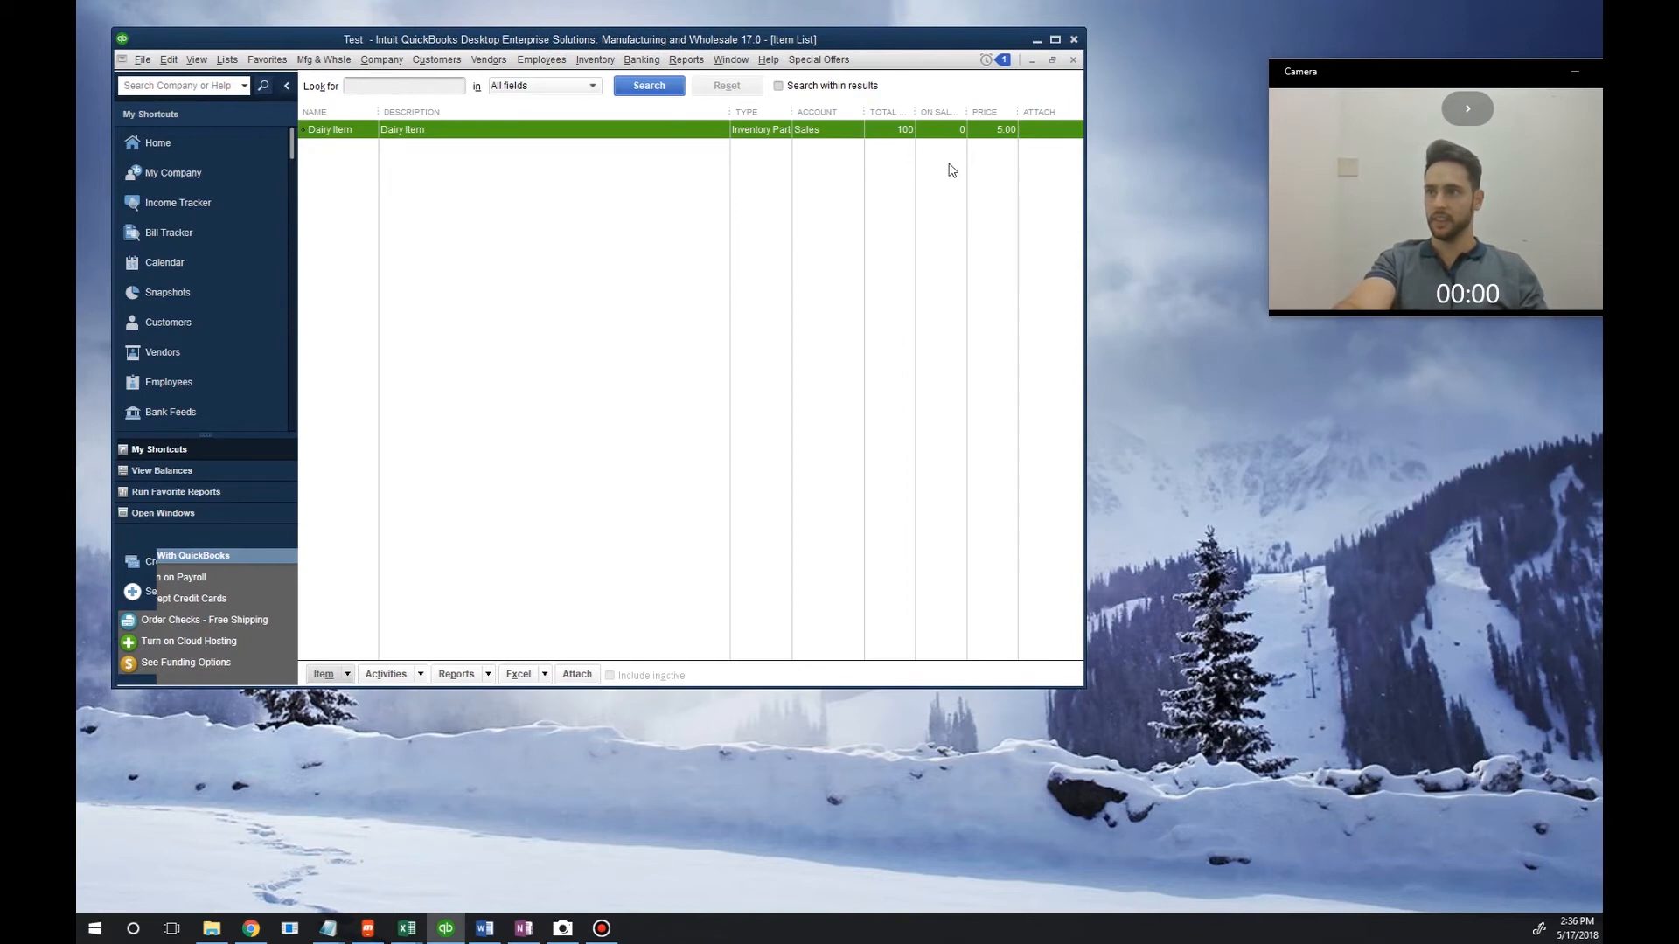
mouse_move(878, 383)
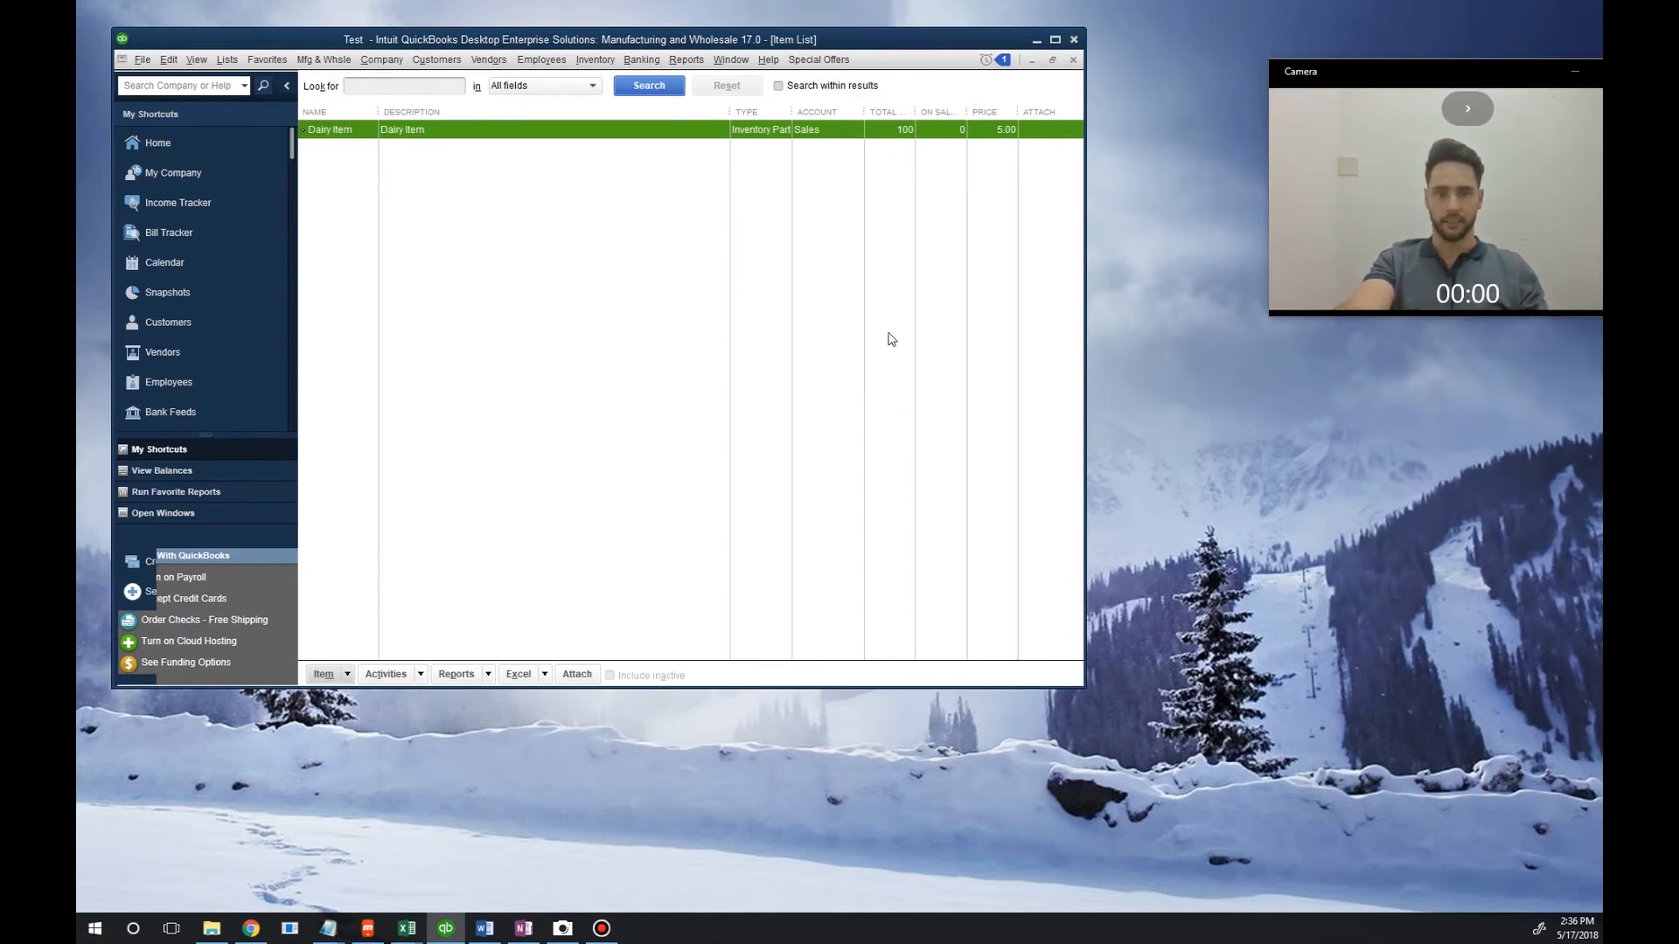
mouse_move(839, 227)
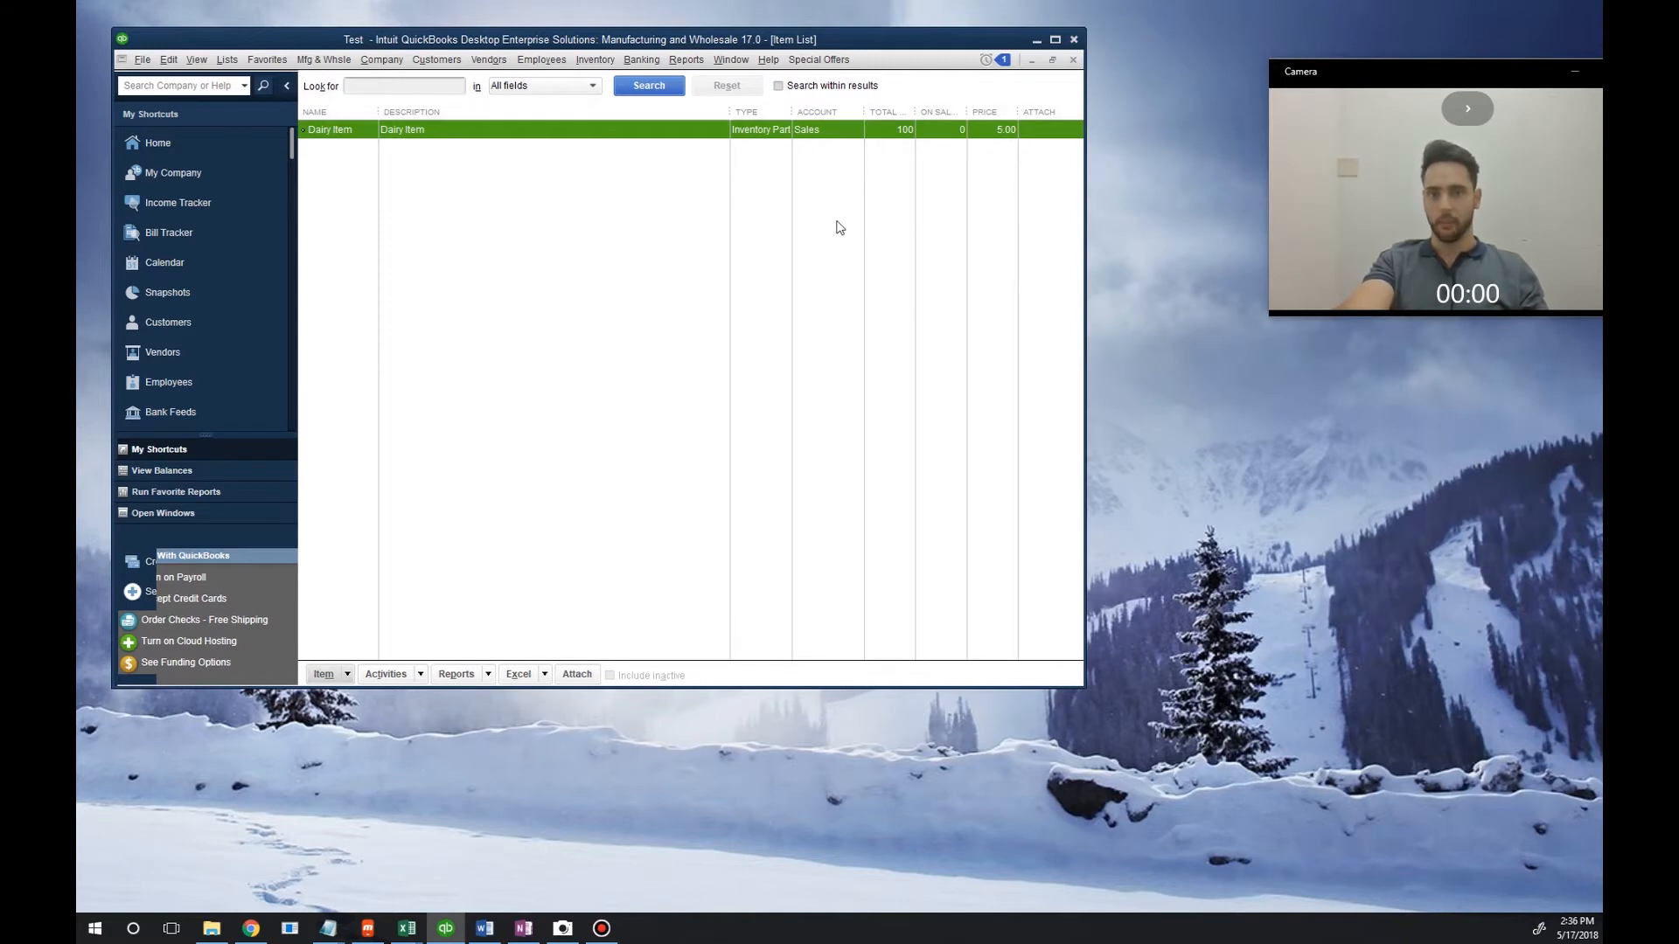
- Run Reports > Inventory > Lot Numbers in Stock, listing lot 12345 for Dairy Item
left_click(686, 59)
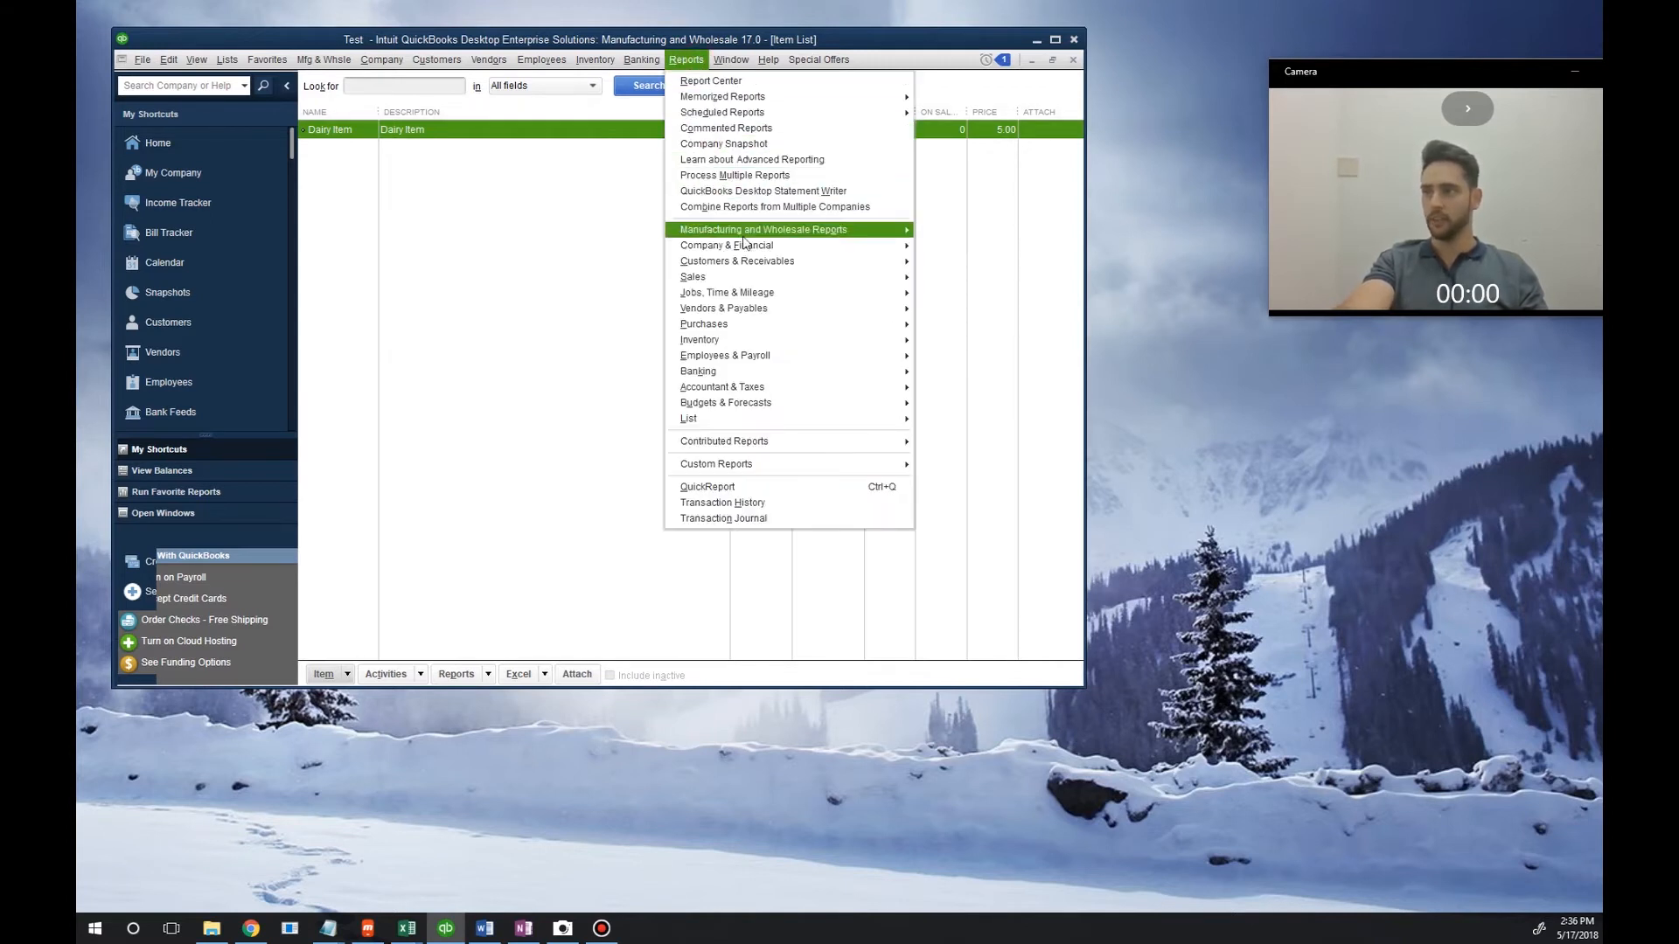
mouse_move(699, 339)
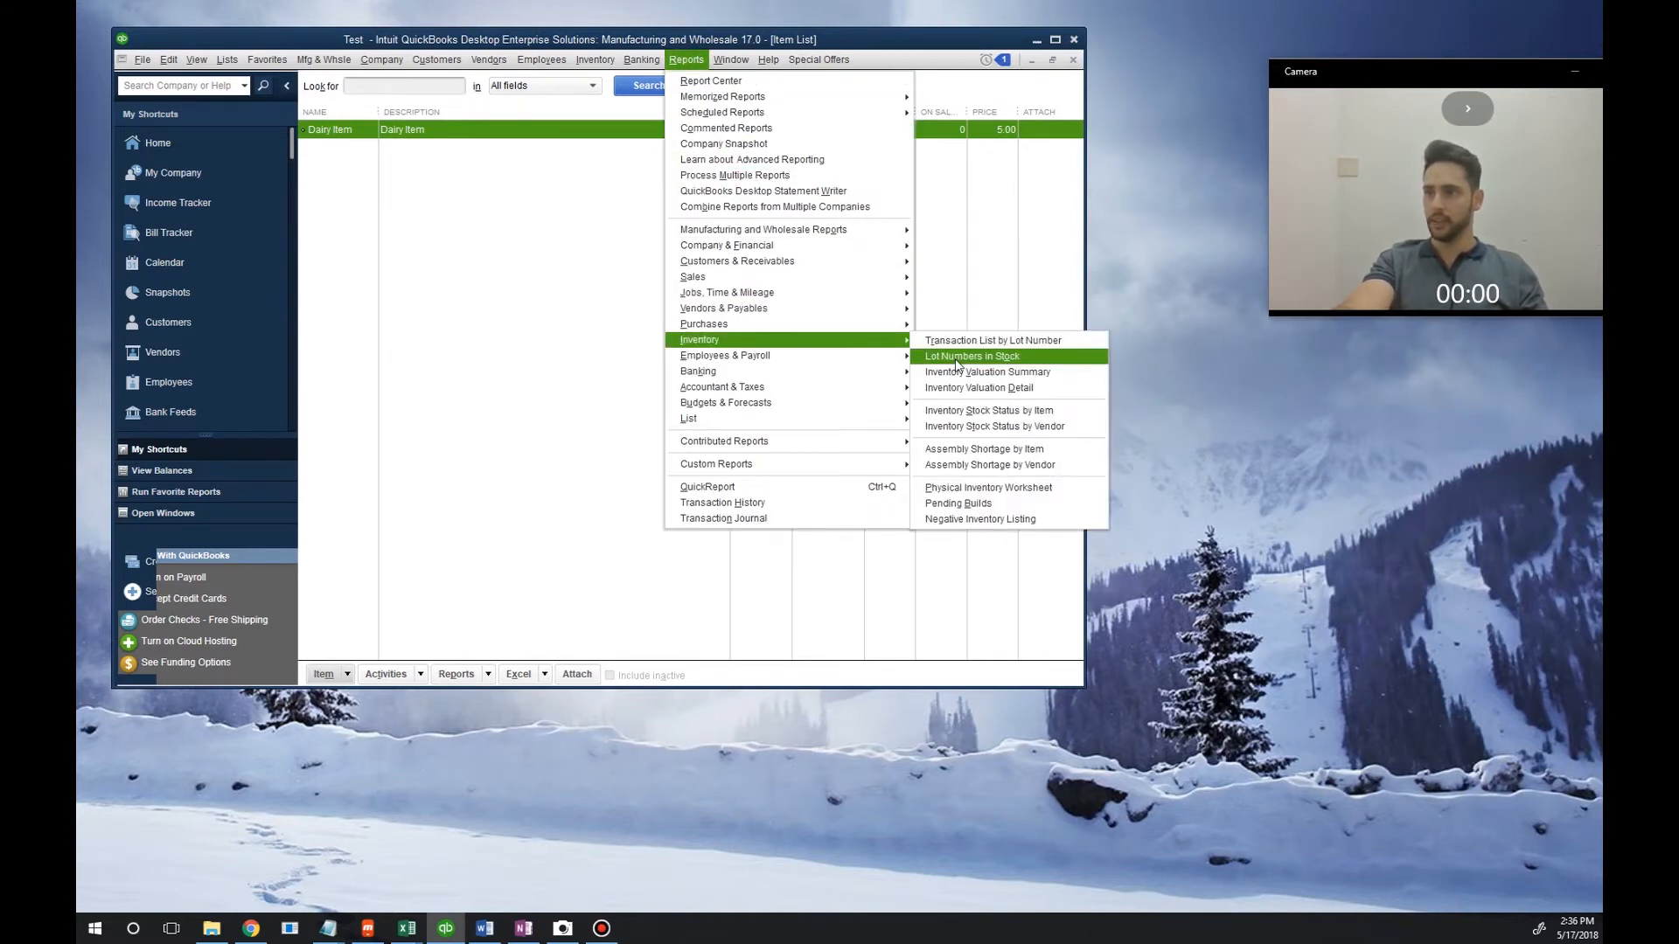
left_click(971, 355)
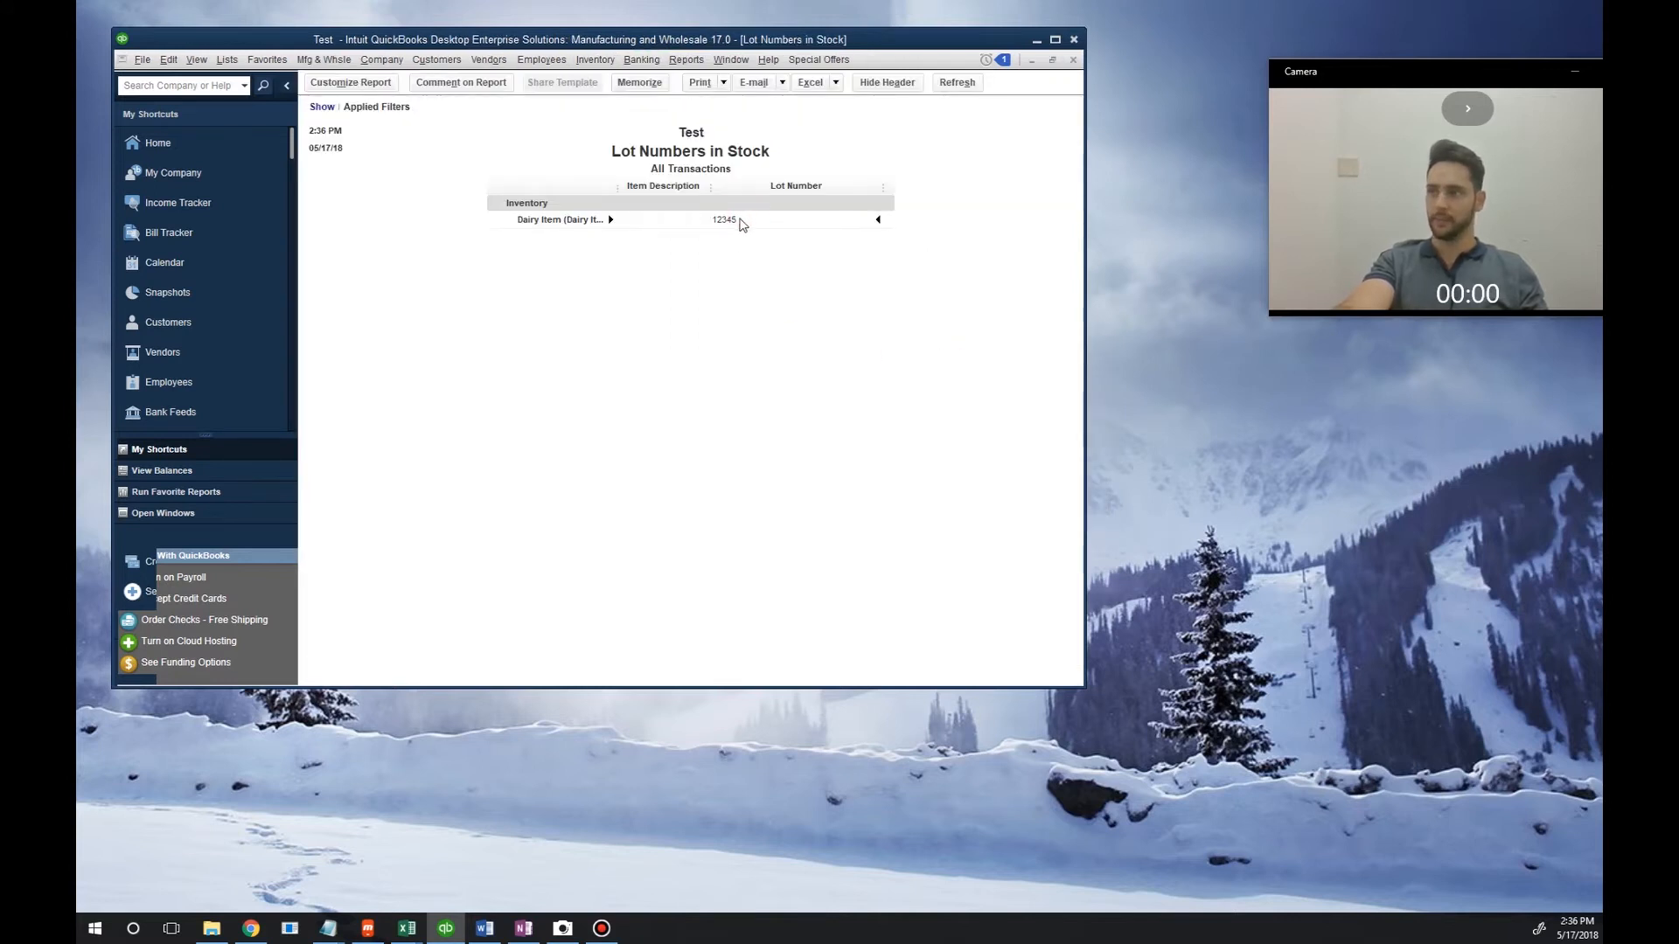
left_click(562, 221)
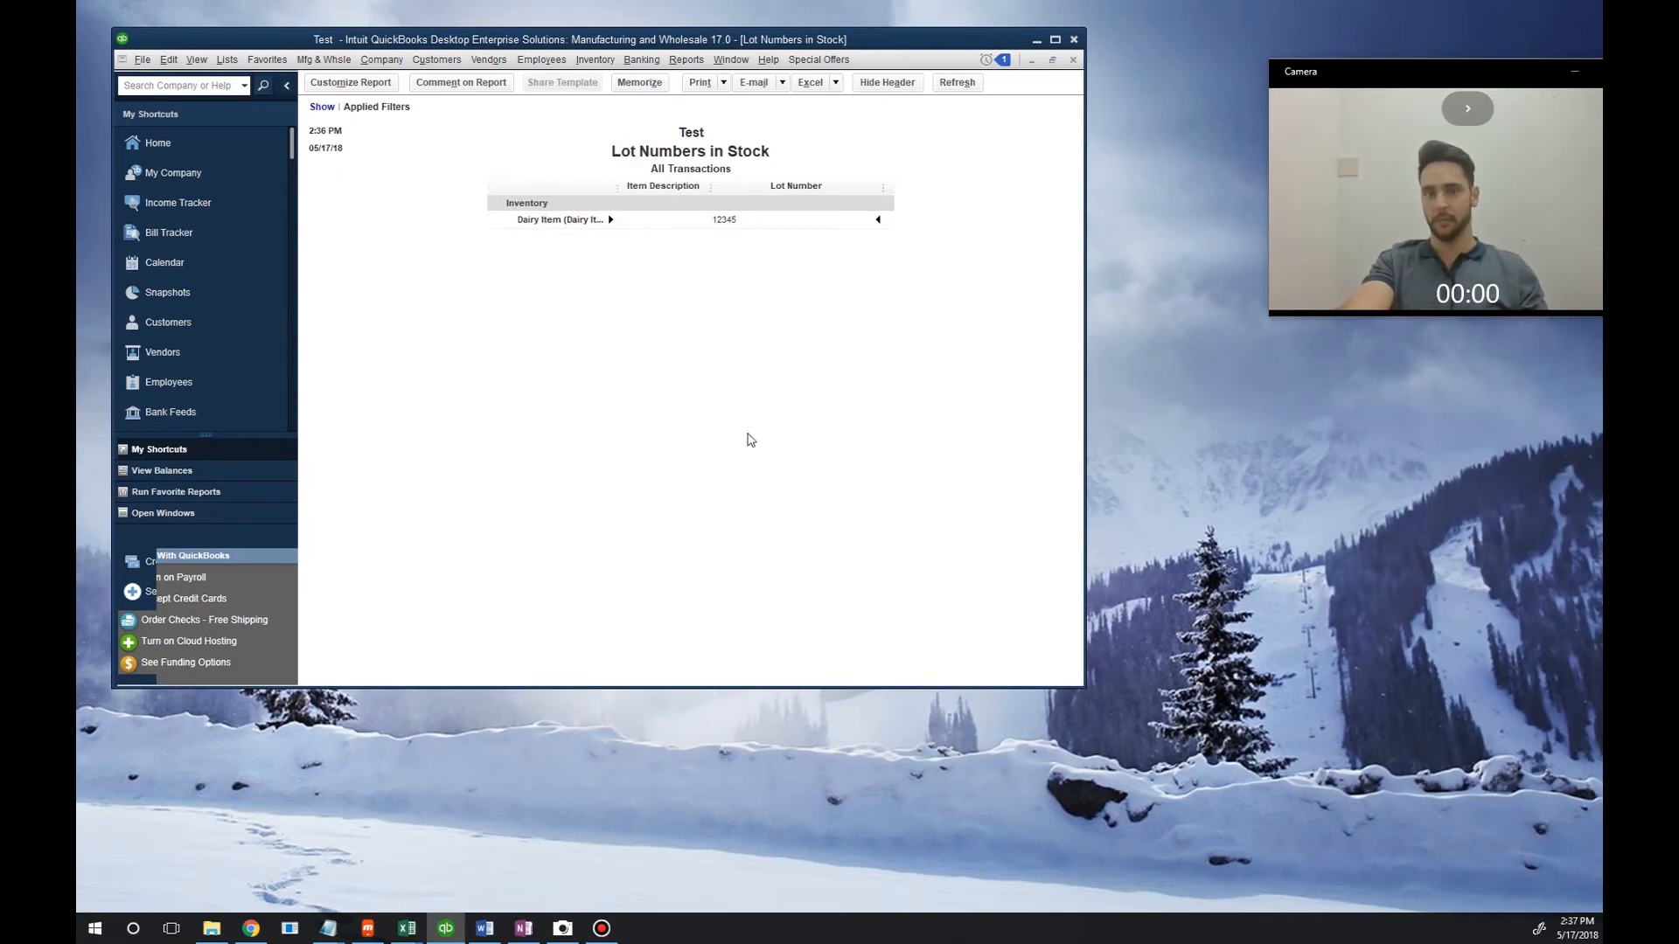
mouse_move(624, 329)
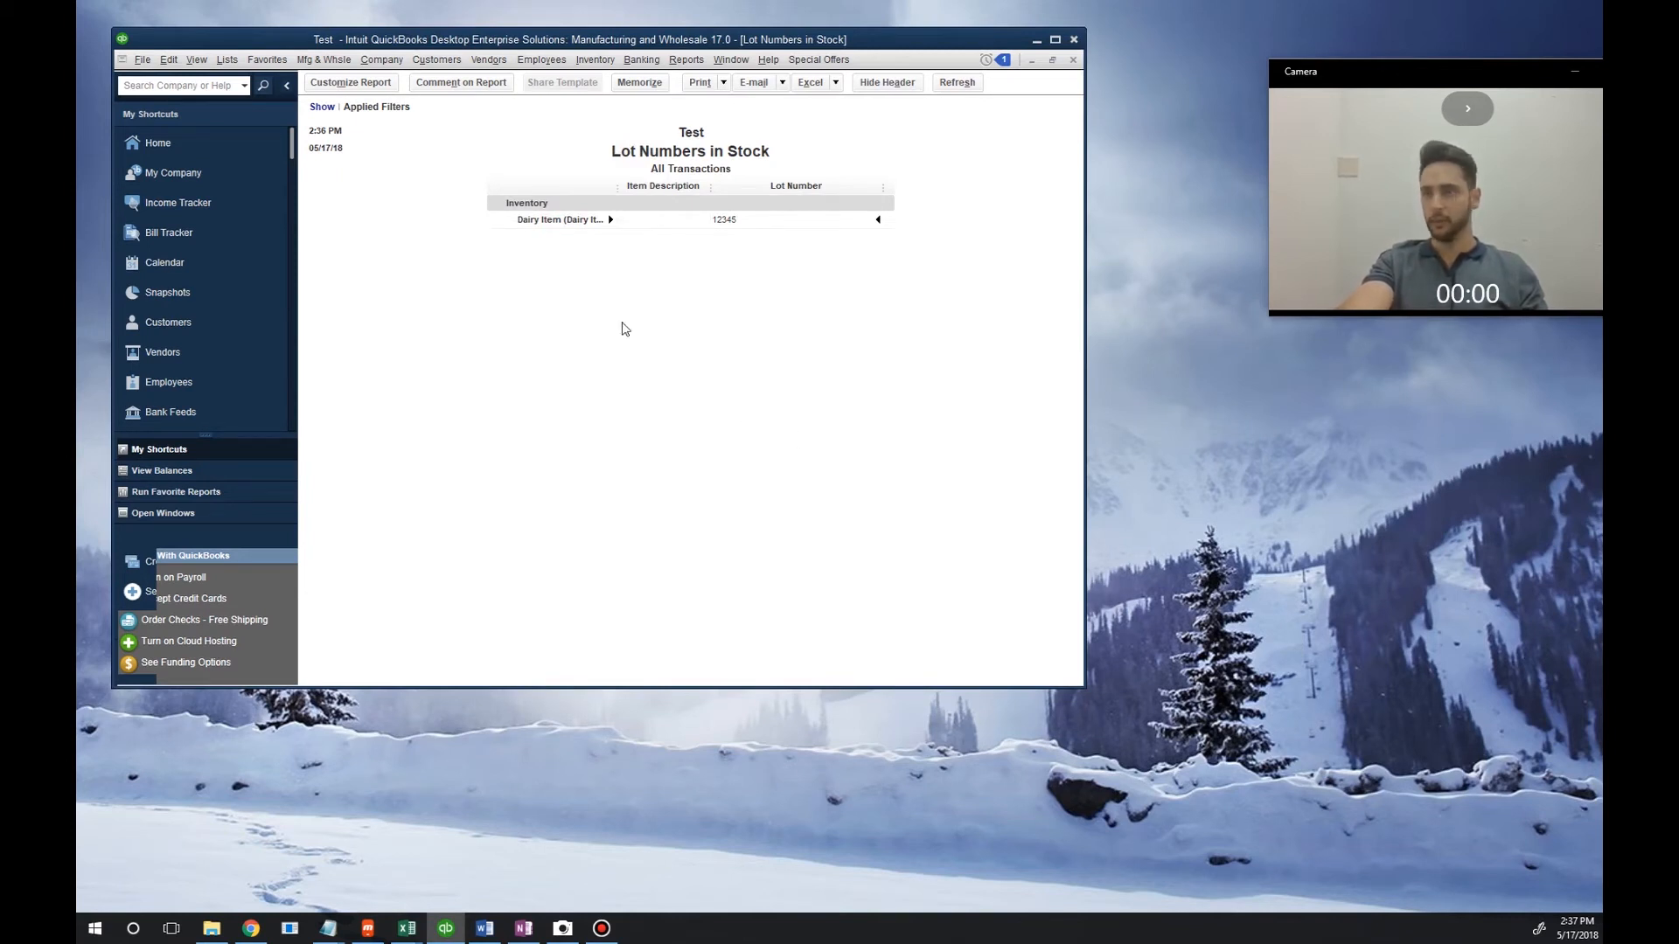
- Invoice Test Customer for 50 Dairy Item from lot 12345 and save it
left_click(436, 59)
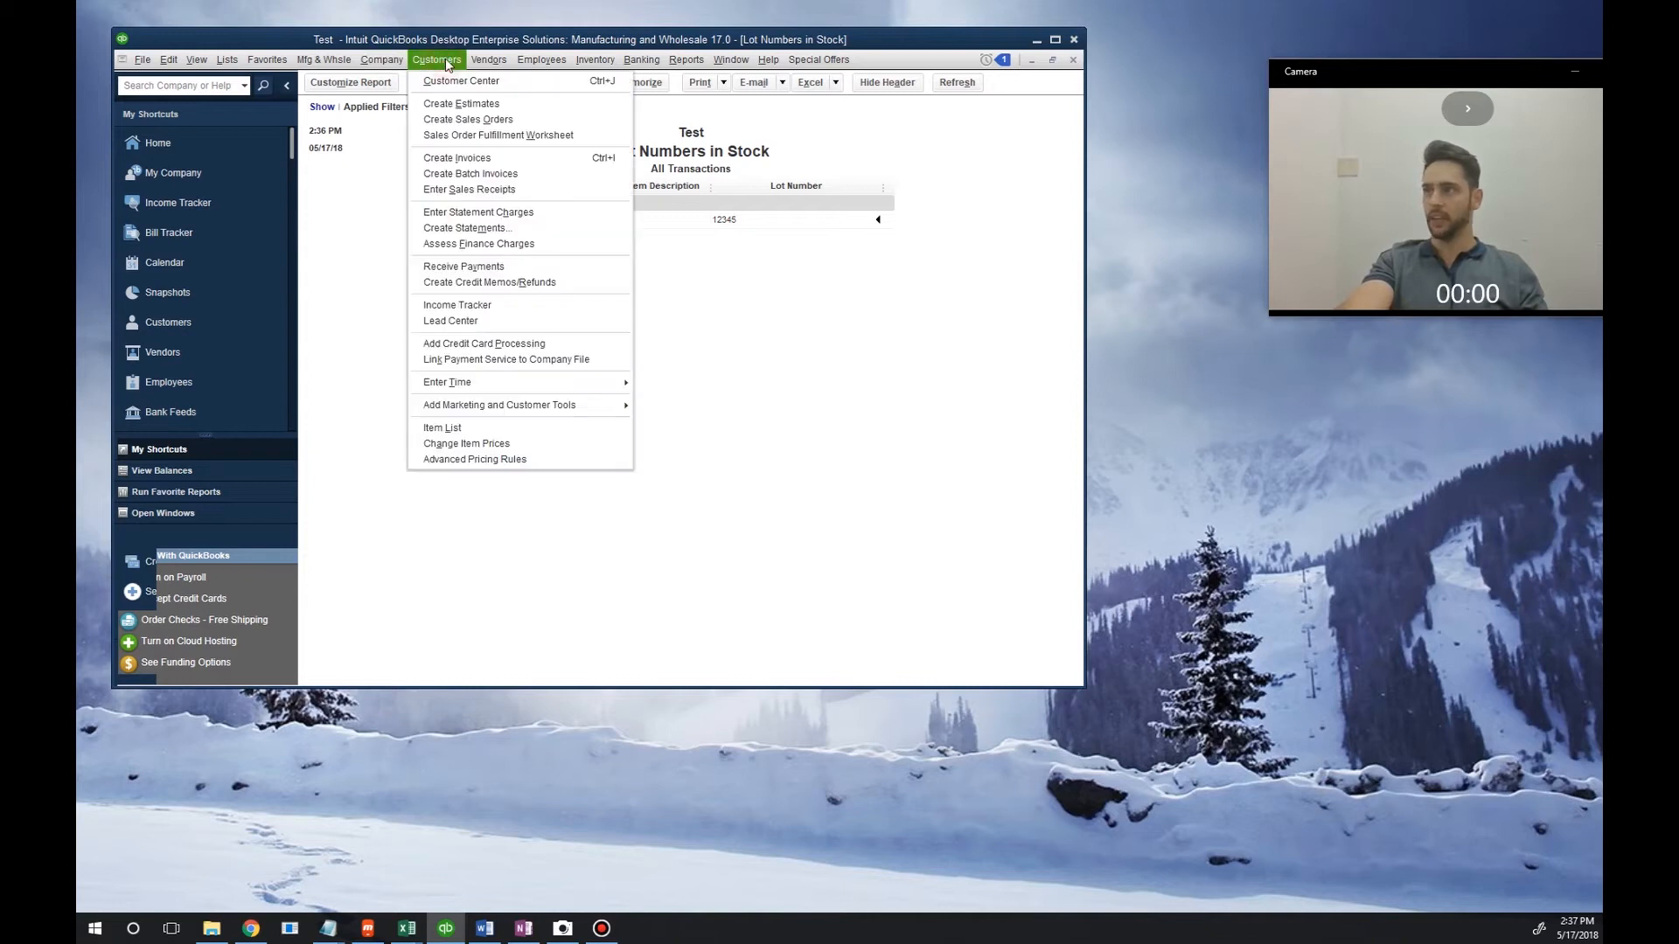
left_click(436, 60)
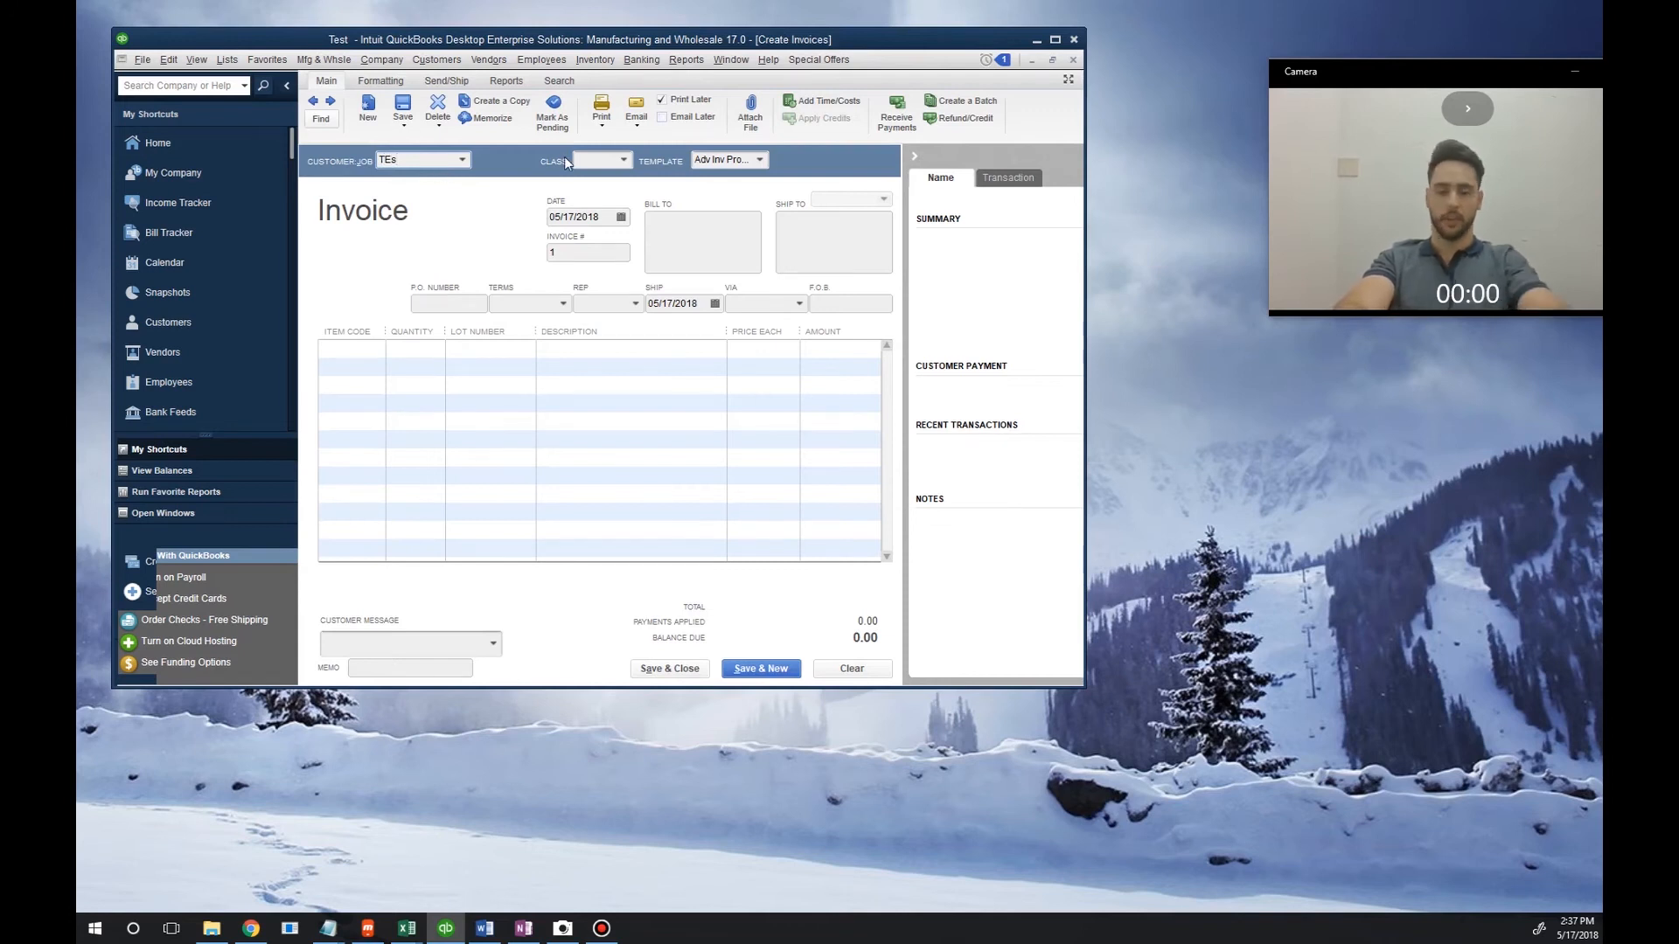
type("Test Cuis")
left_click(352, 348)
type("Da")
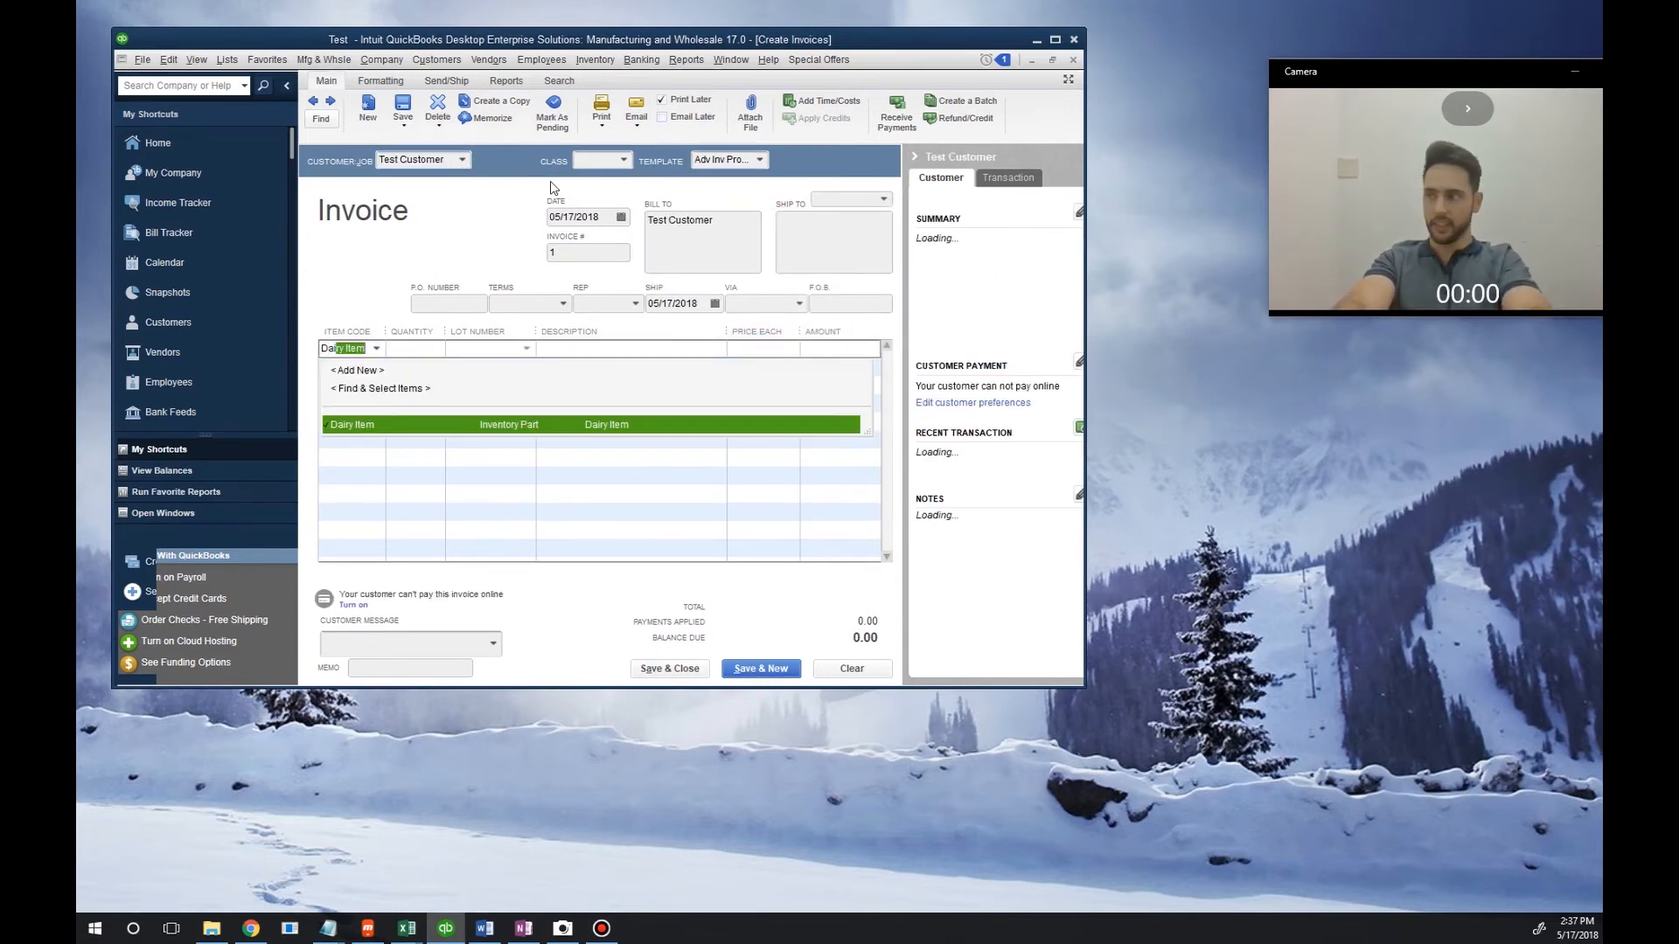
left_click(351, 423)
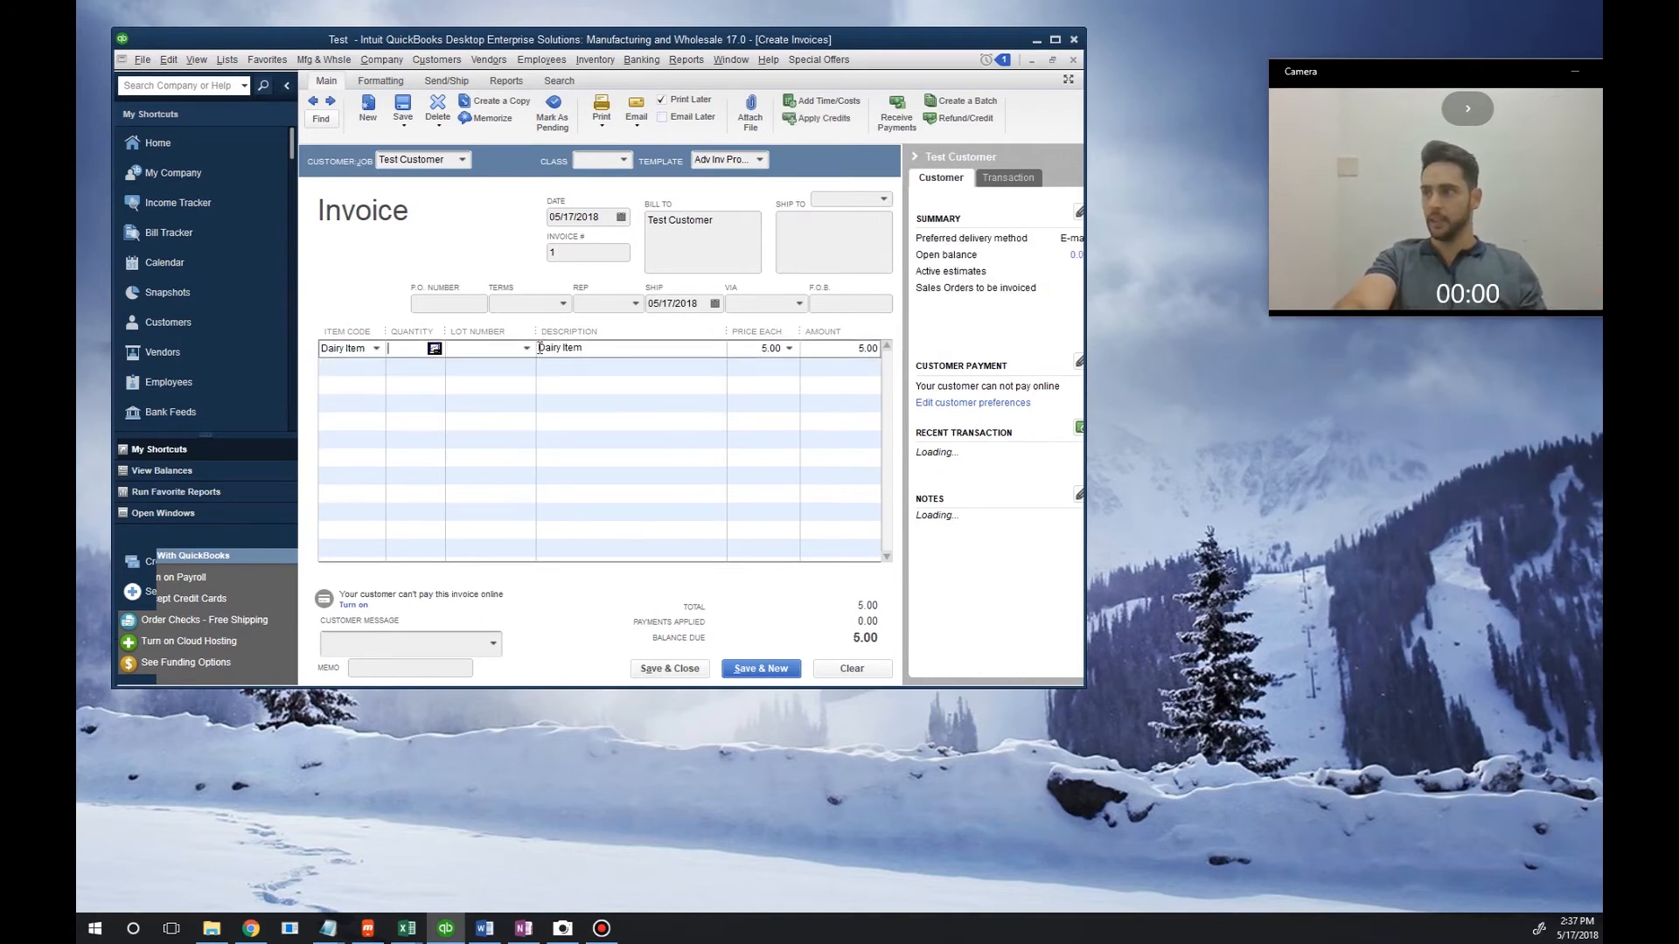
type("12345")
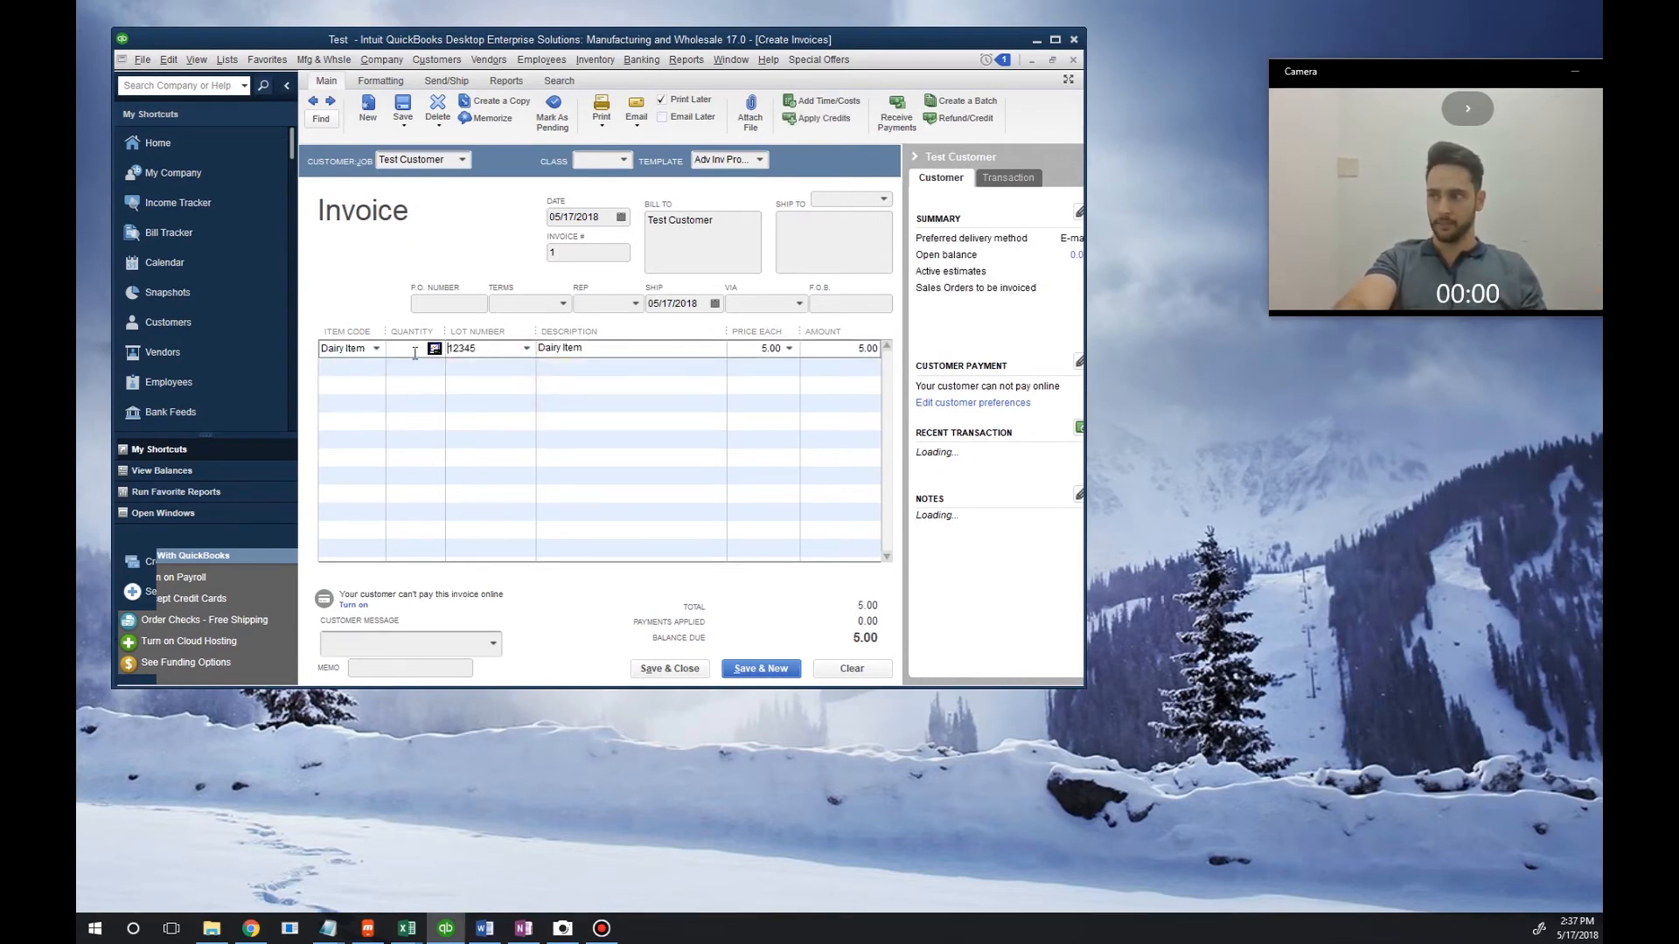
type("50")
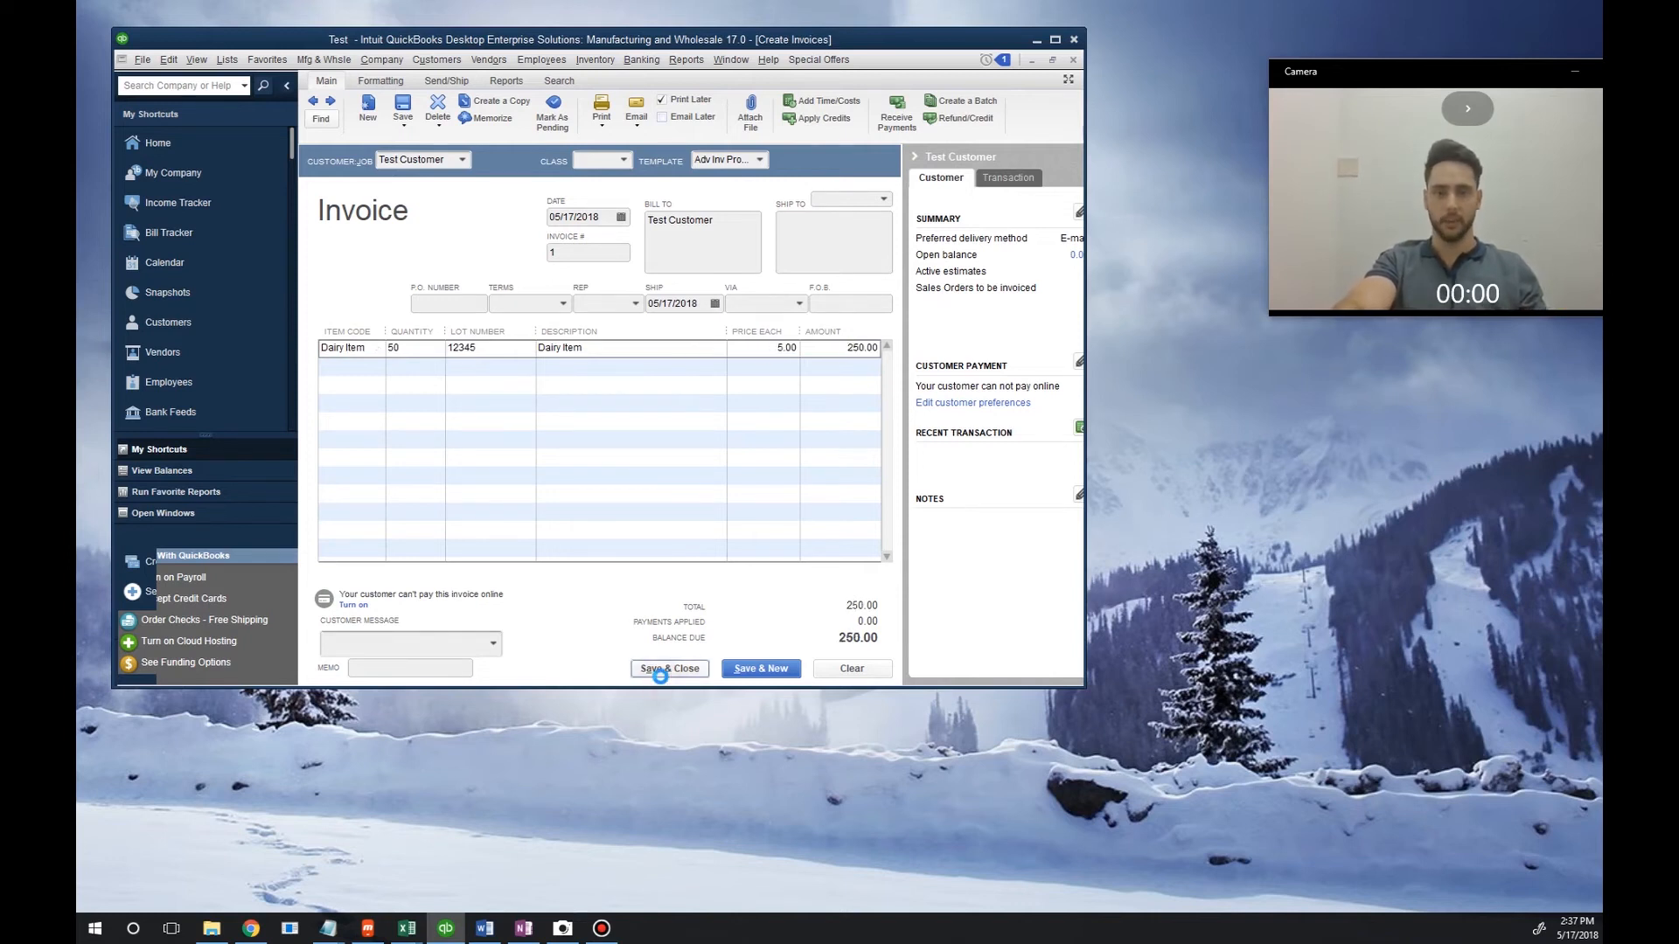
left_click(670, 668)
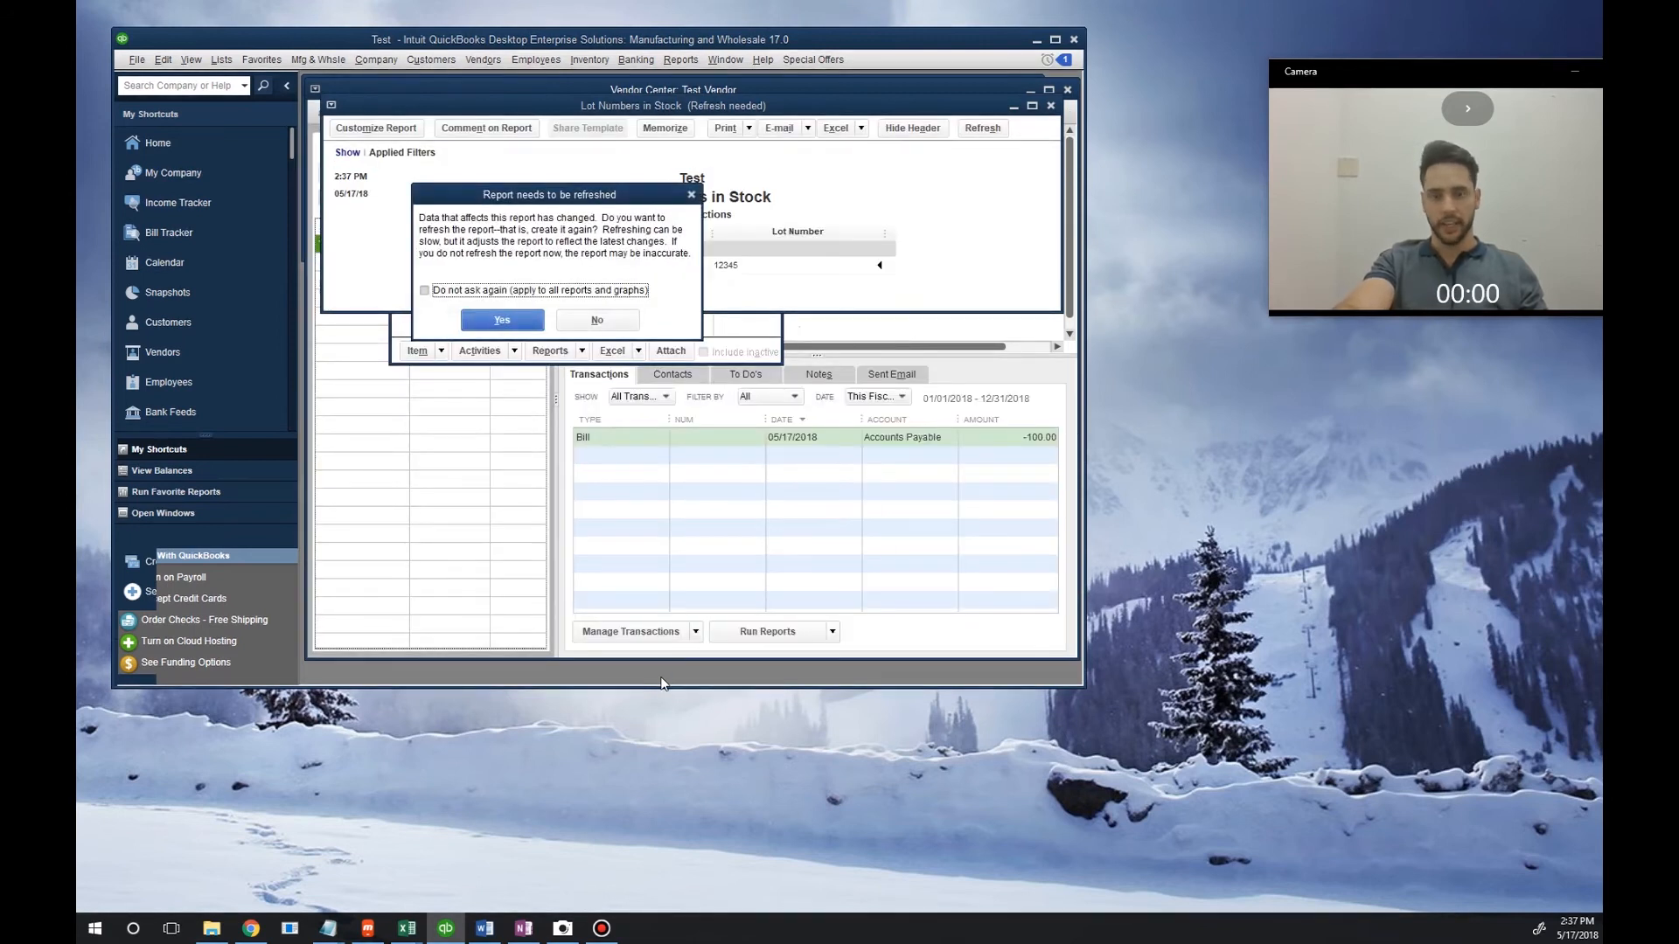
- Agree to refresh the Lot Numbers in Stock report
left_click(501, 320)
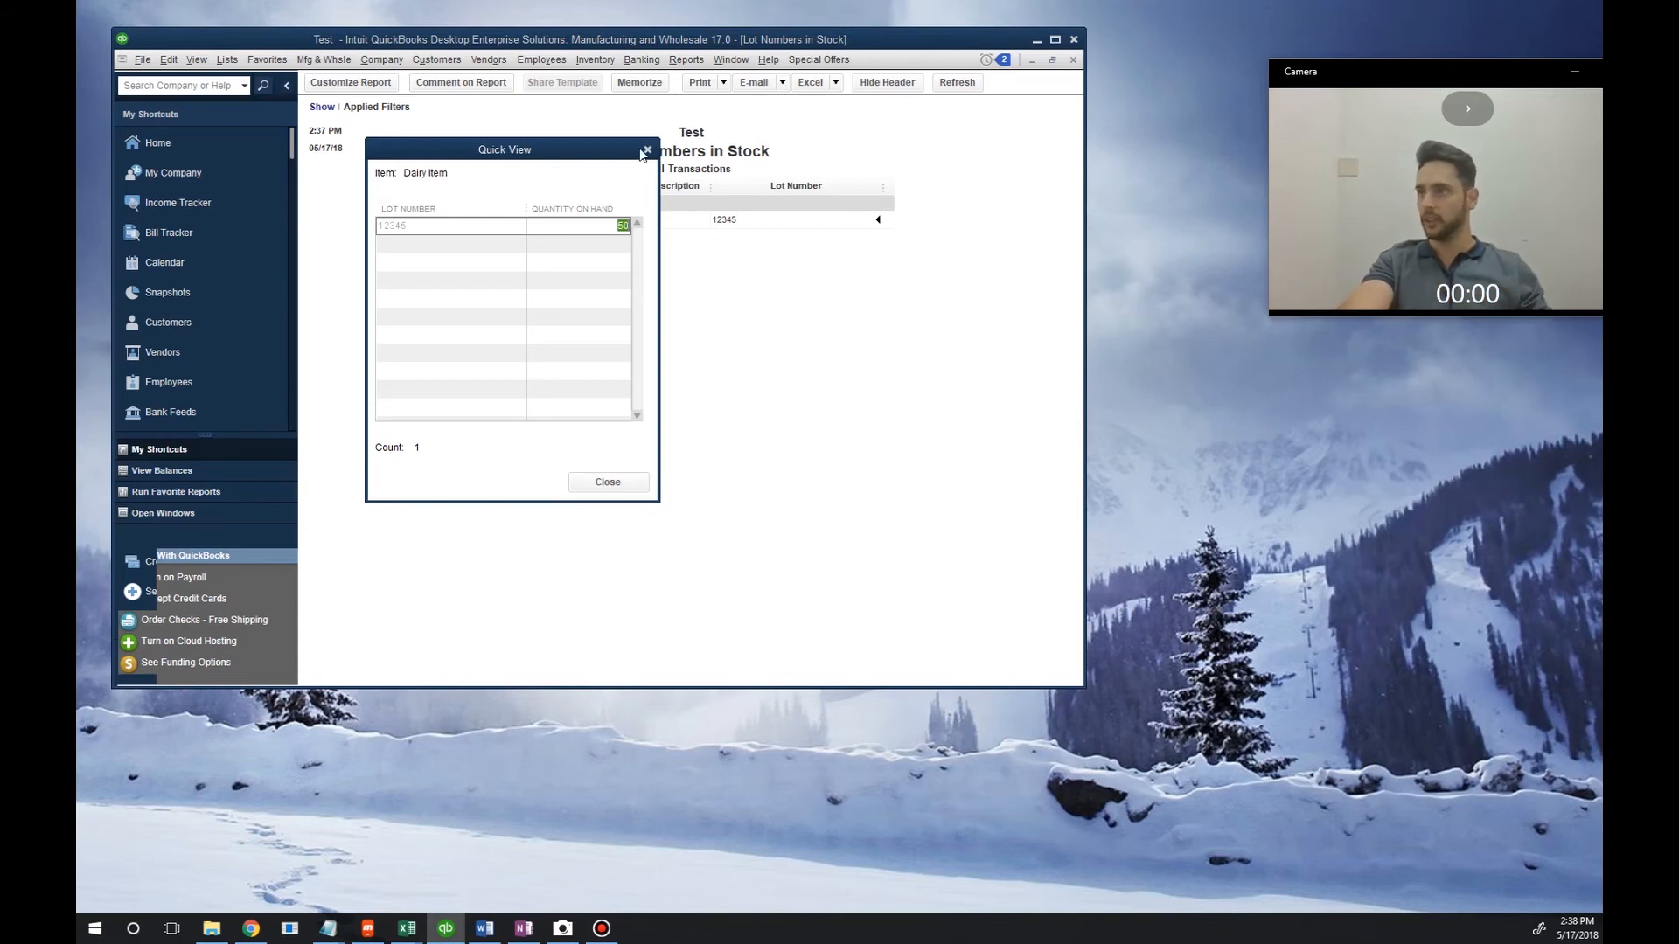
- Close the quick view and run the Sales by Customer Detail report
left_click(685, 60)
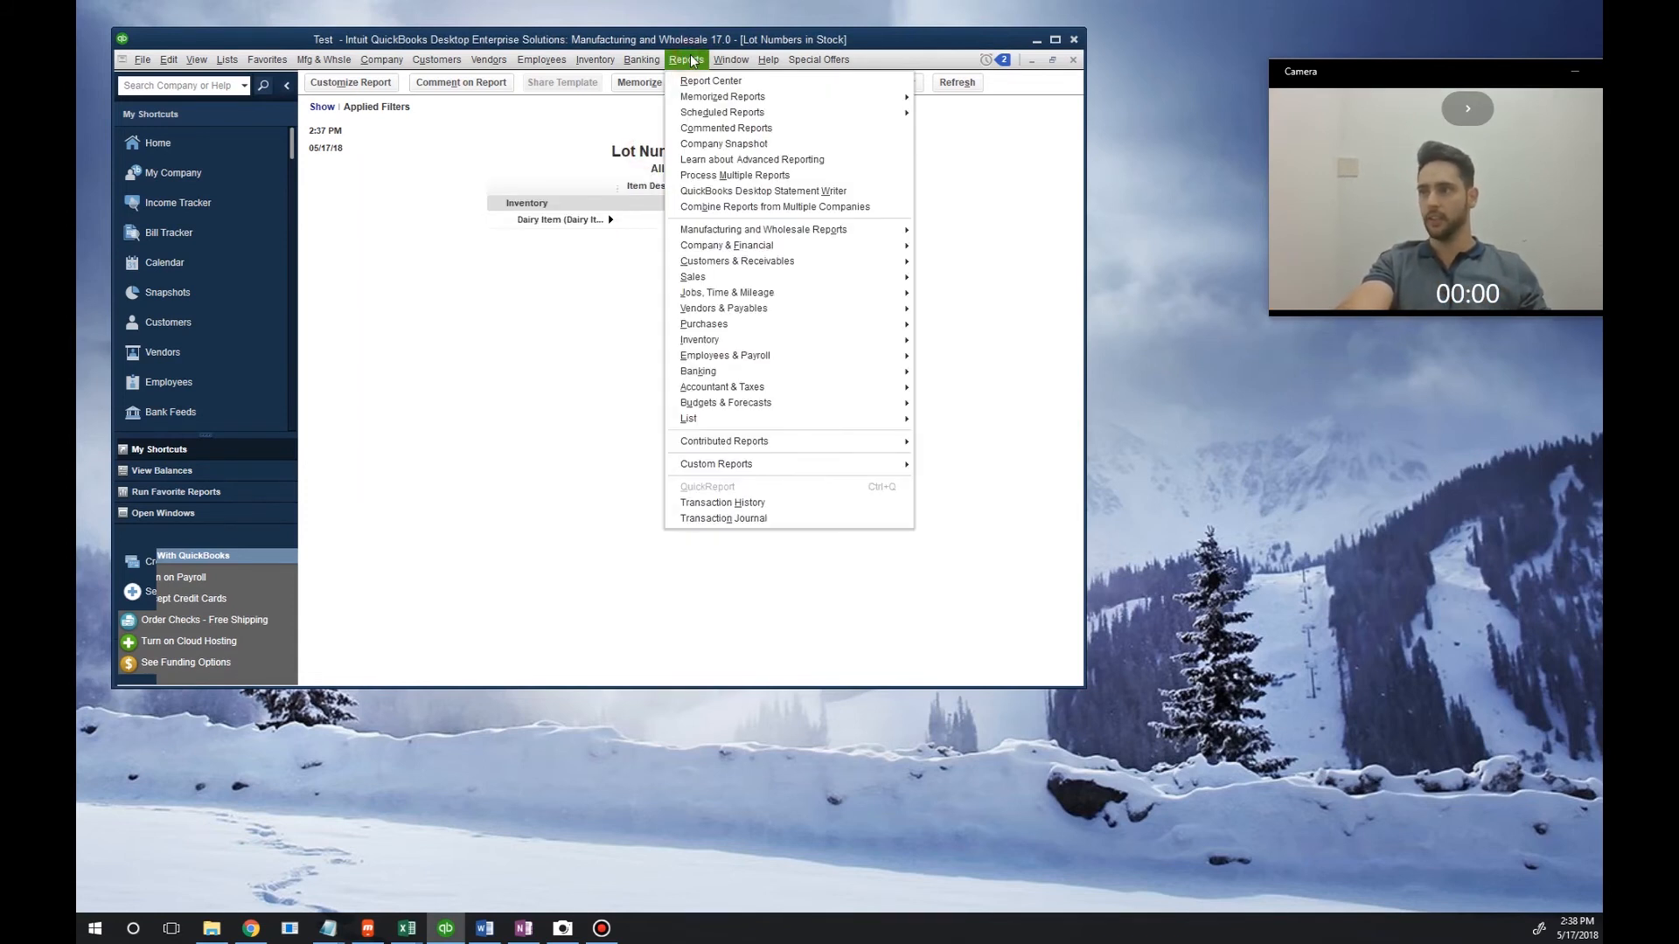
mouse_move(699, 340)
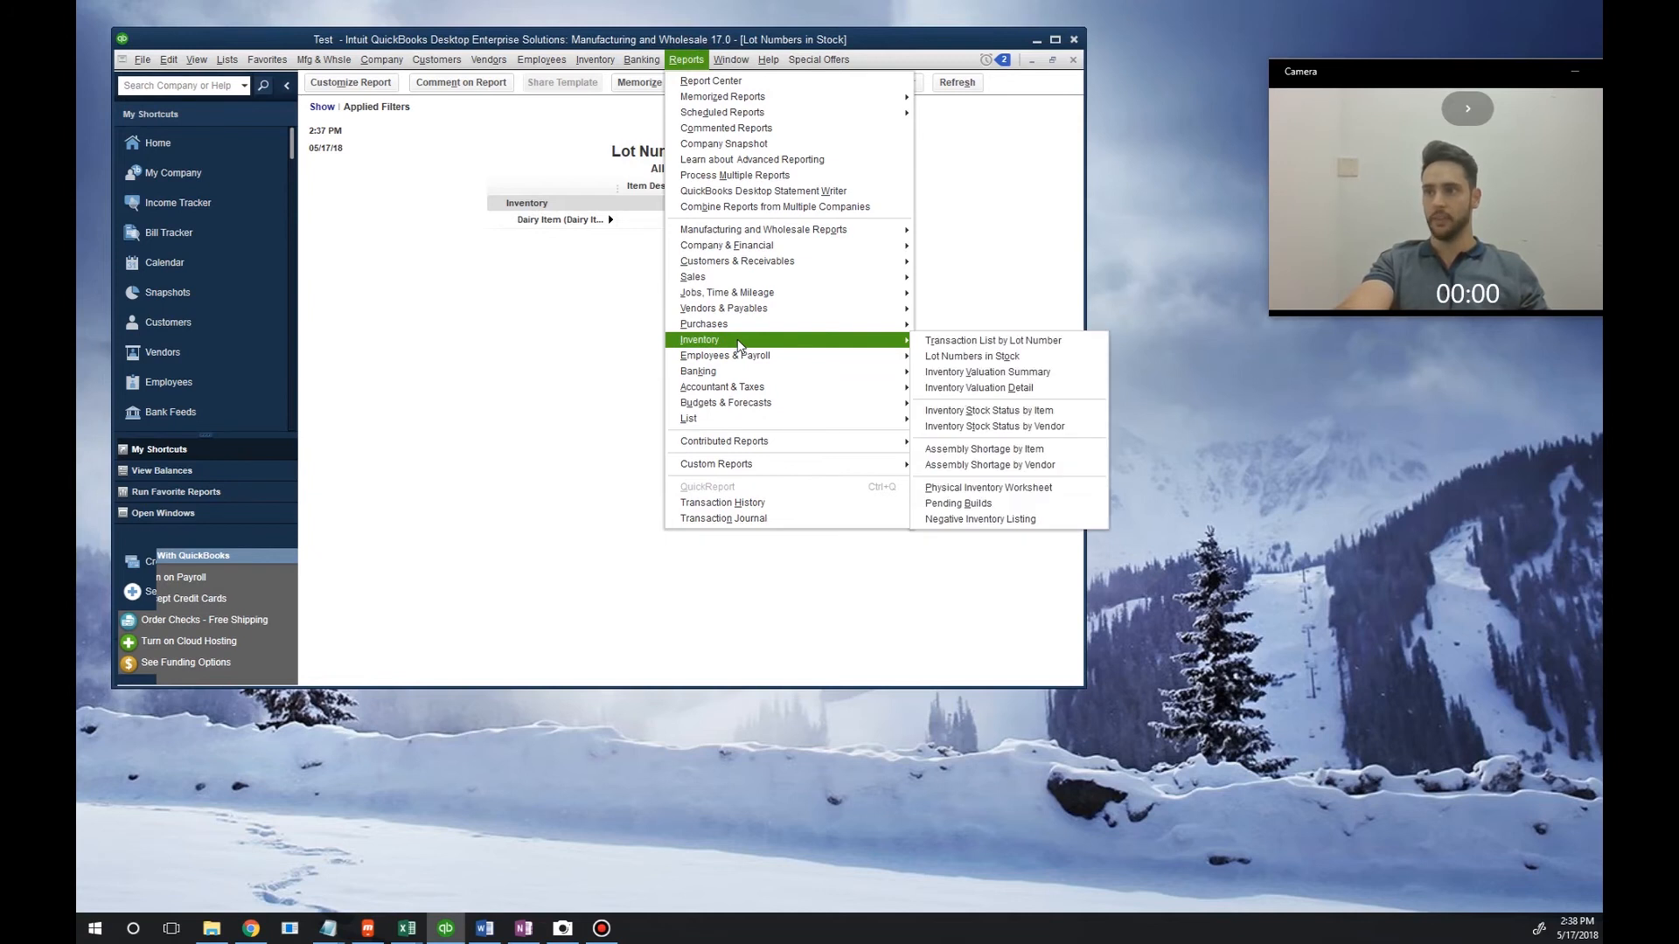
mouse_move(969, 355)
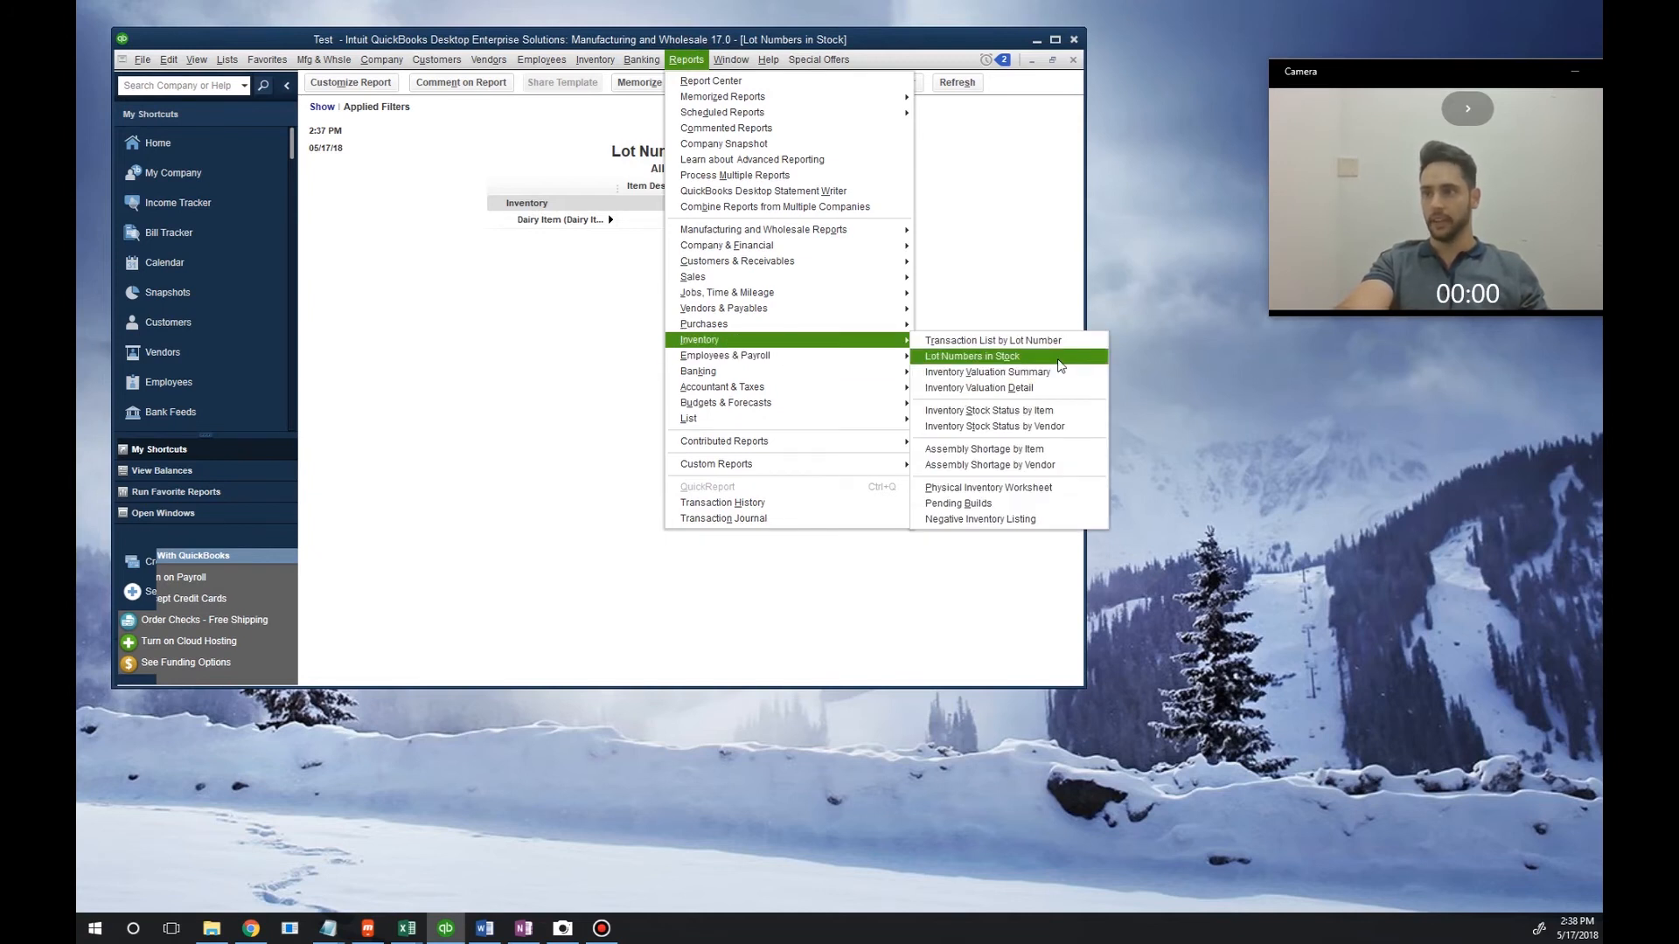
mouse_move(724, 307)
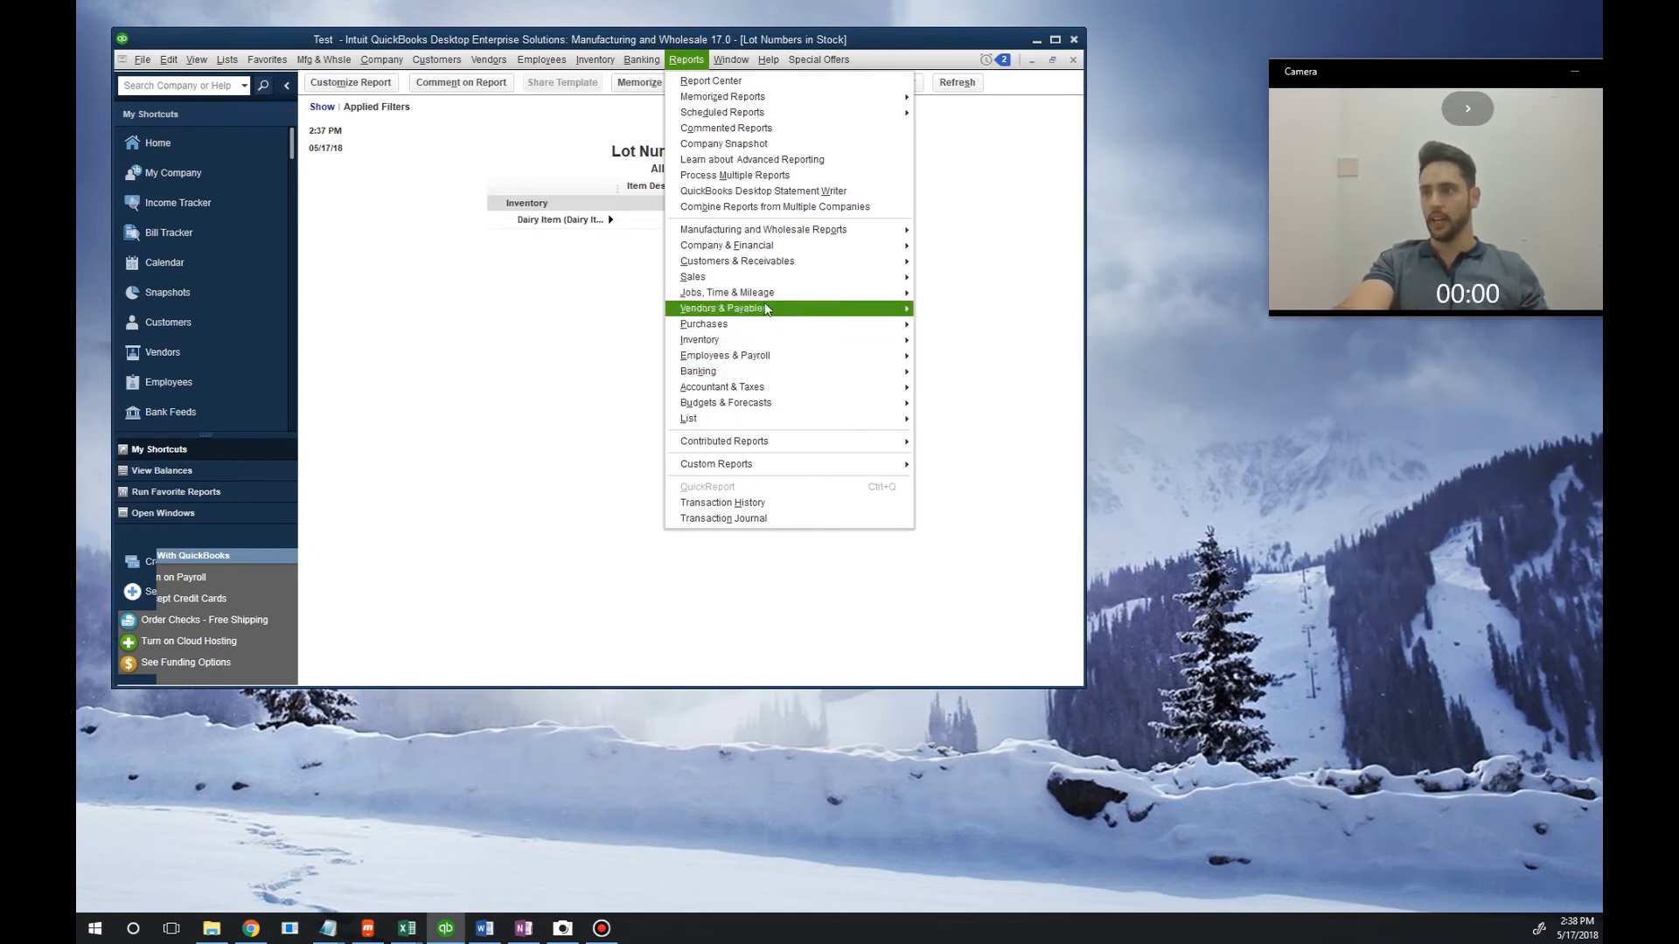
mouse_move(693, 277)
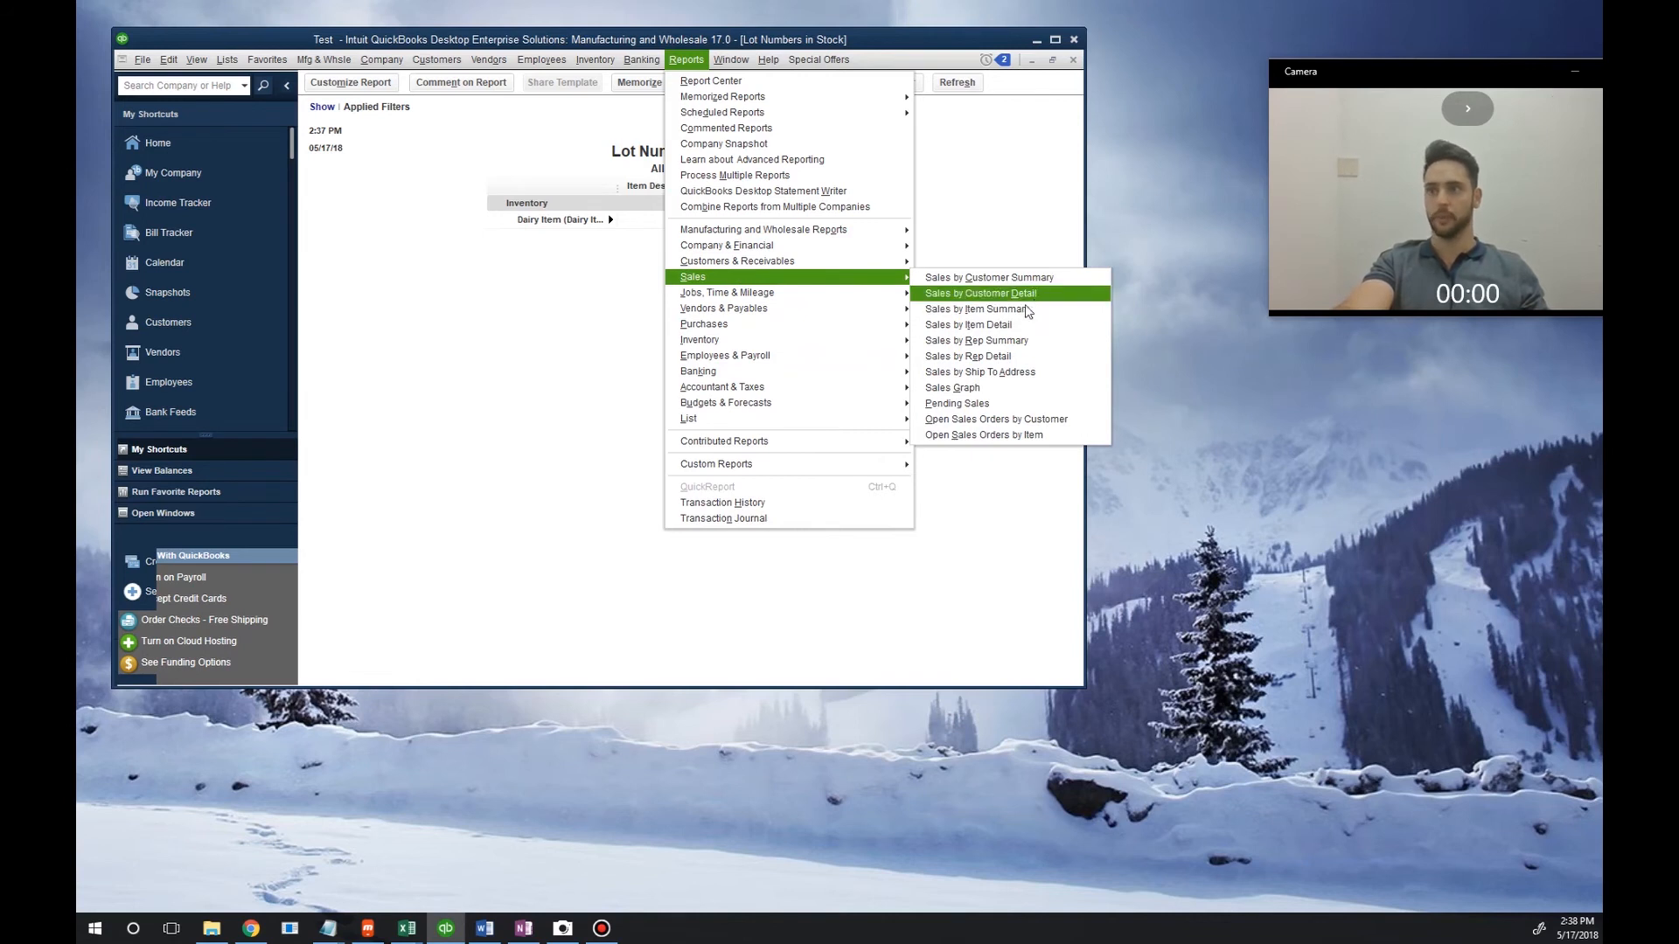
left_click(979, 294)
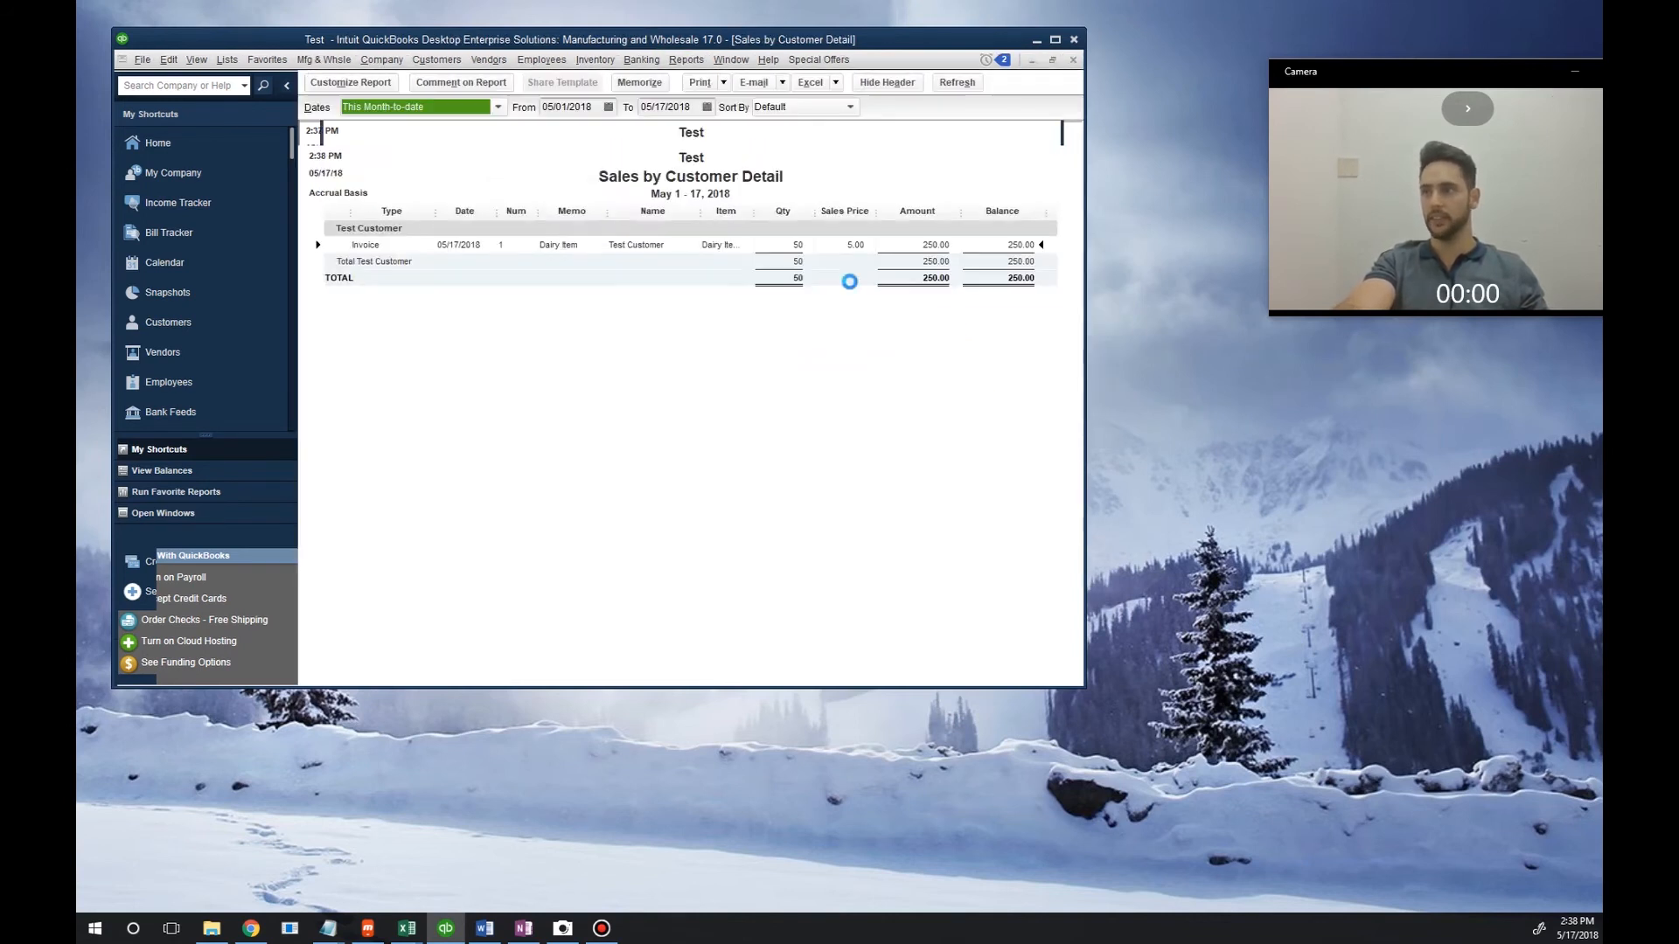
- Filter the report by Lot Number using Contains with the value 1234
left_click(350, 82)
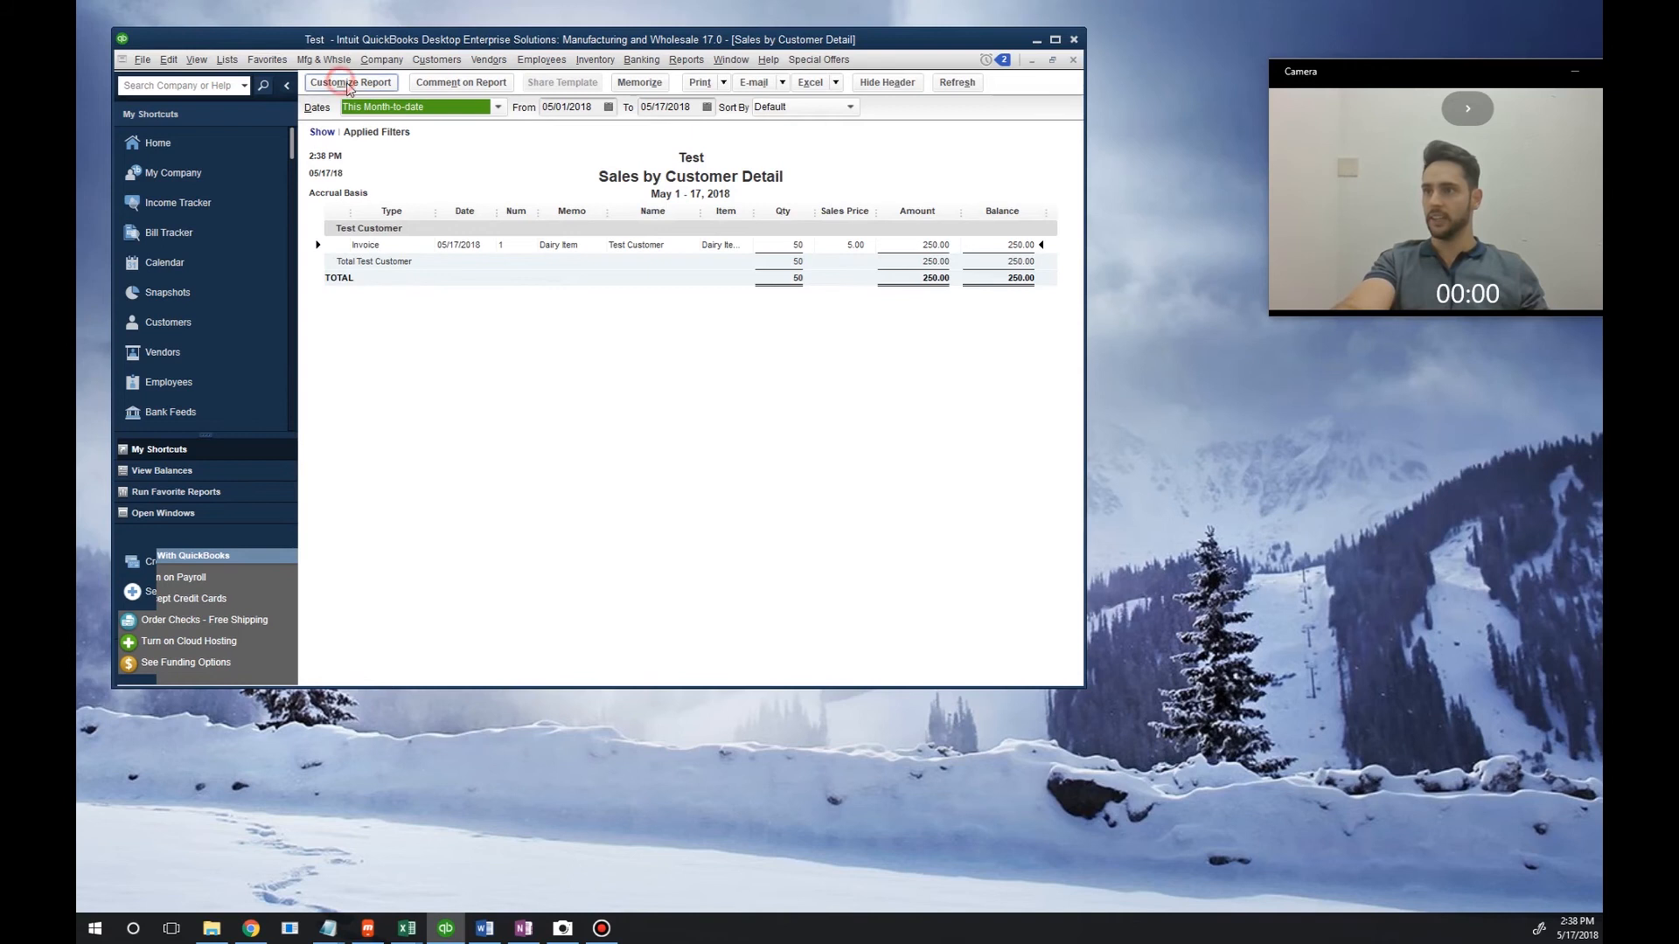
left_click(349, 82)
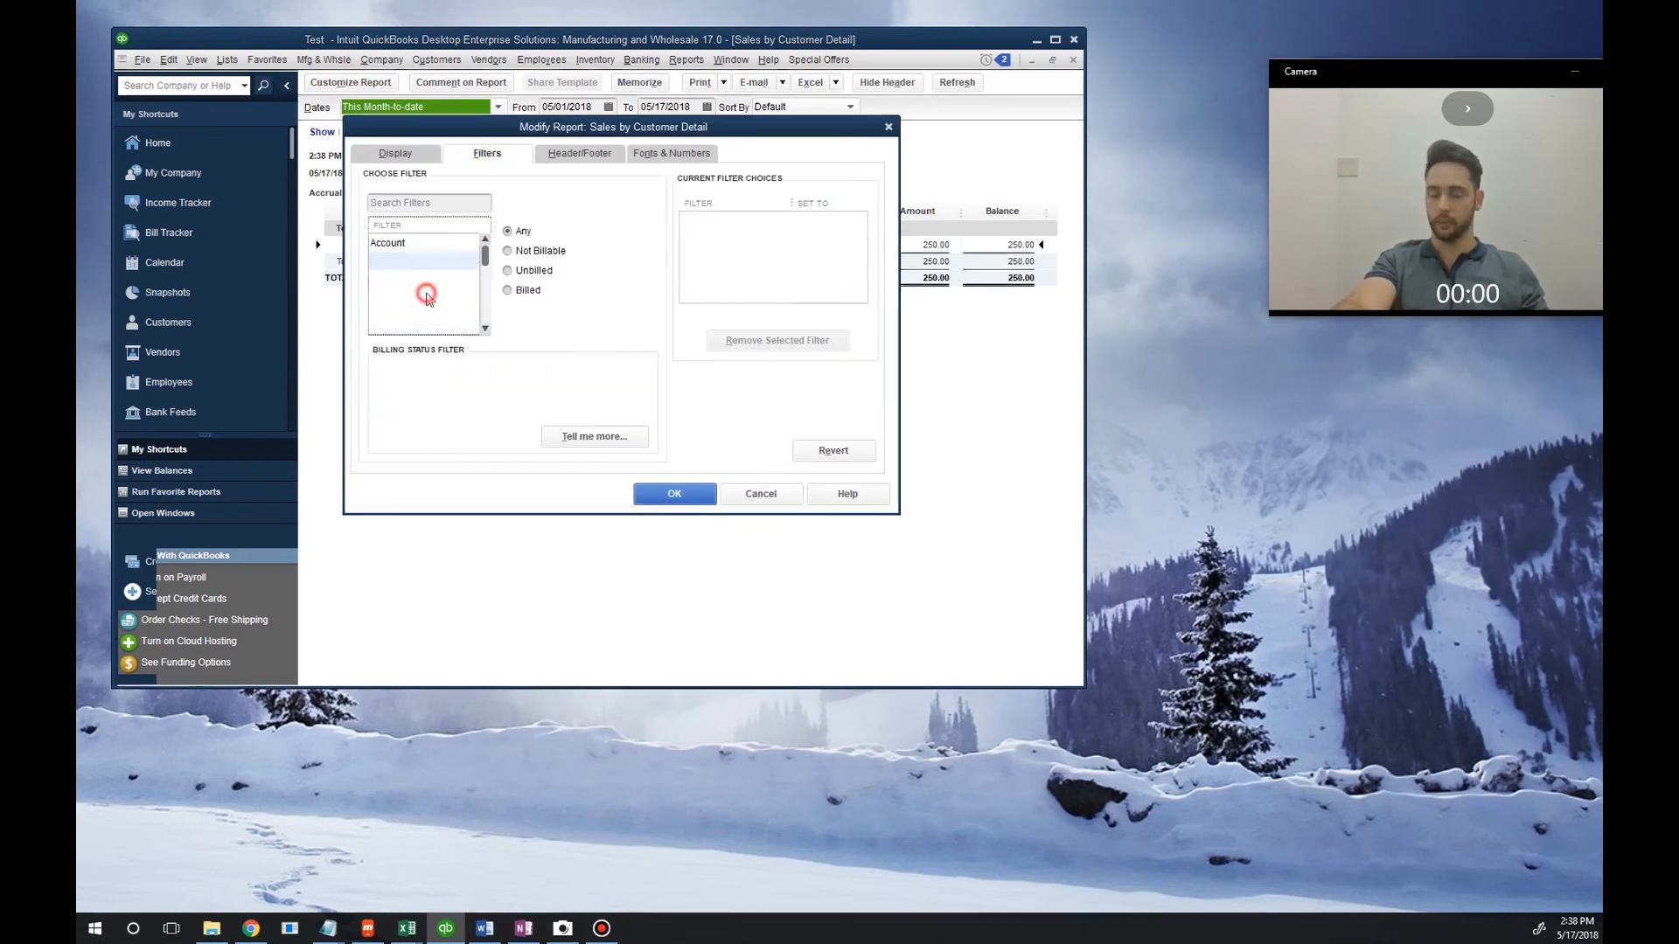
left_click(397, 278)
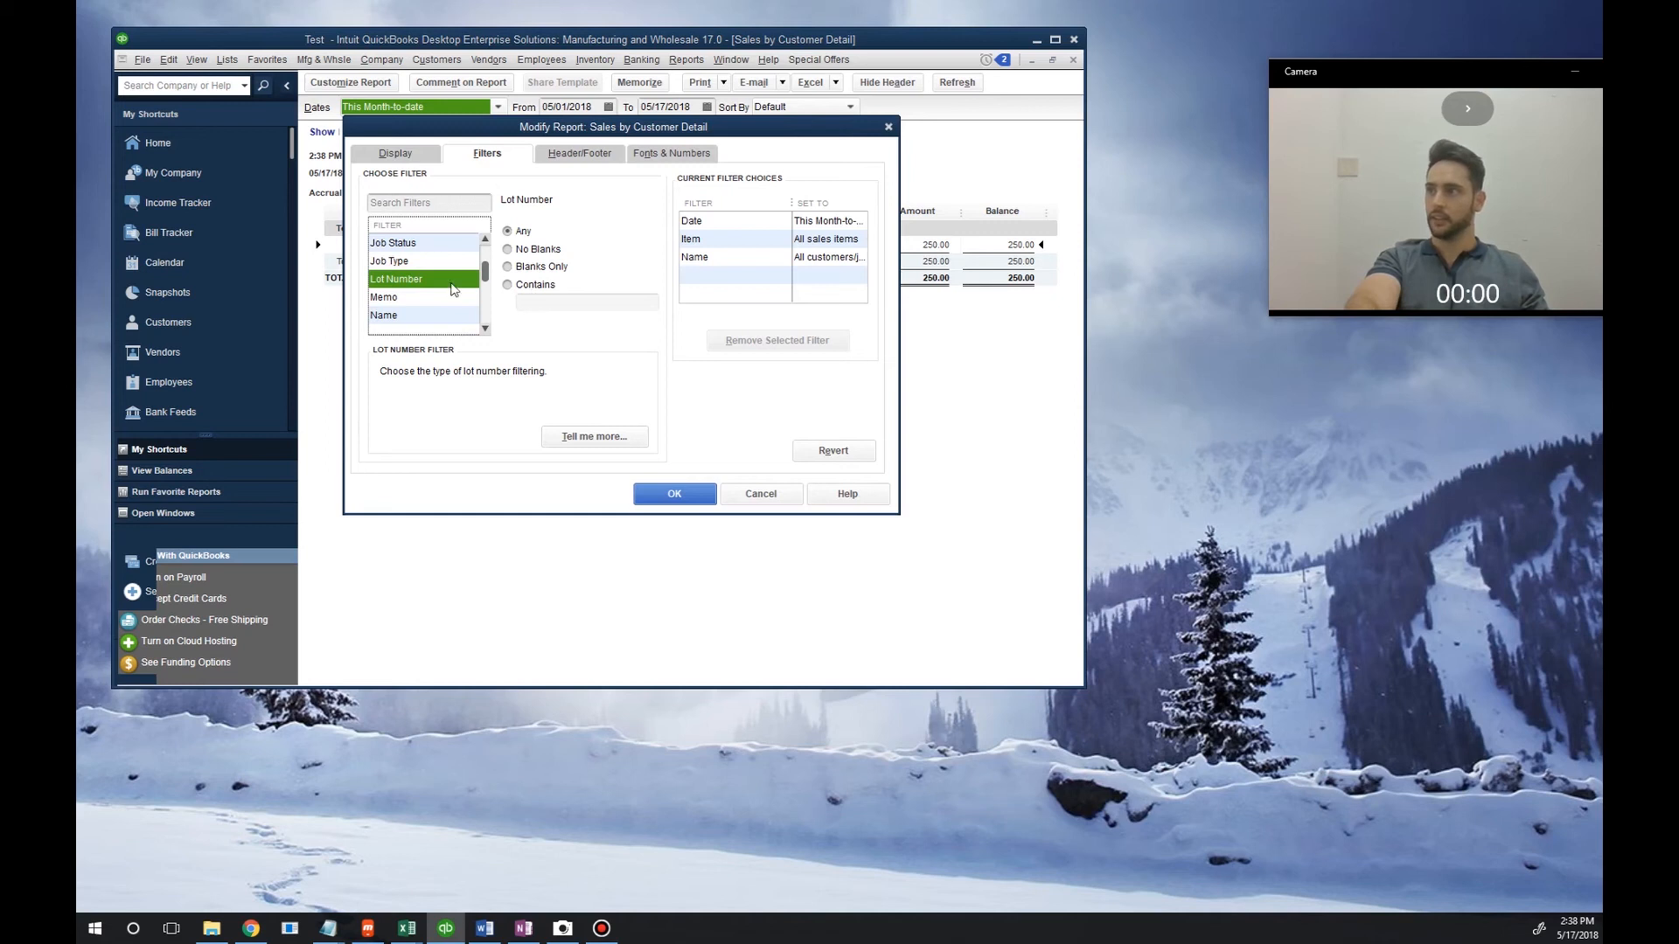
left_click(551, 303)
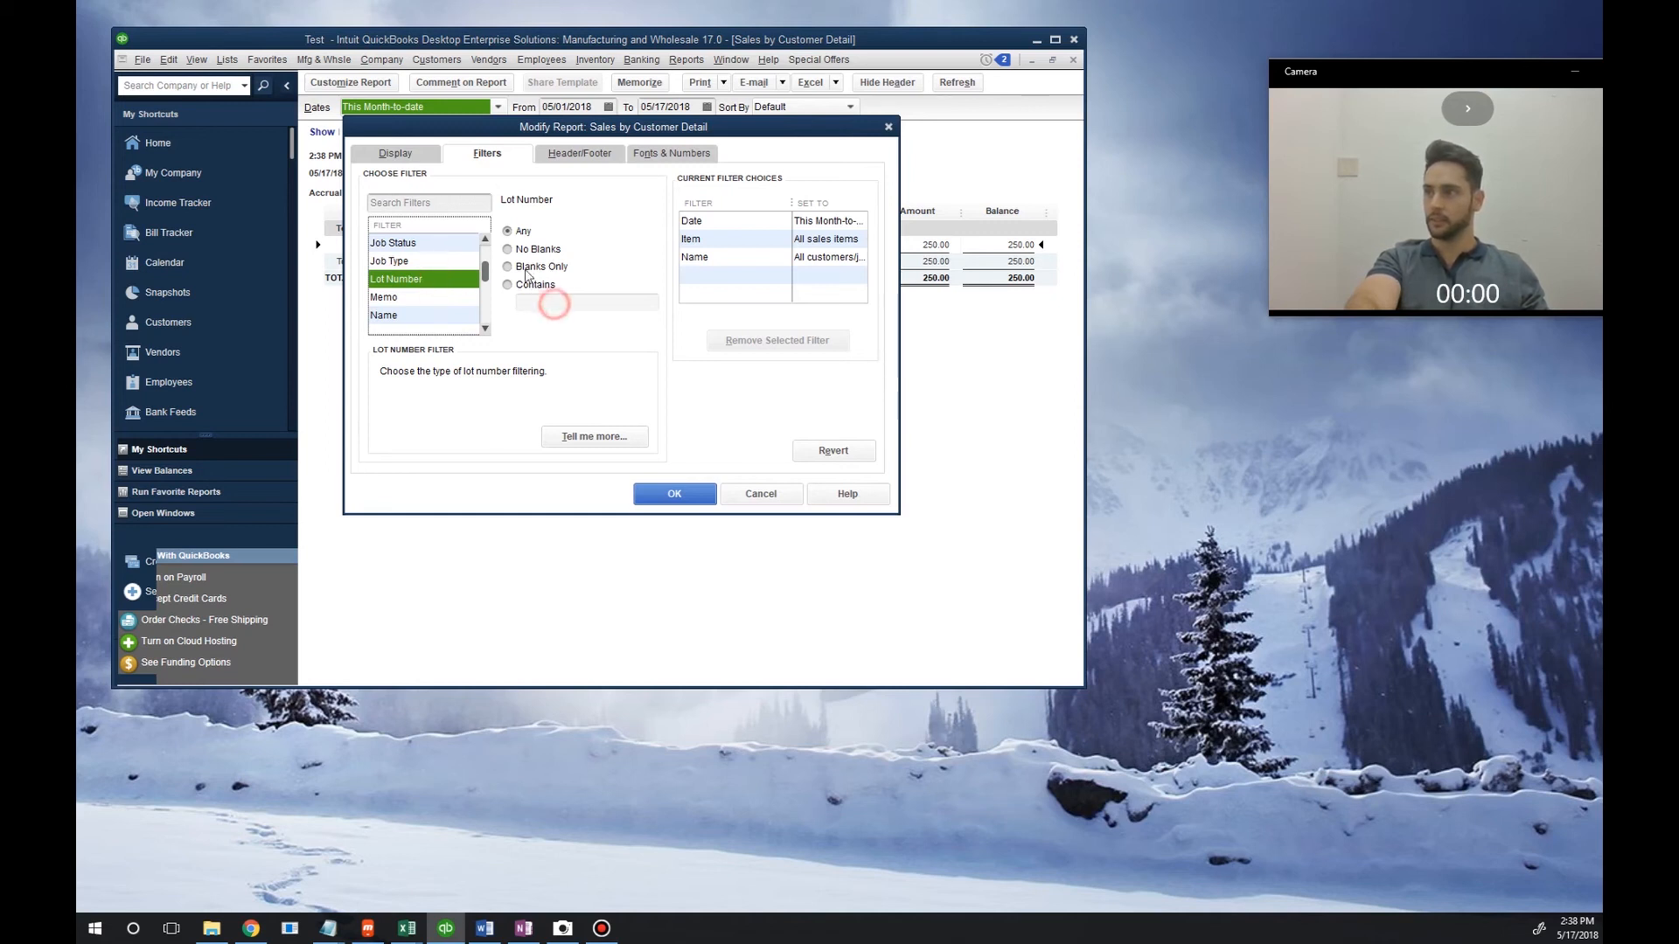
left_click(507, 285)
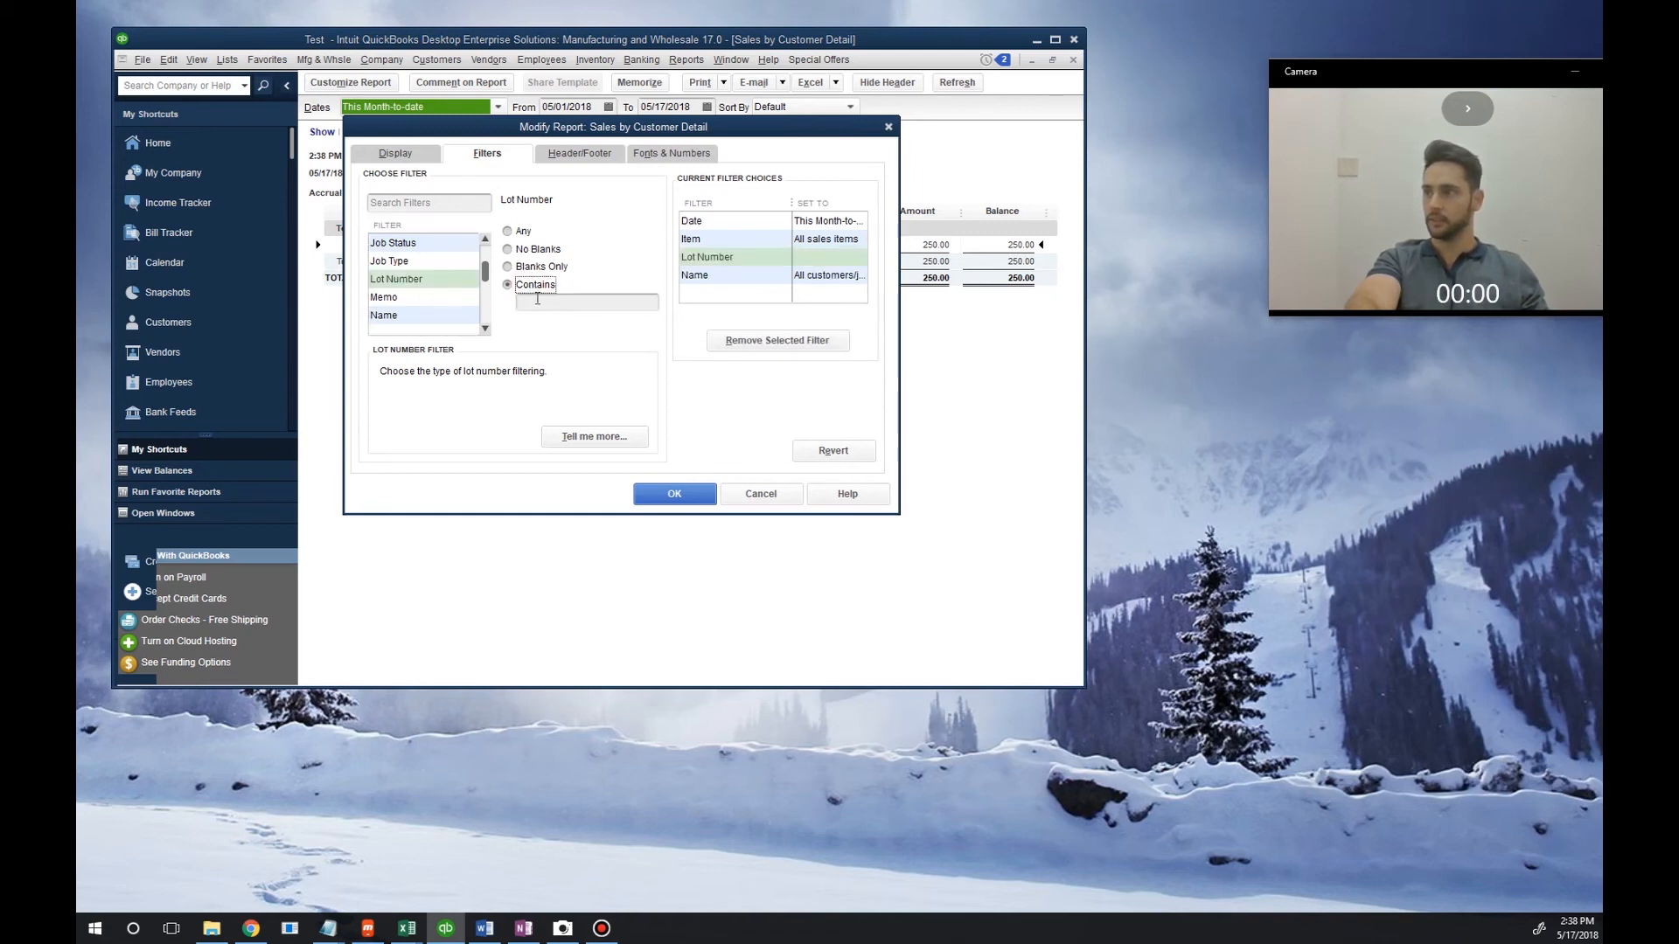
type("1234")
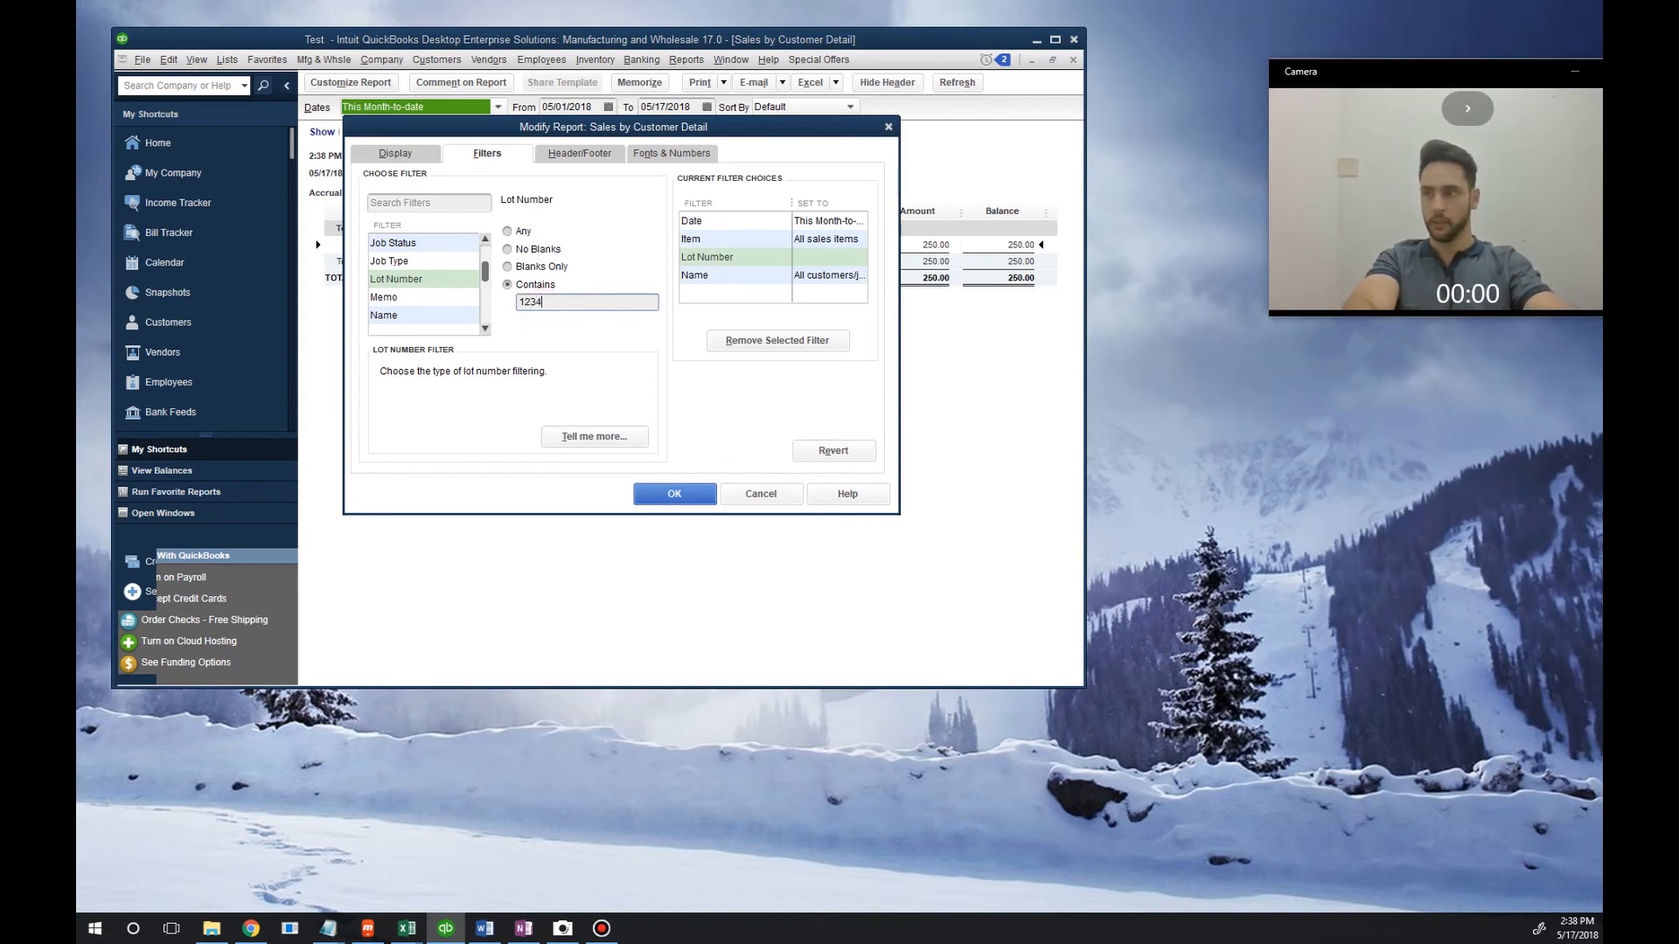
- Apply the lot filter and open the traced invoice for 50 Dairy Item to Test Customer
left_click(674, 493)
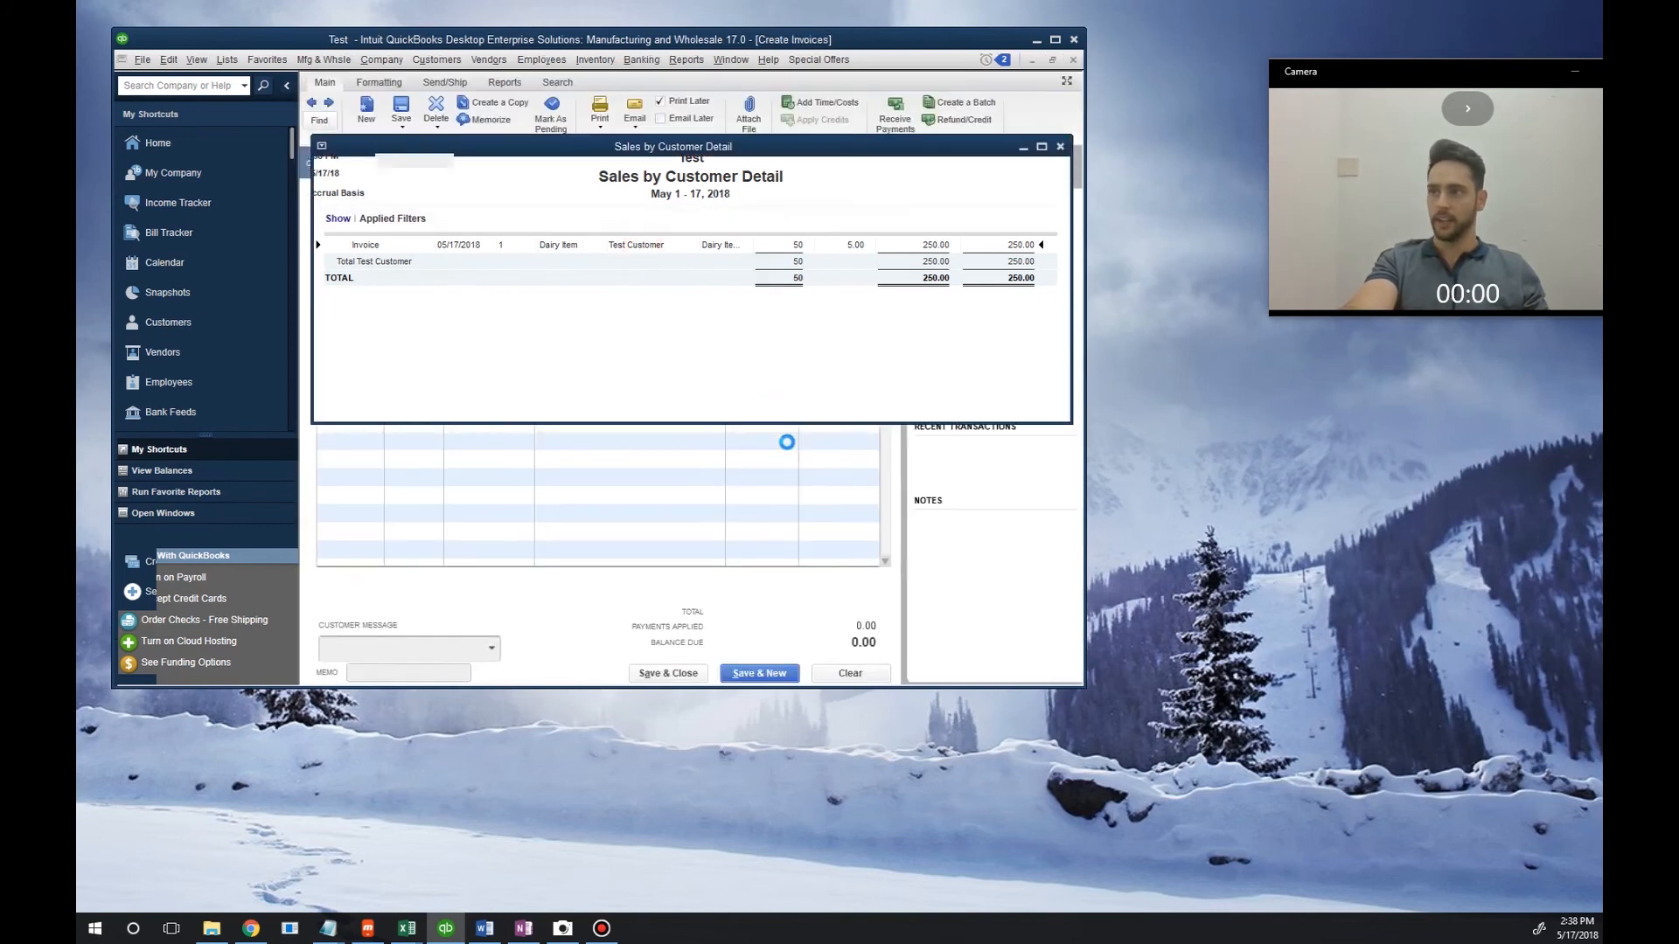
left_click(1060, 145)
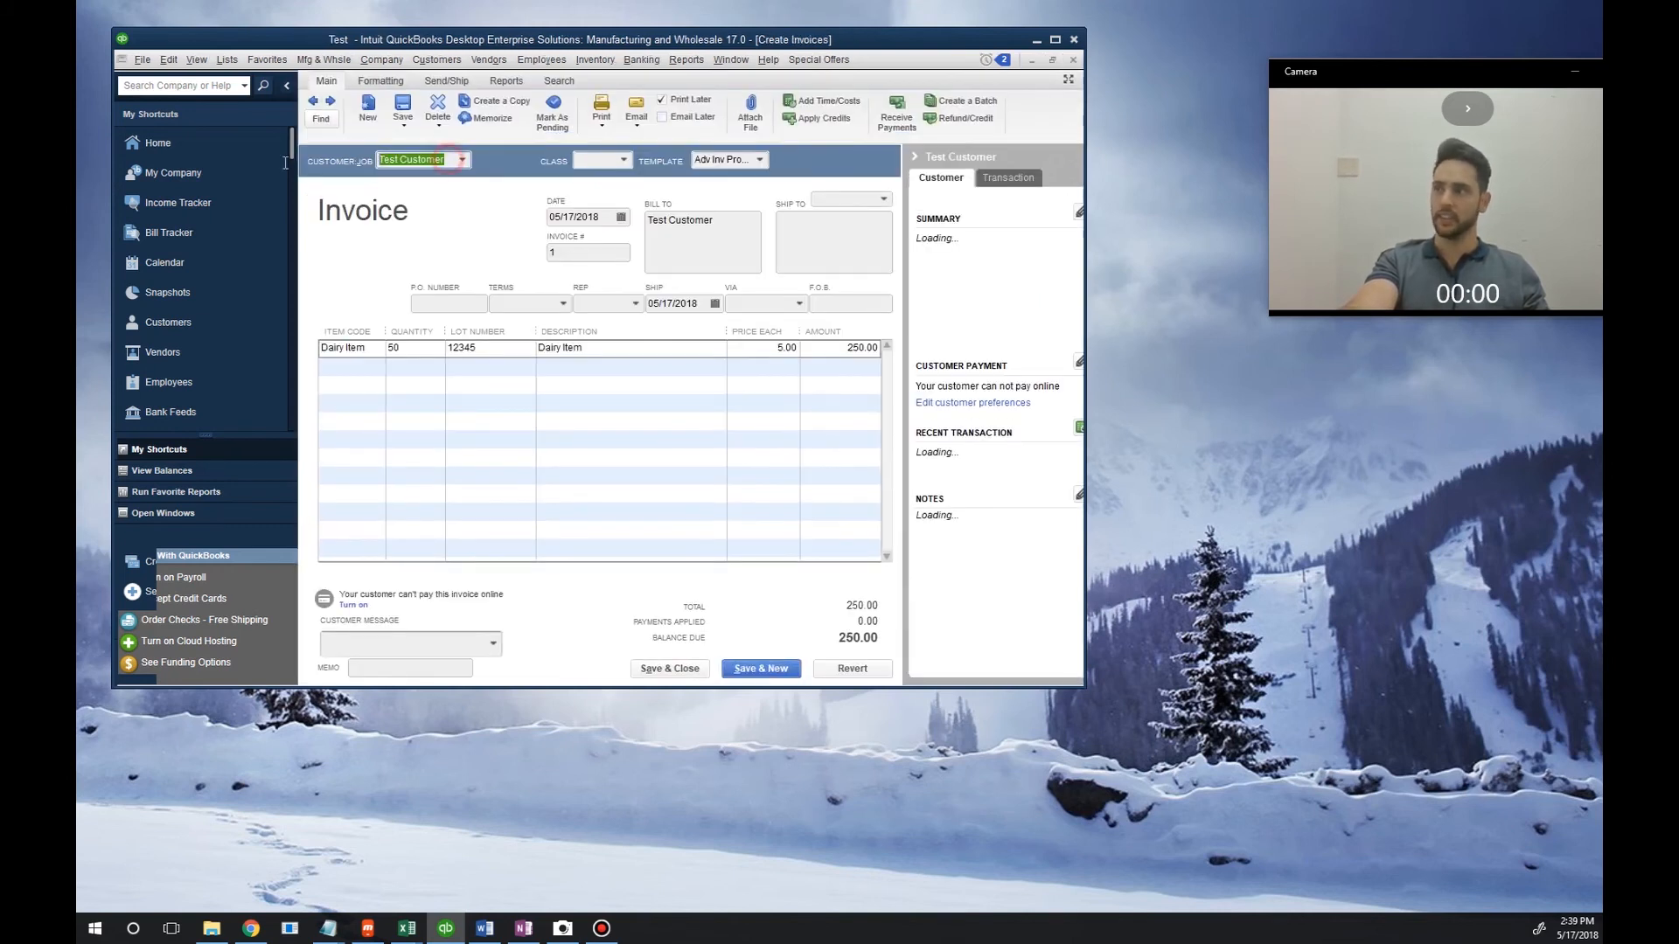